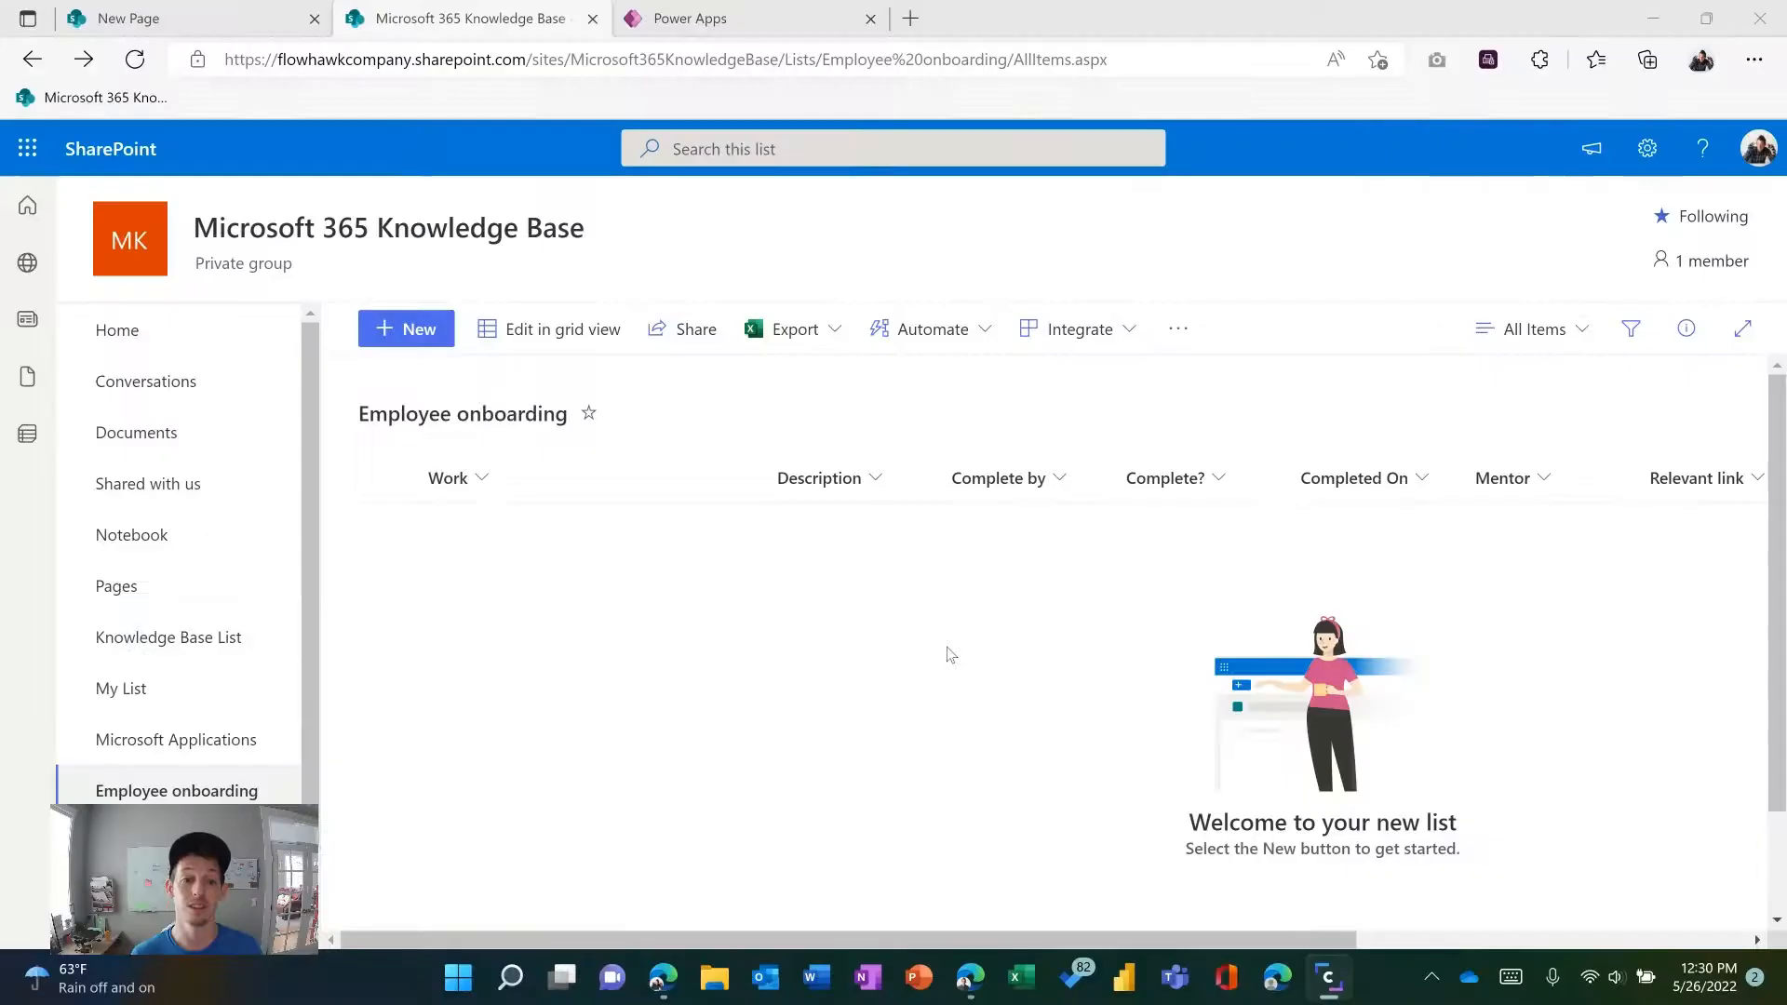
mouse_move(870, 692)
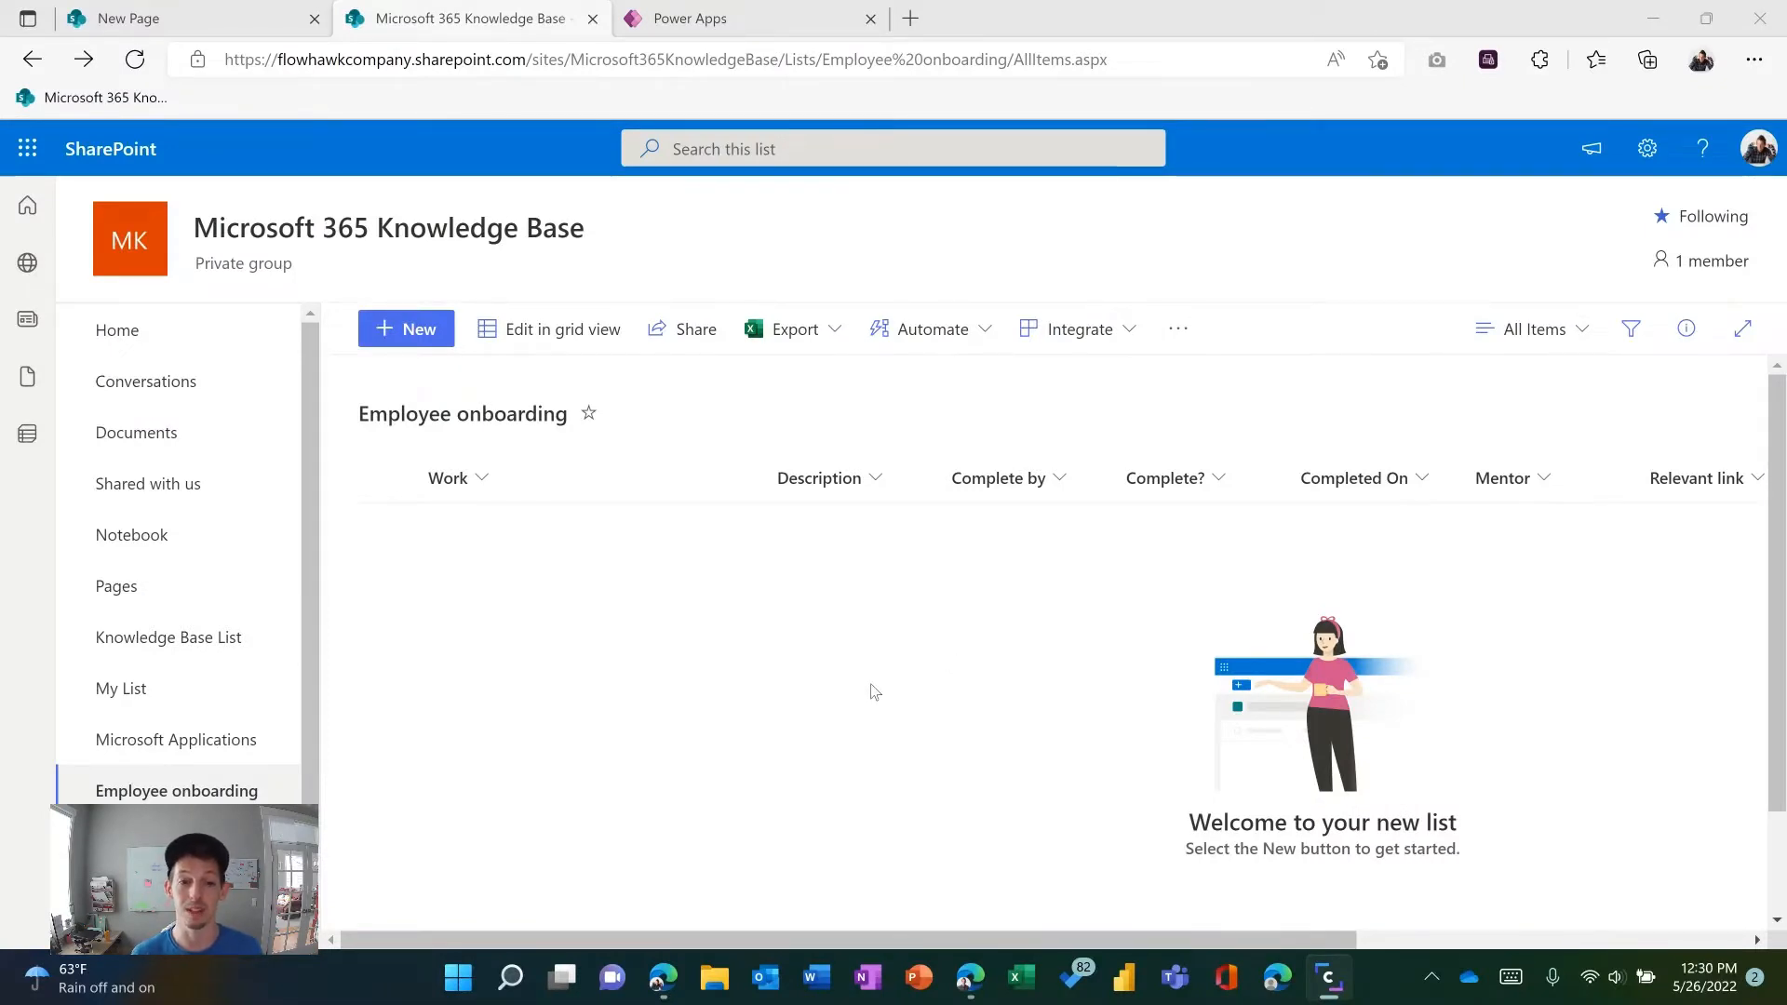
mouse_move(655, 408)
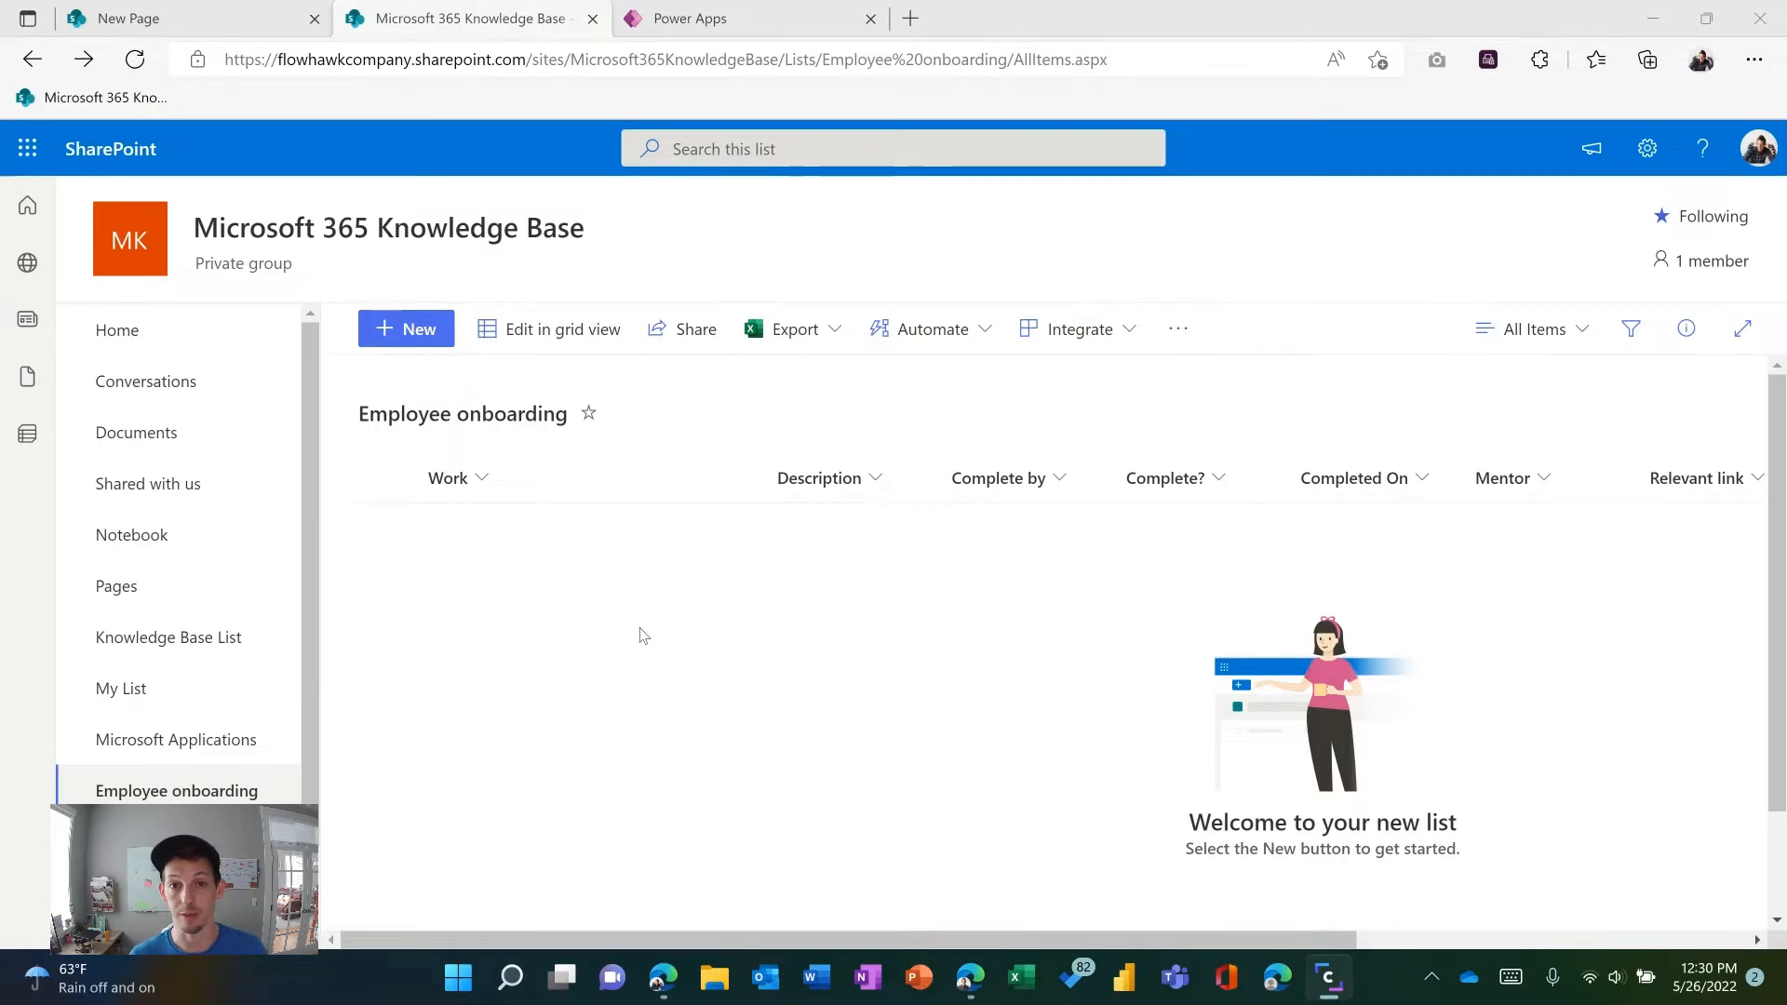
mouse_move(640, 629)
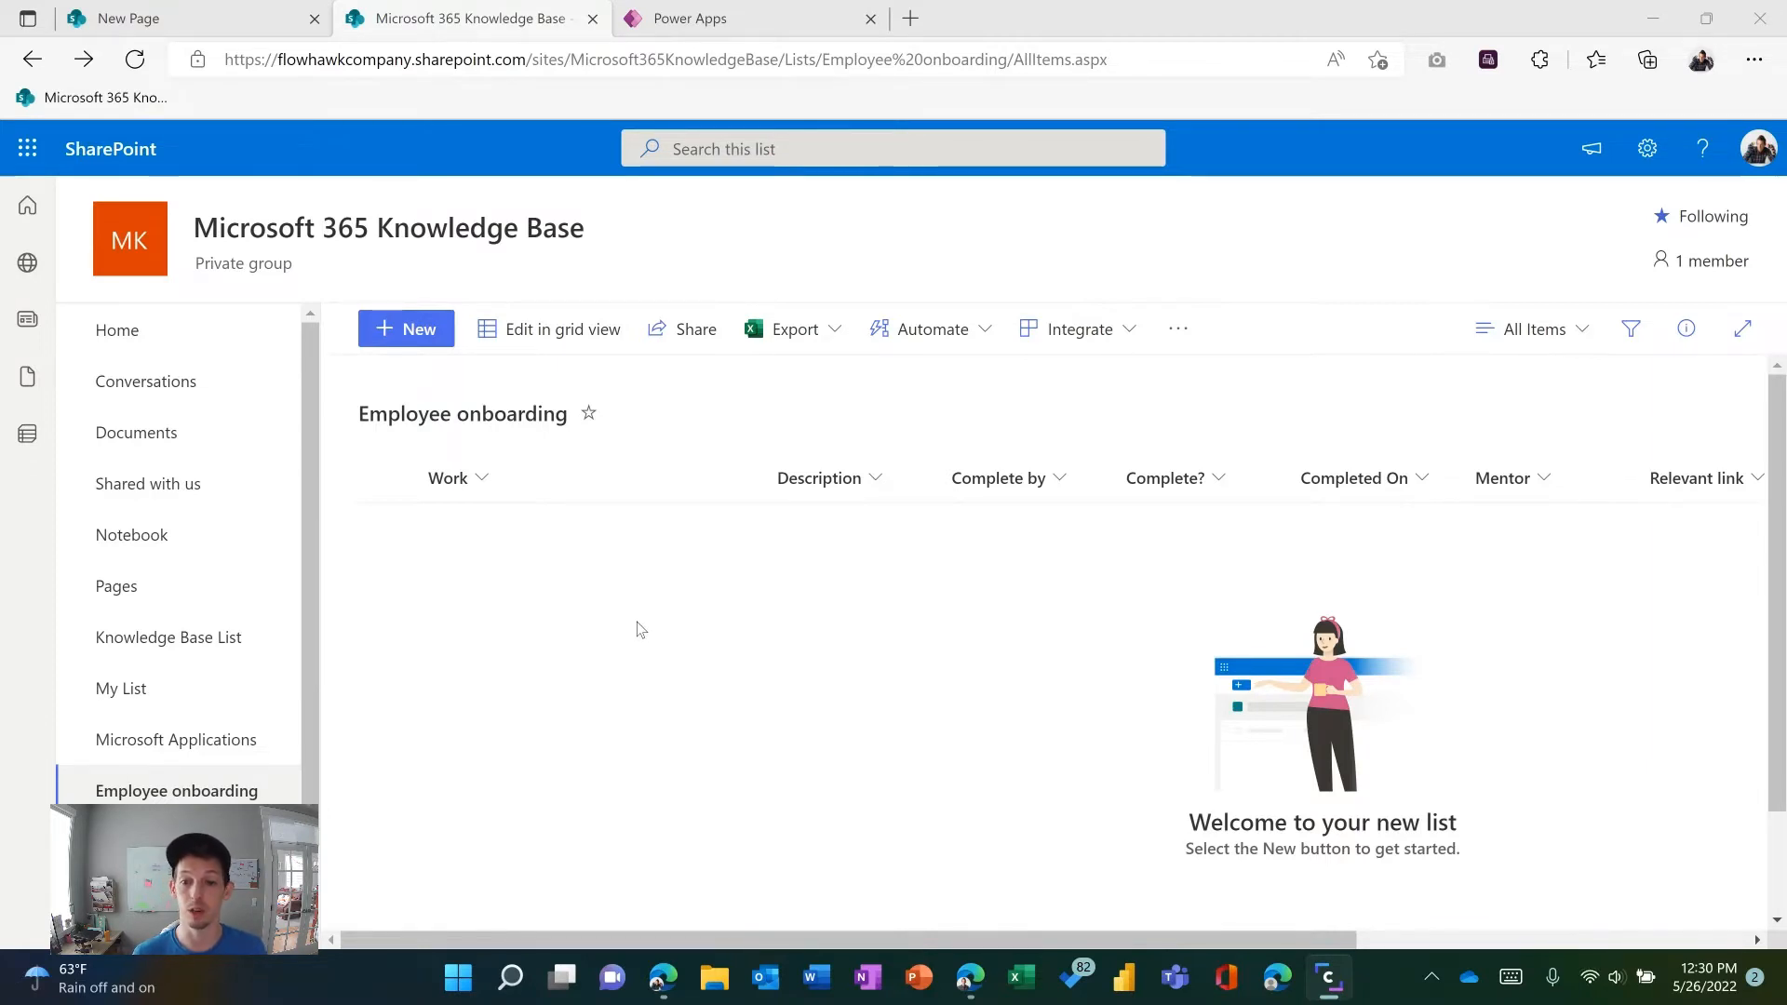
mouse_move(736, 576)
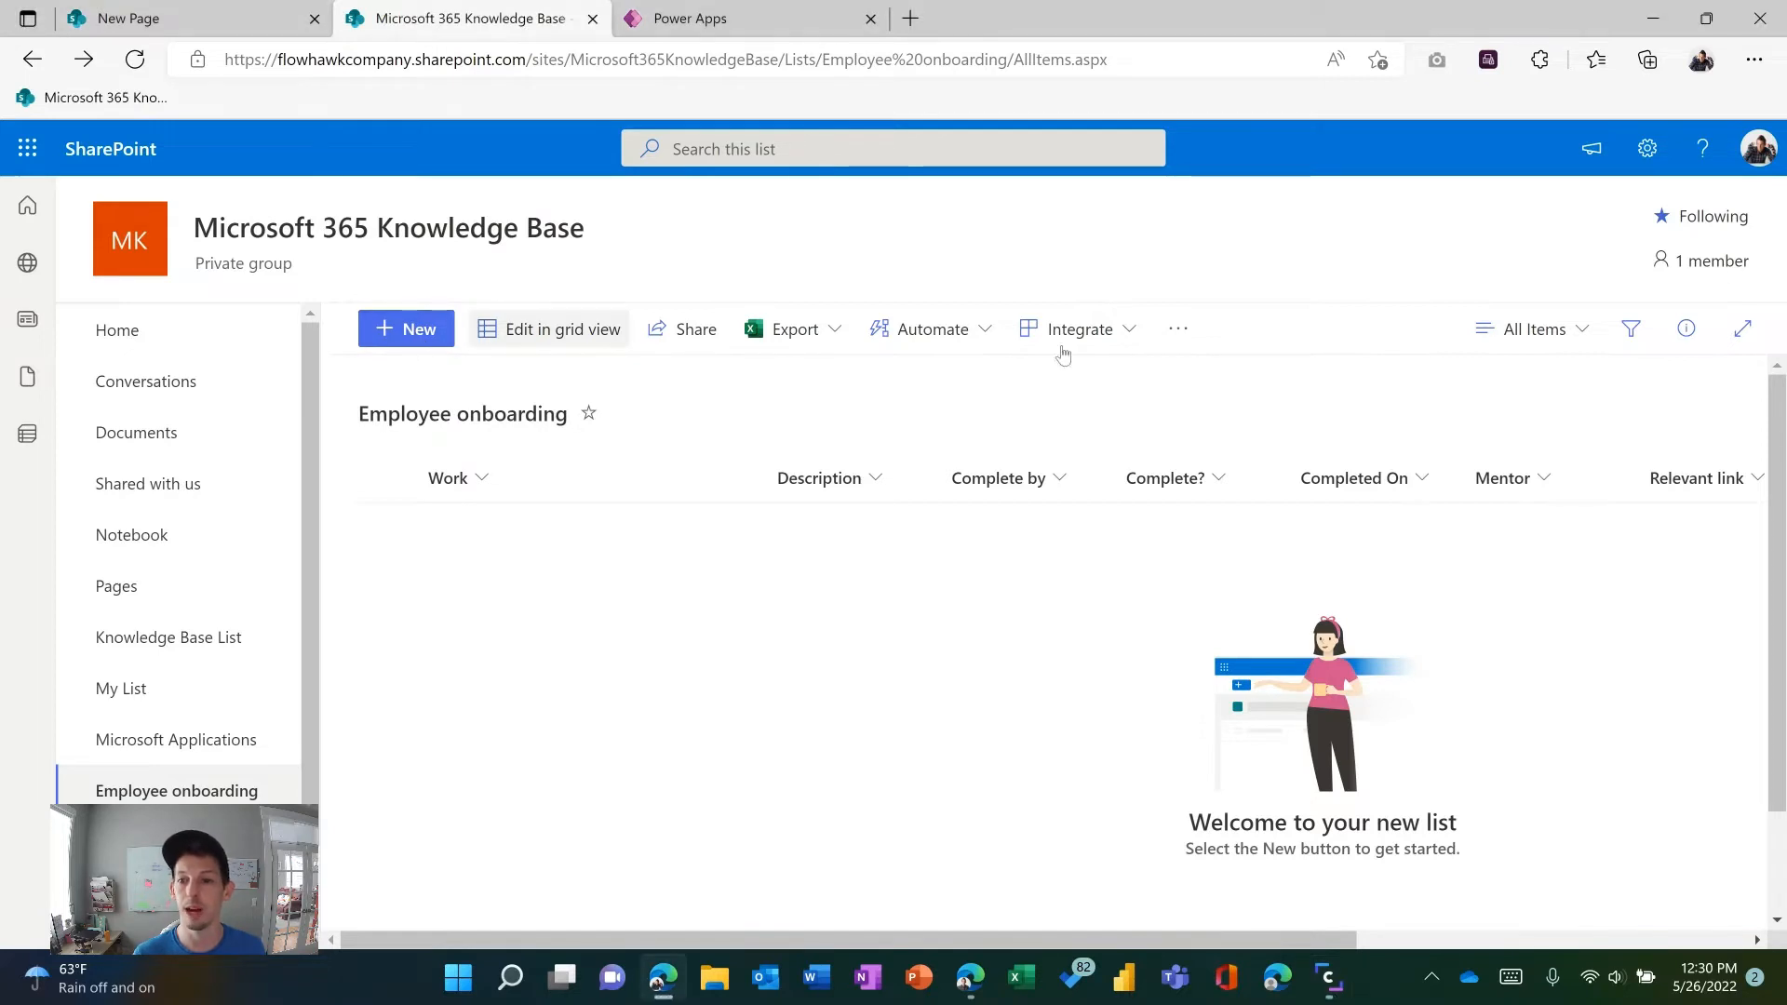
Step: Reopen a blank new-item form for the Employee onboarding list after cancelling once and checking Settings
left_click(406, 328)
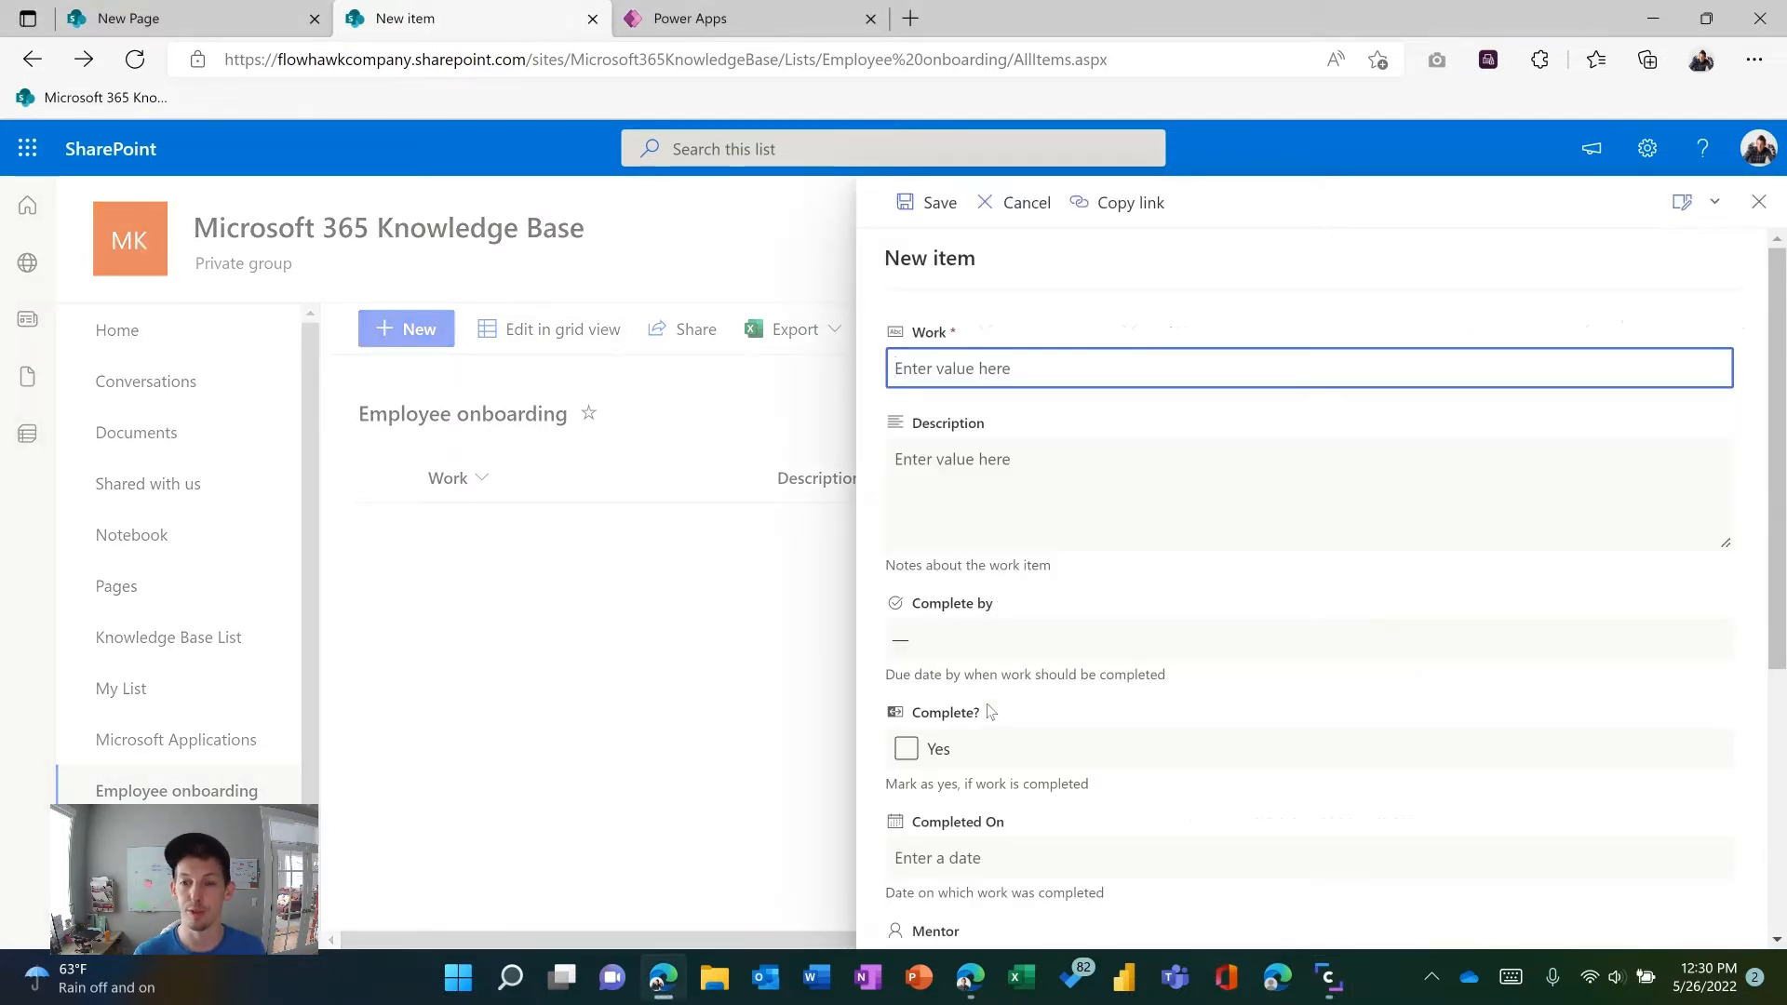
mouse_move(1584, 380)
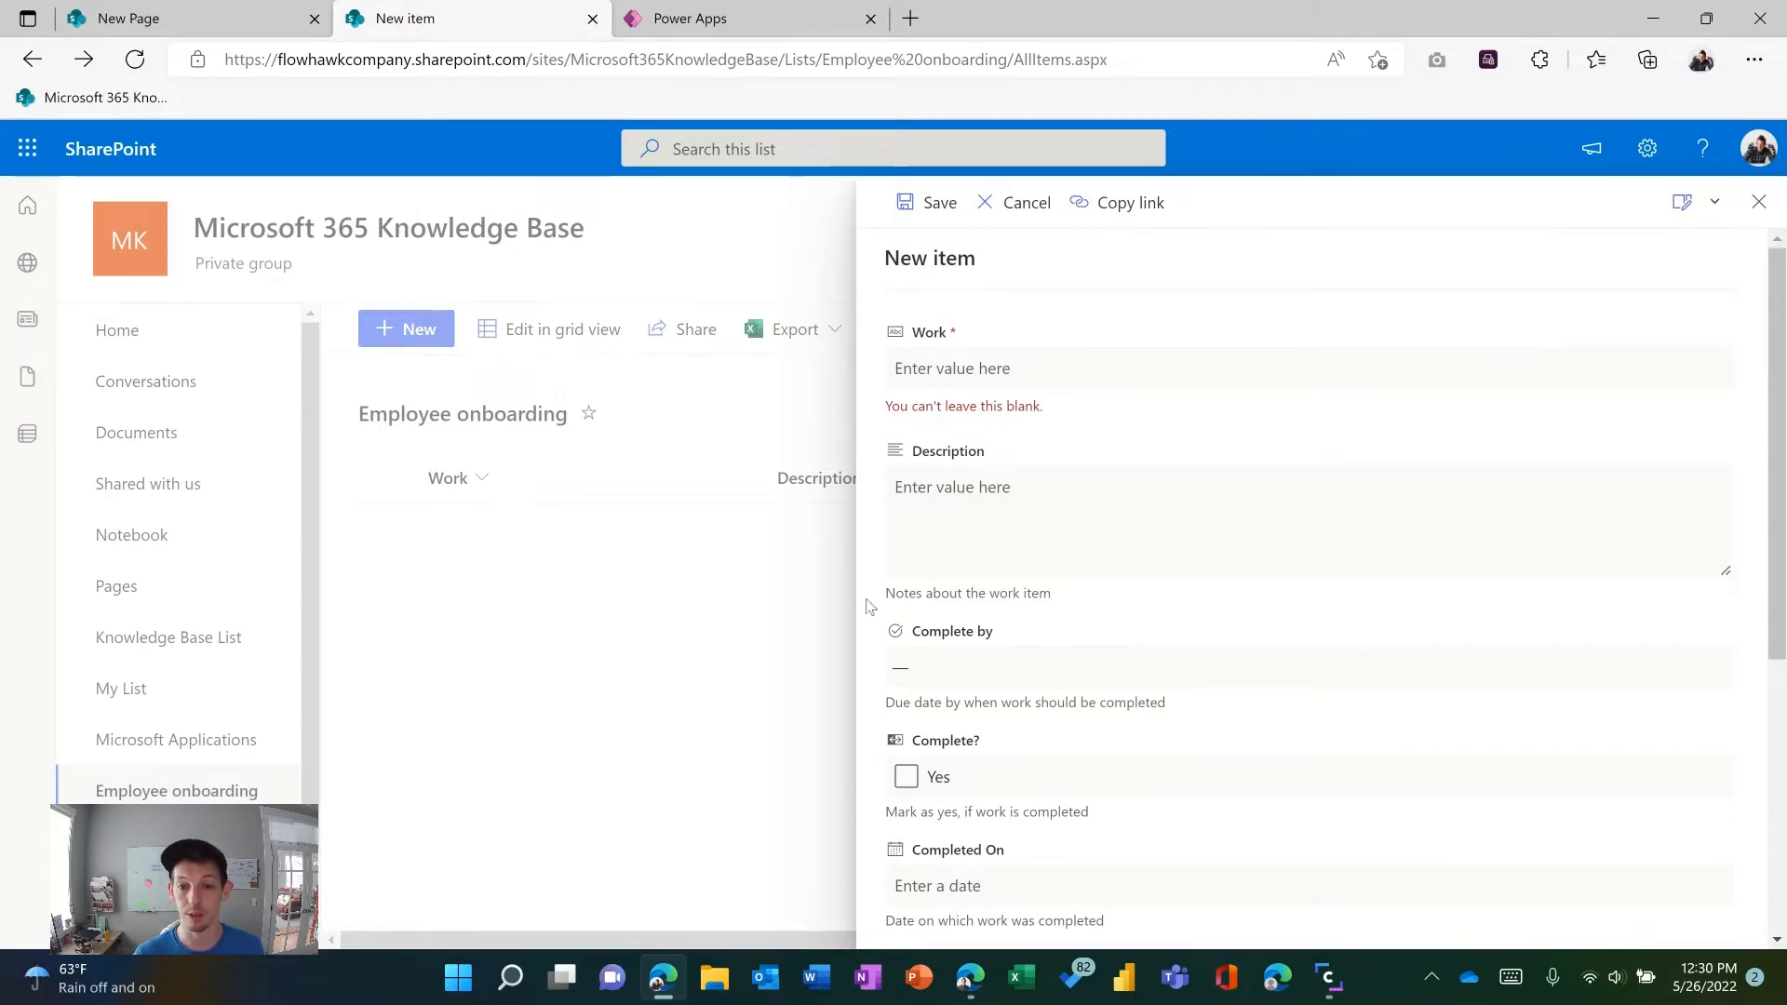
left_click(1024, 201)
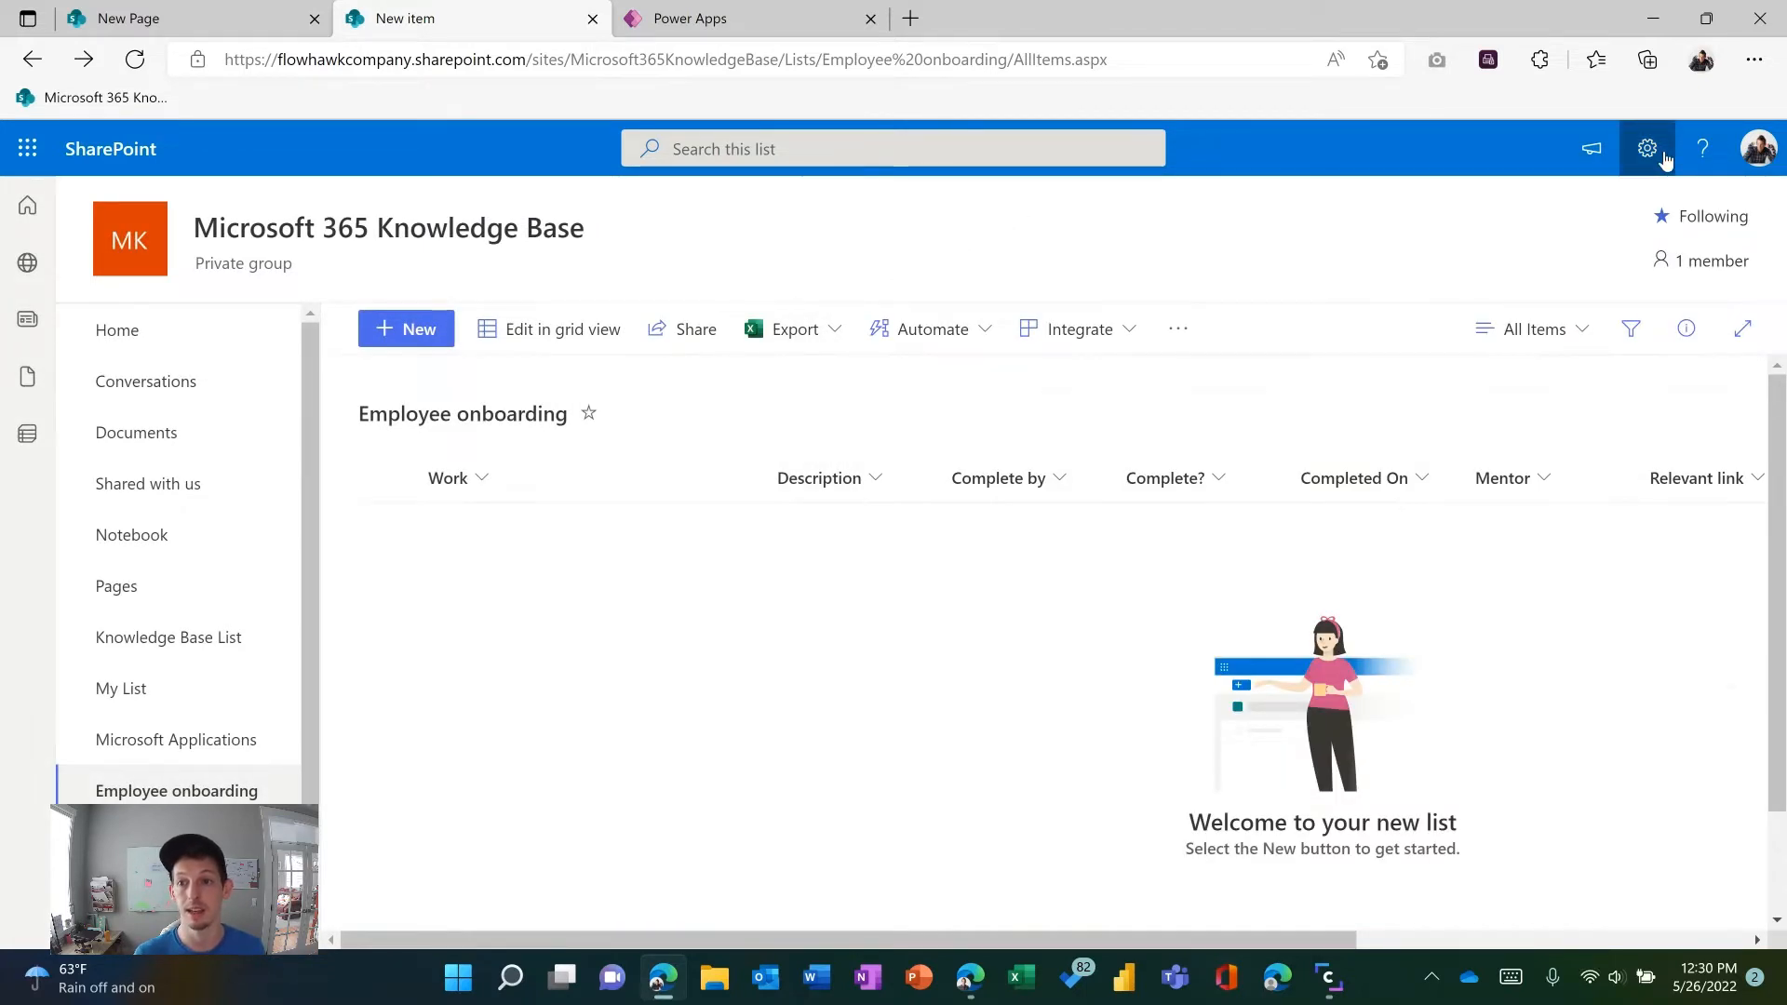
left_click(1645, 148)
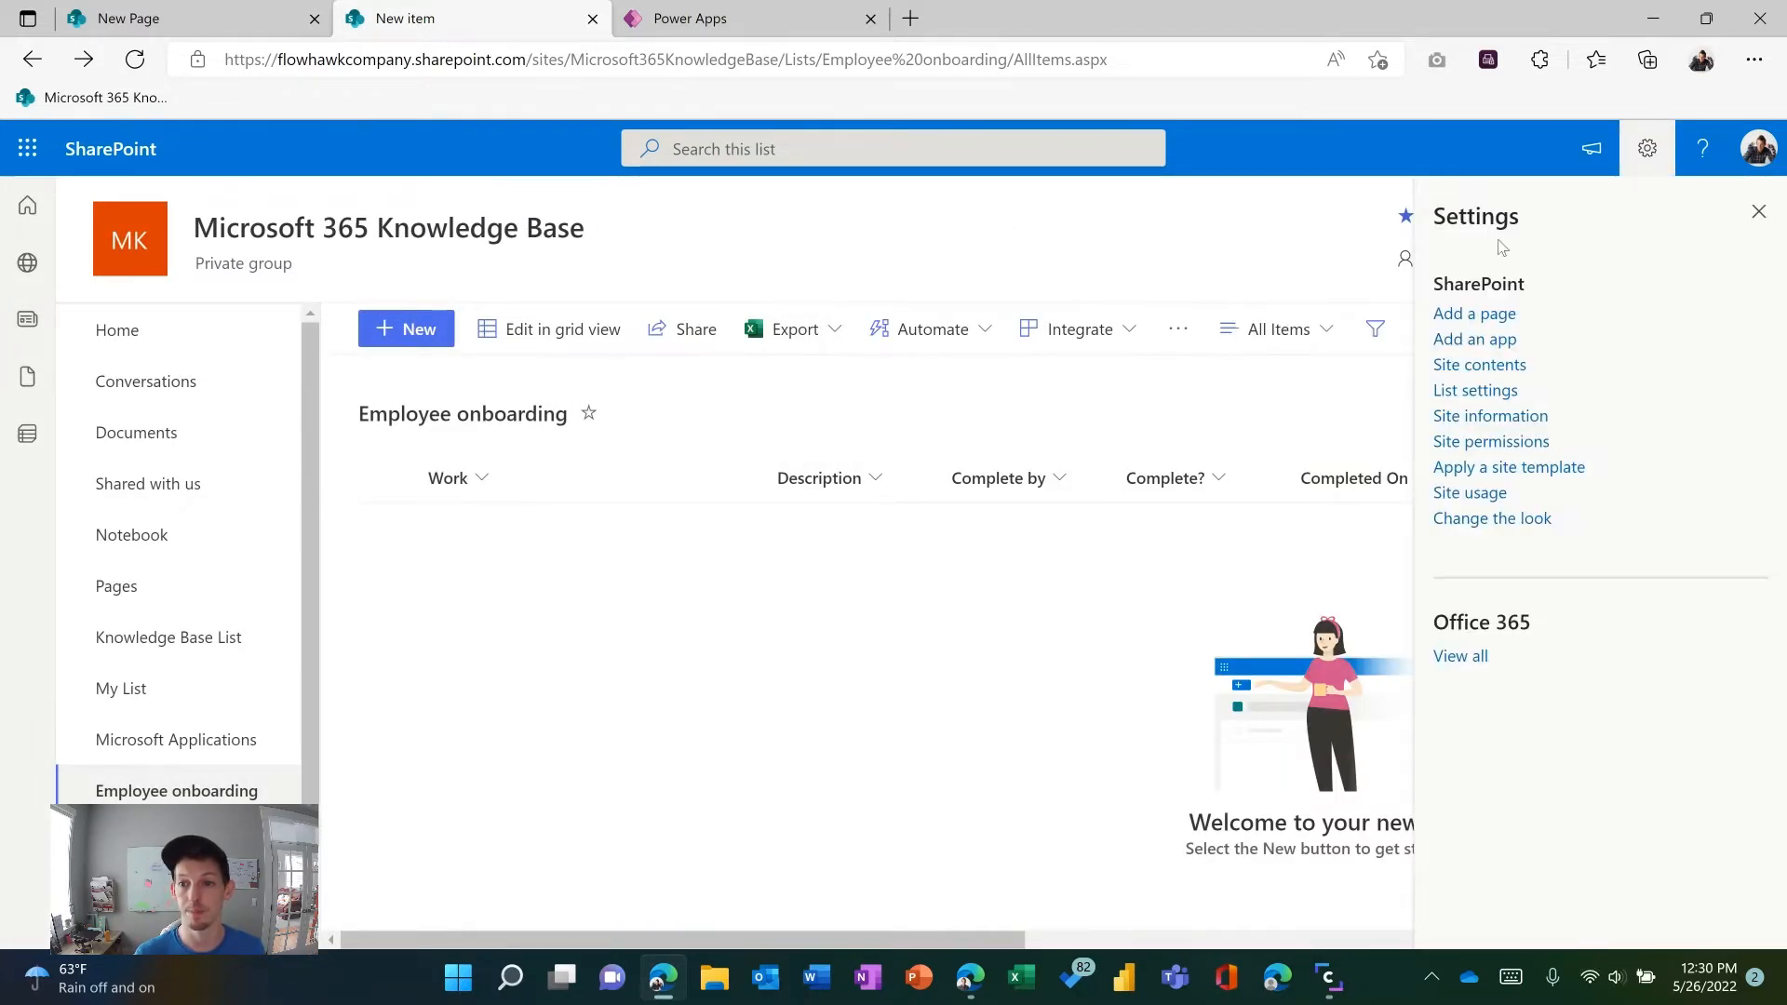
left_click(1759, 211)
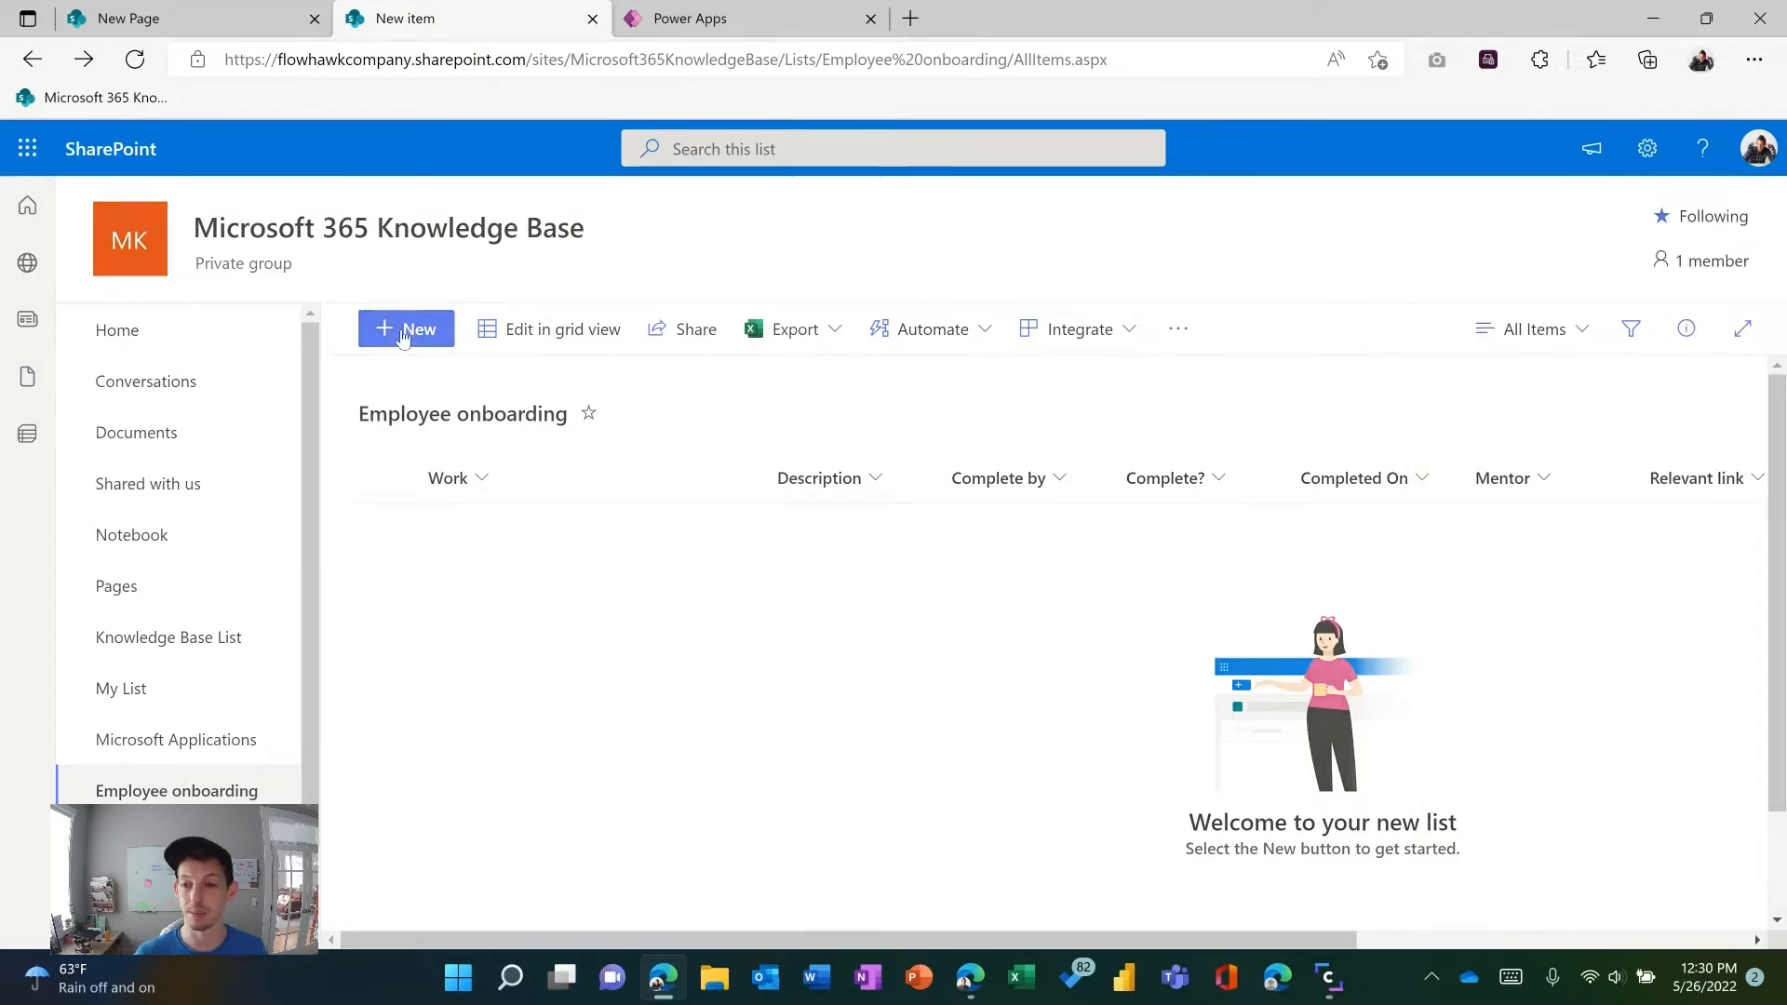
left_click(406, 328)
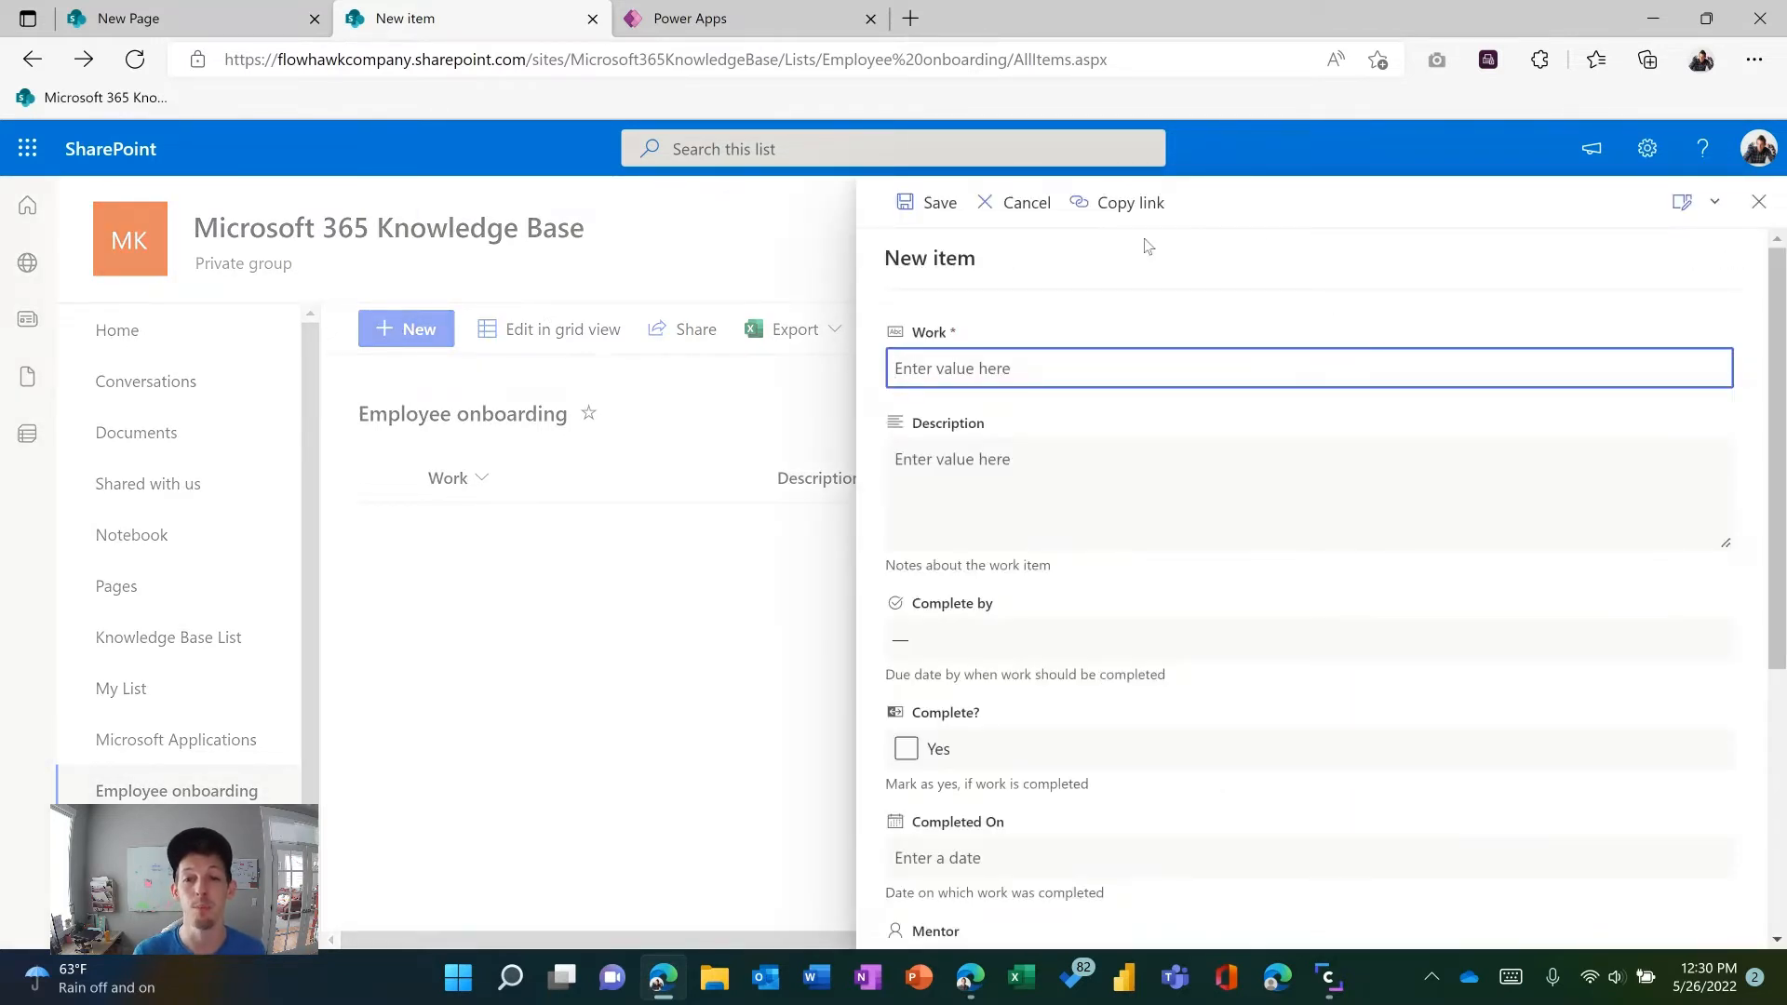
Step: Show the Employee onboarding new-item form as its own full NewForm.aspx page
left_click(1128, 201)
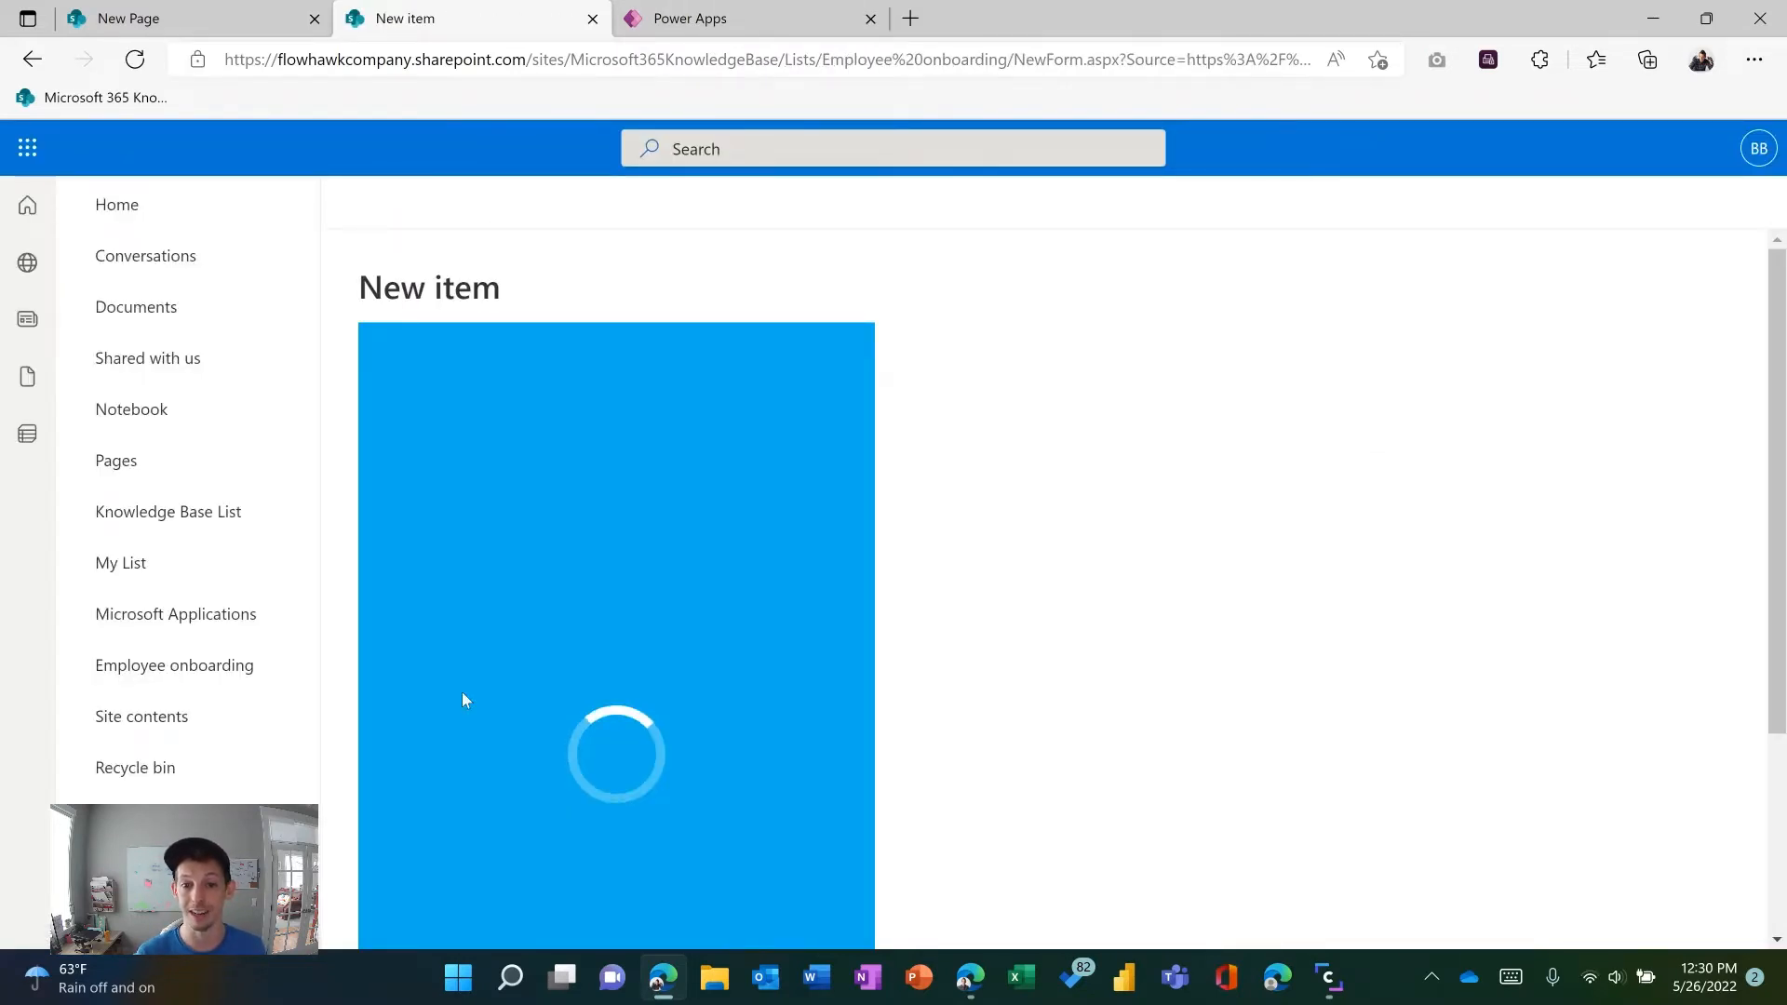
mouse_move(692, 449)
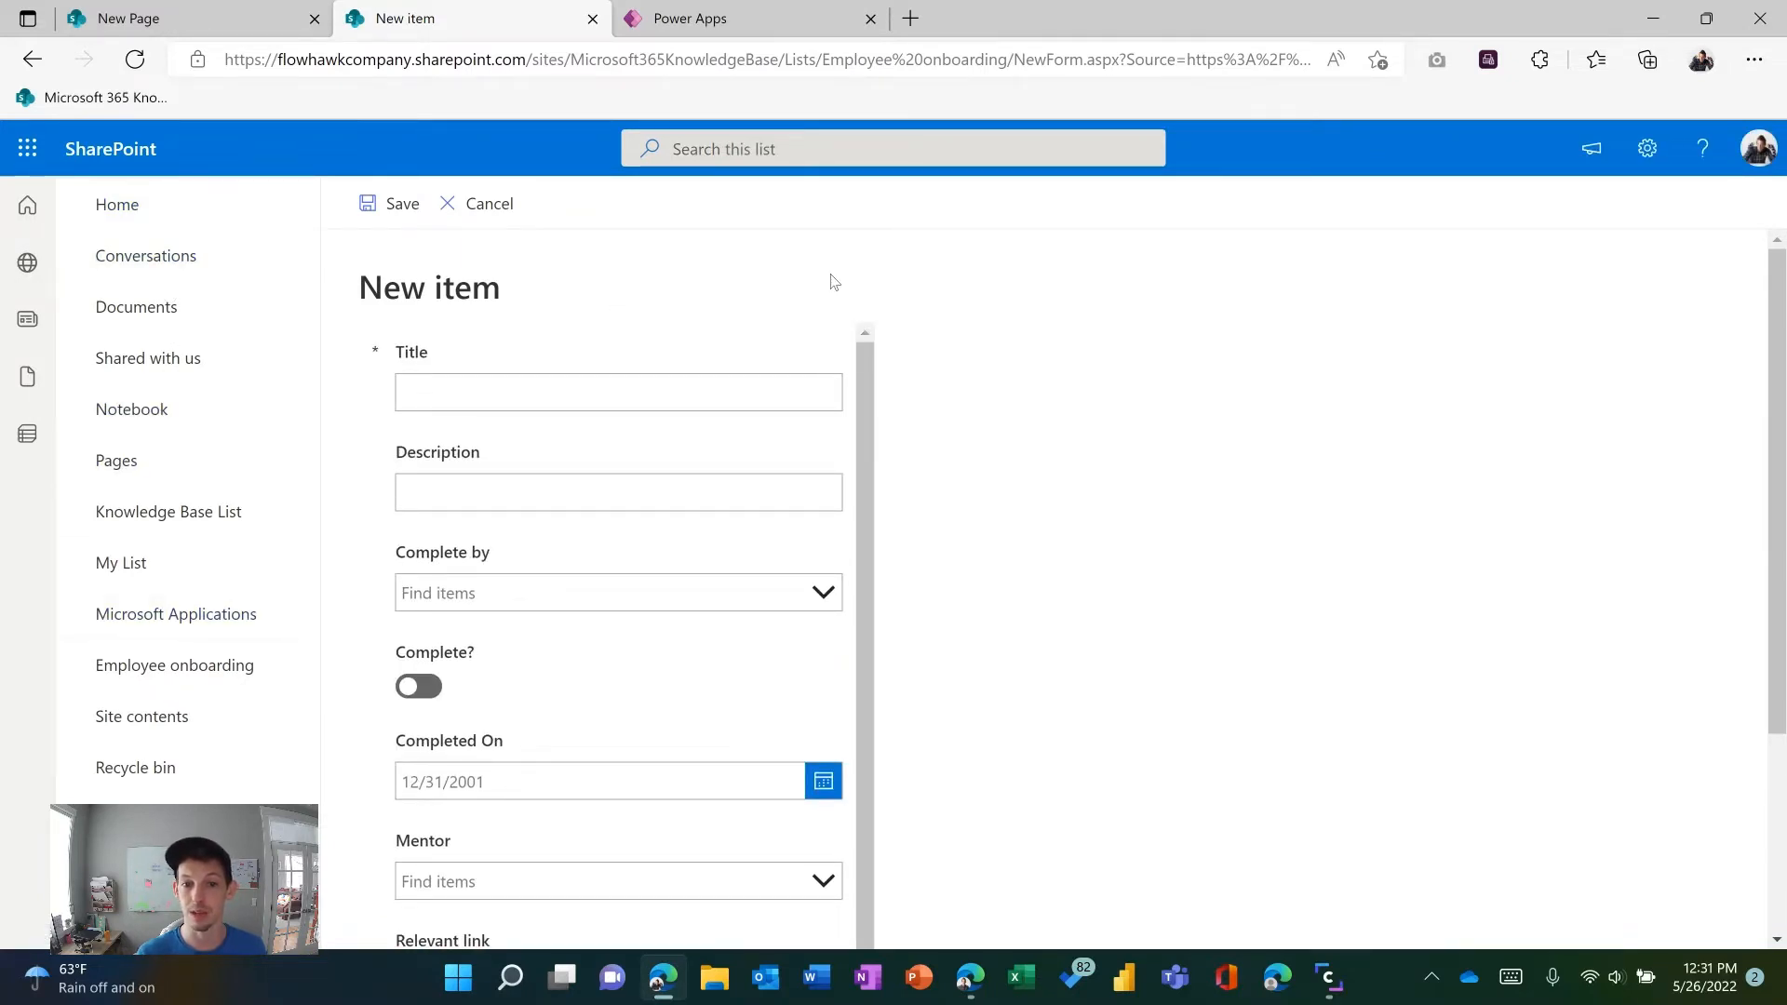
mouse_move(848, 452)
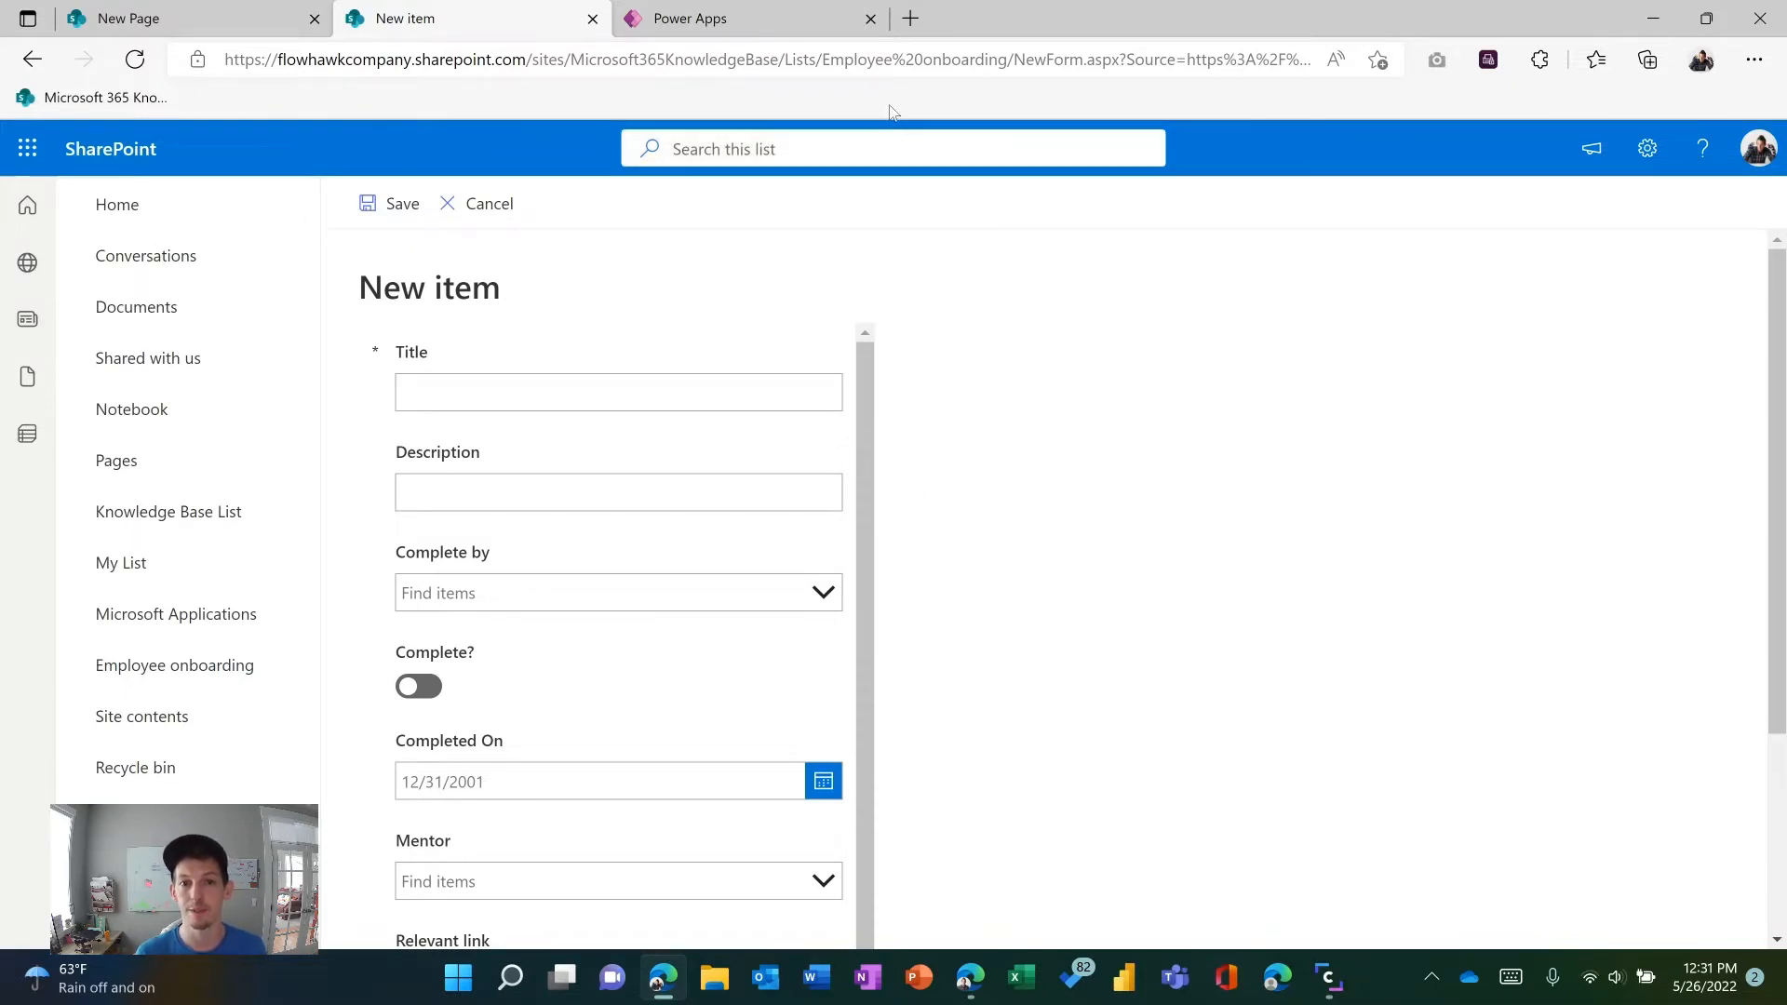
left_click(729, 60)
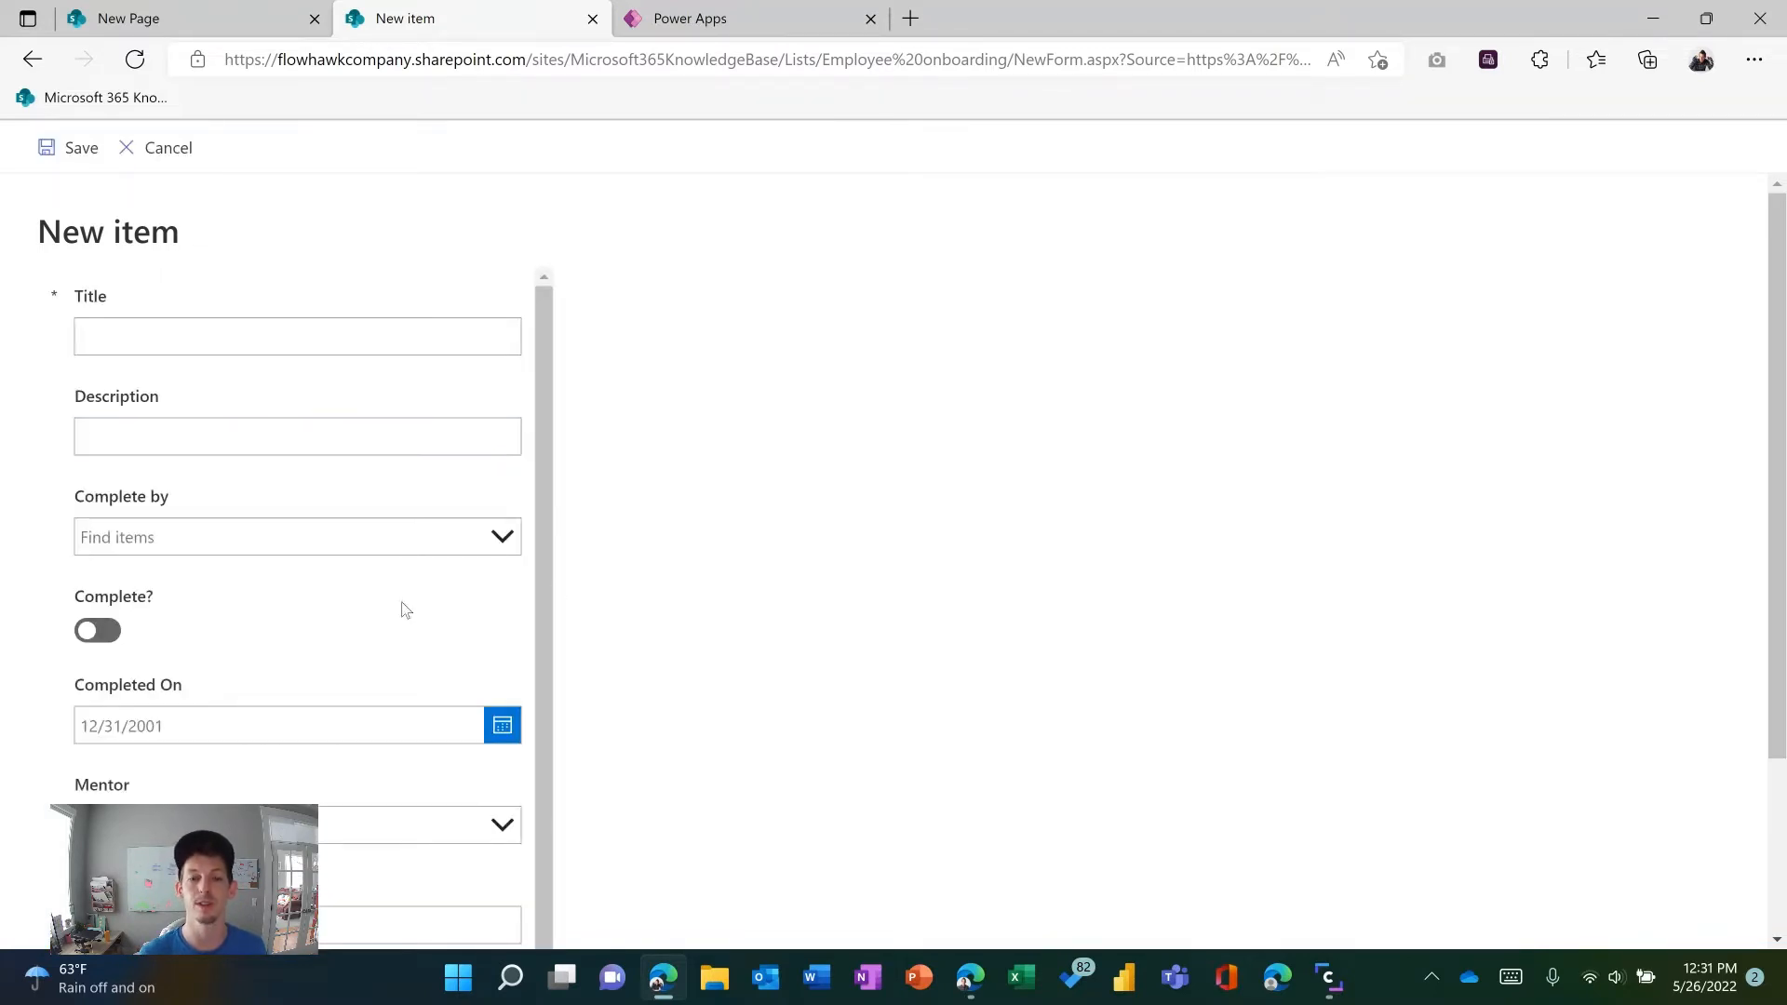
left_click(296, 435)
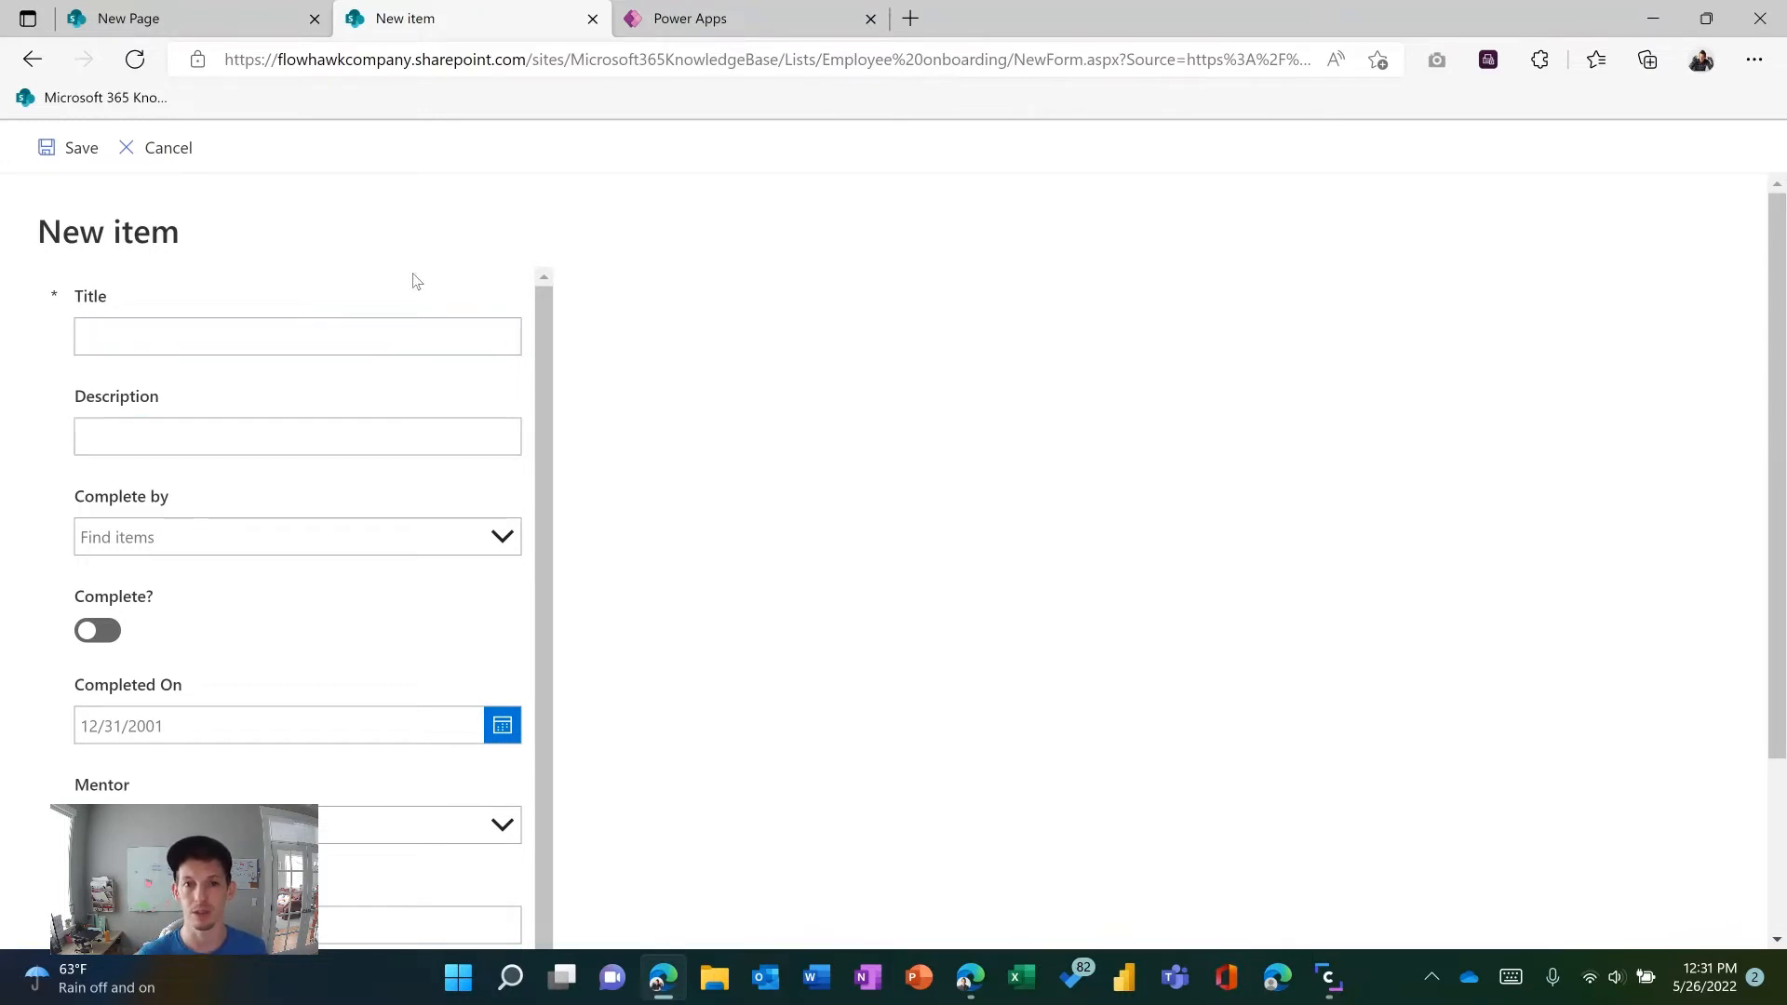
mouse_move(408, 283)
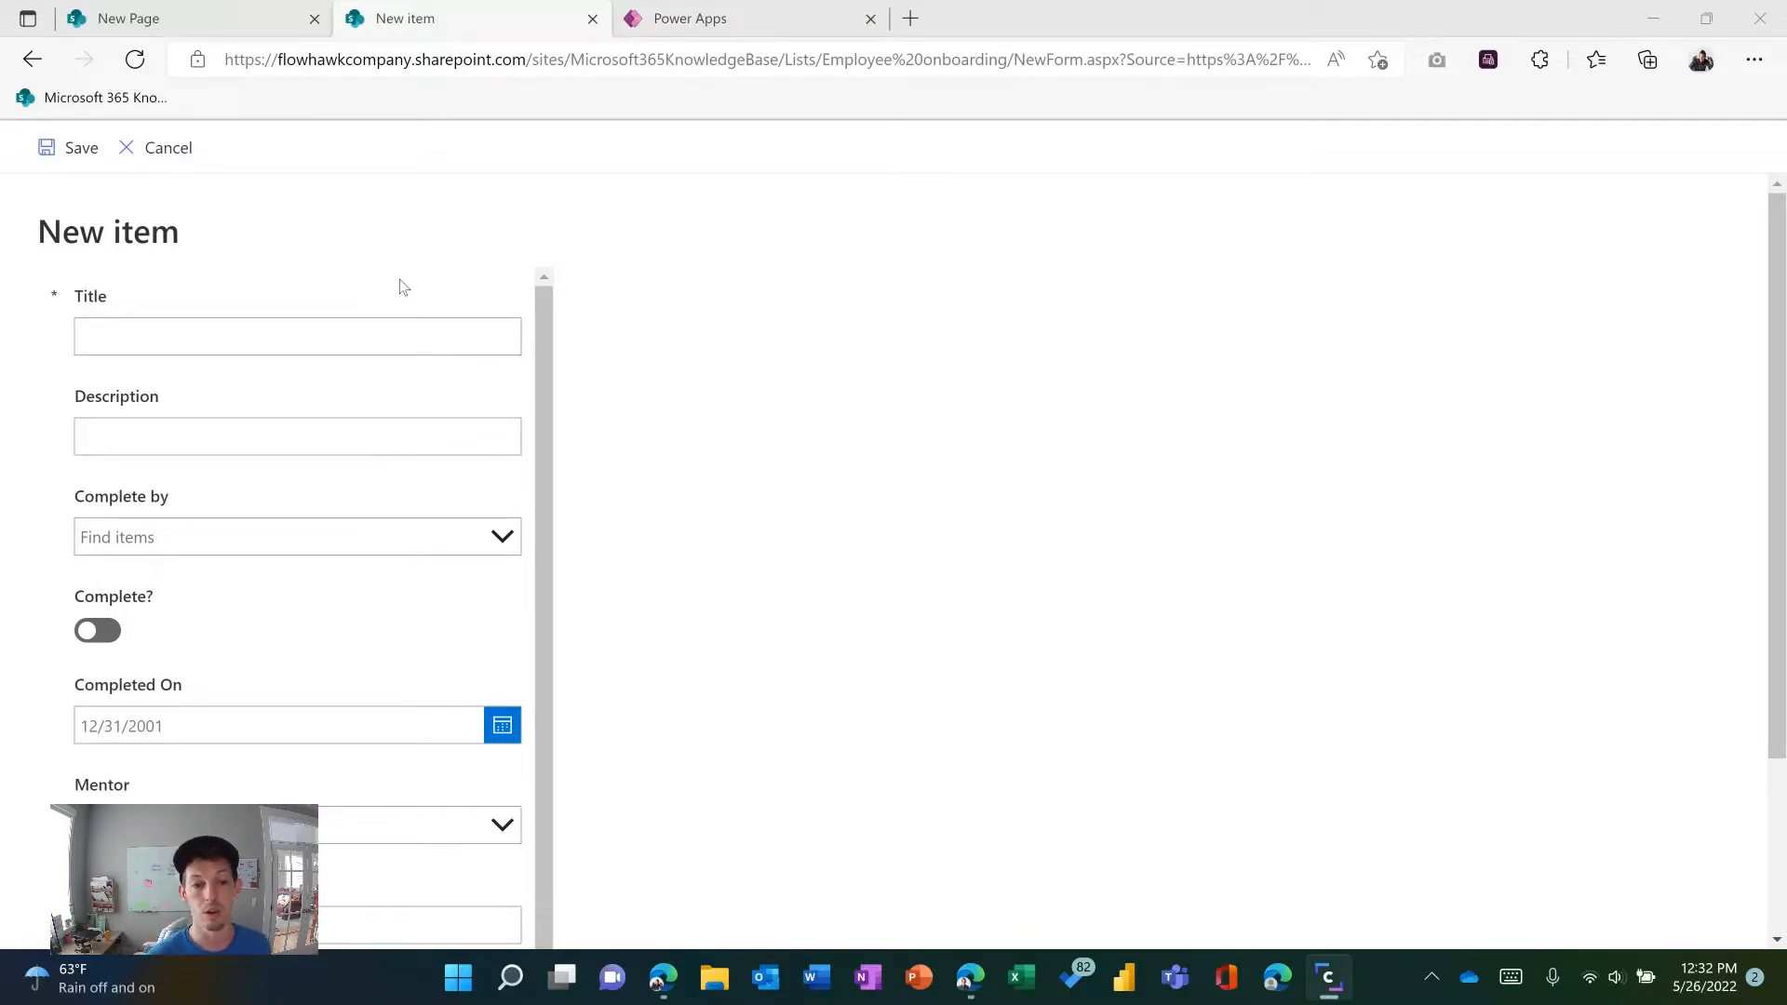
mouse_move(419, 314)
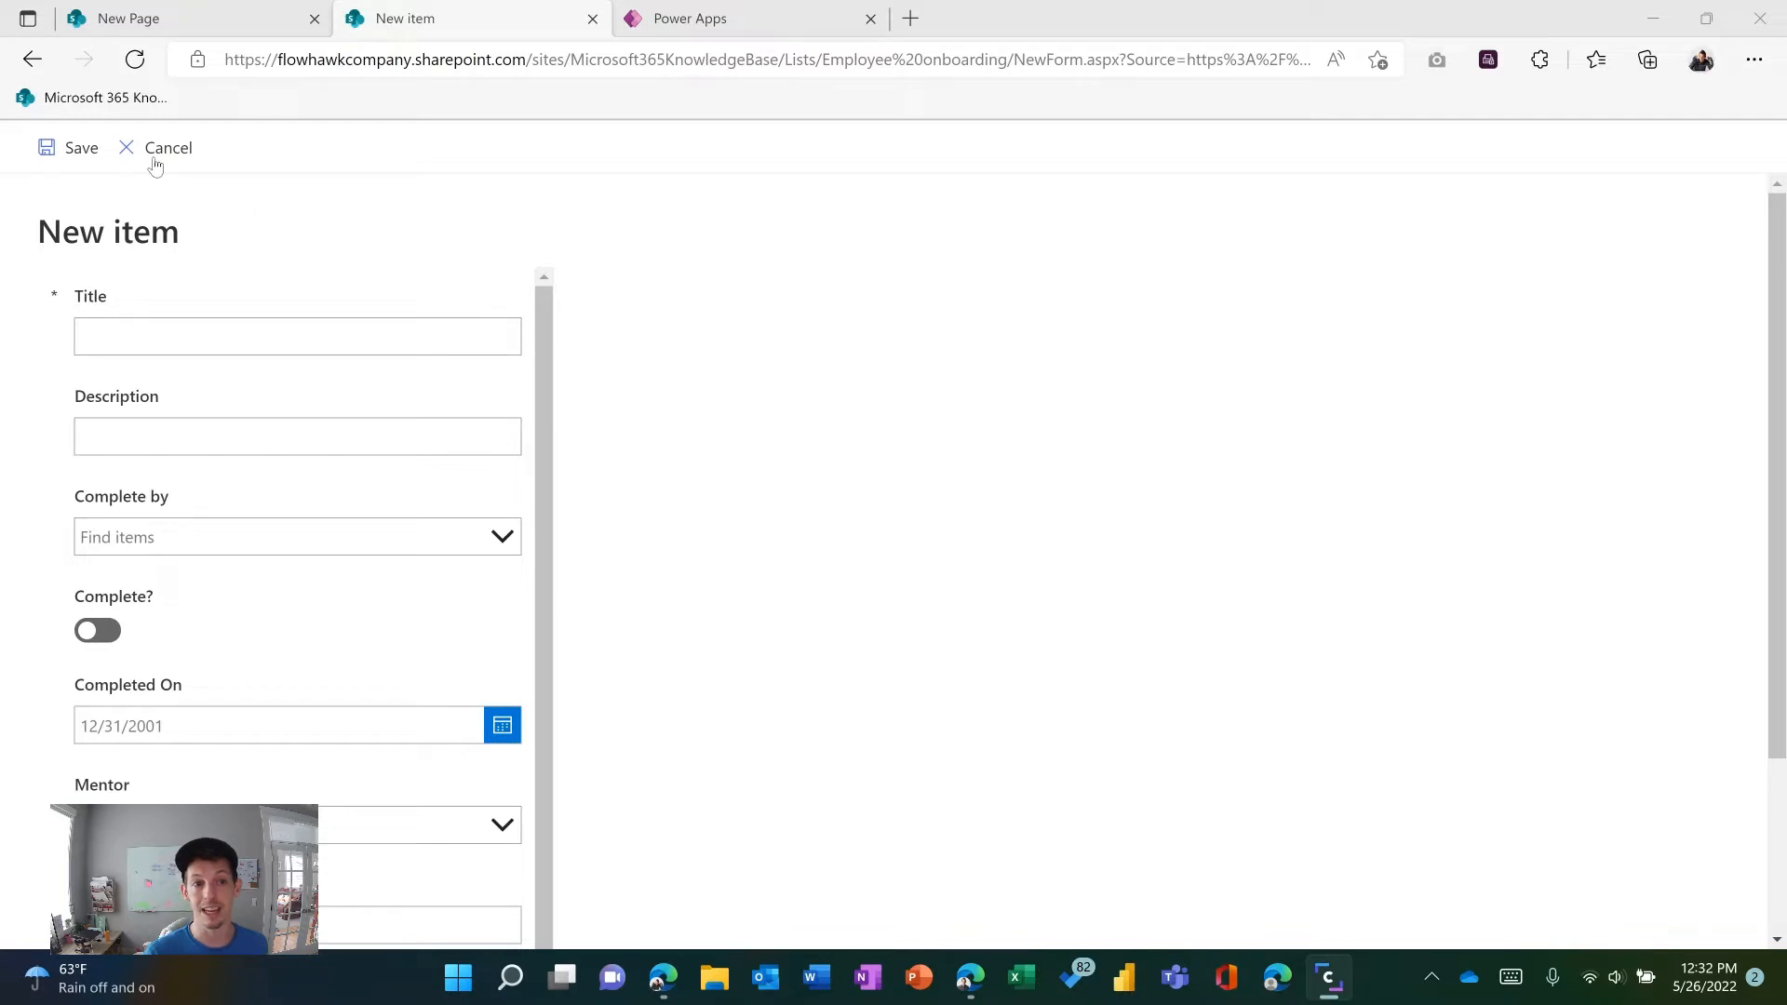
left_click(168, 147)
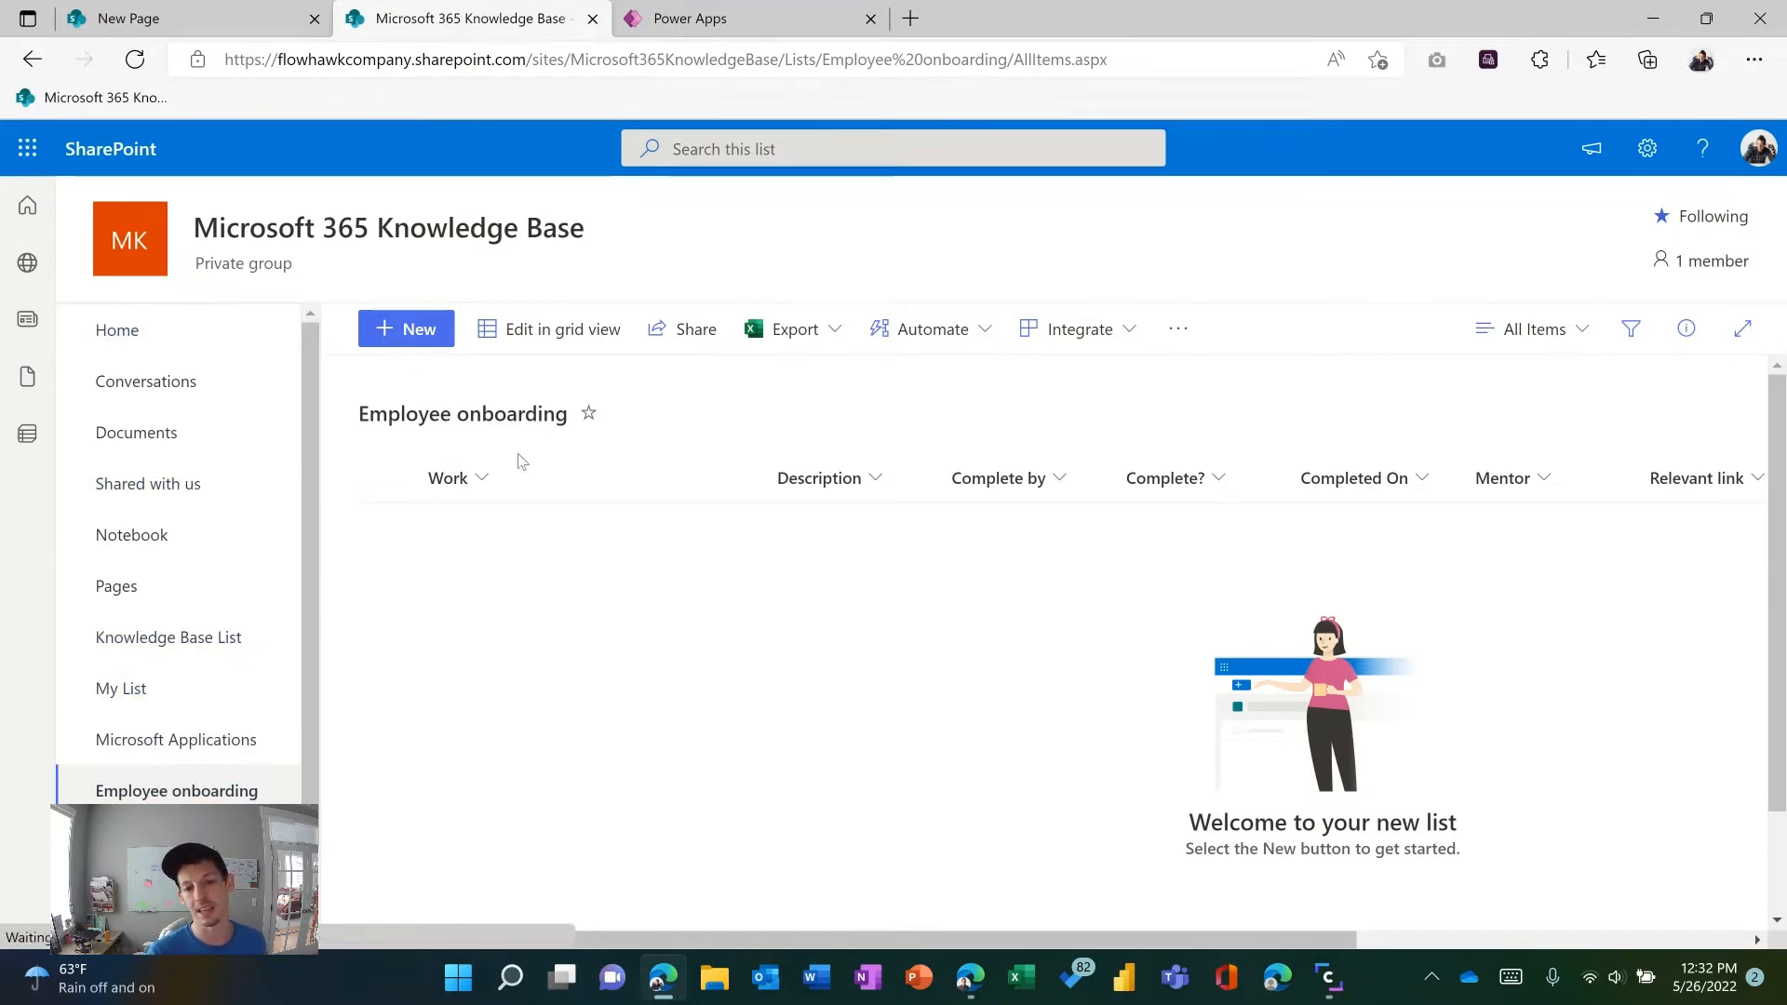
mouse_move(552, 337)
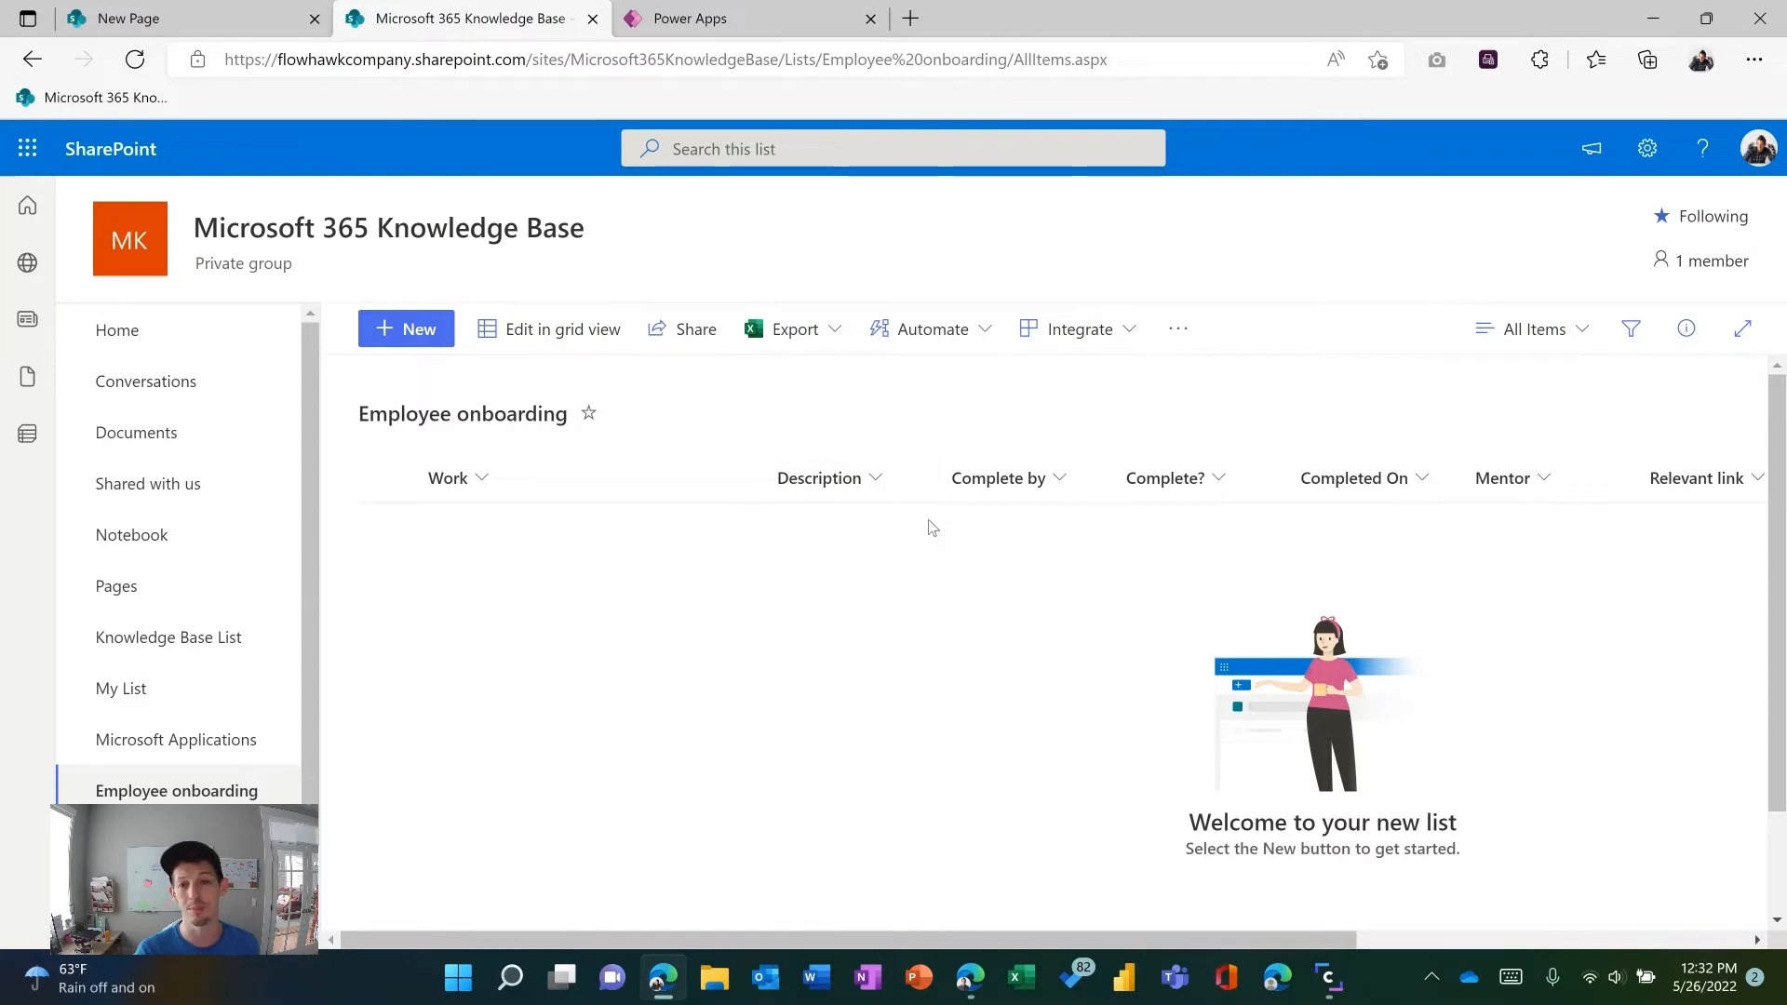
mouse_move(932, 418)
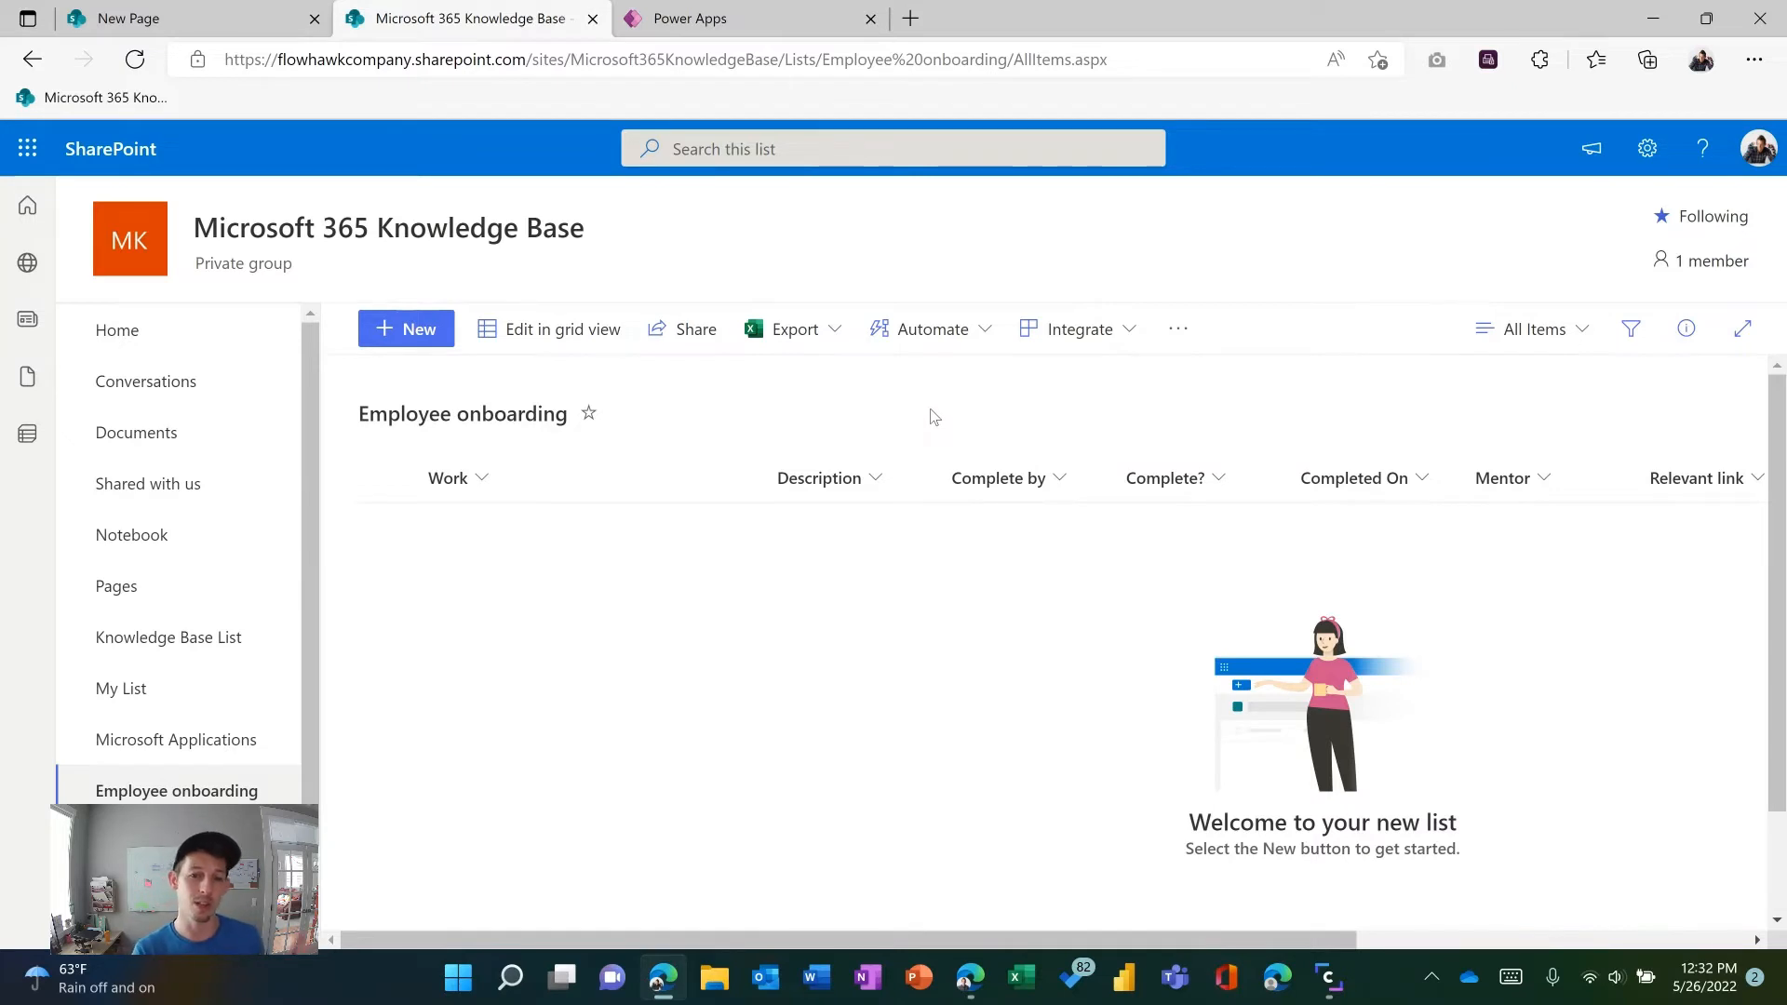
mouse_move(926, 436)
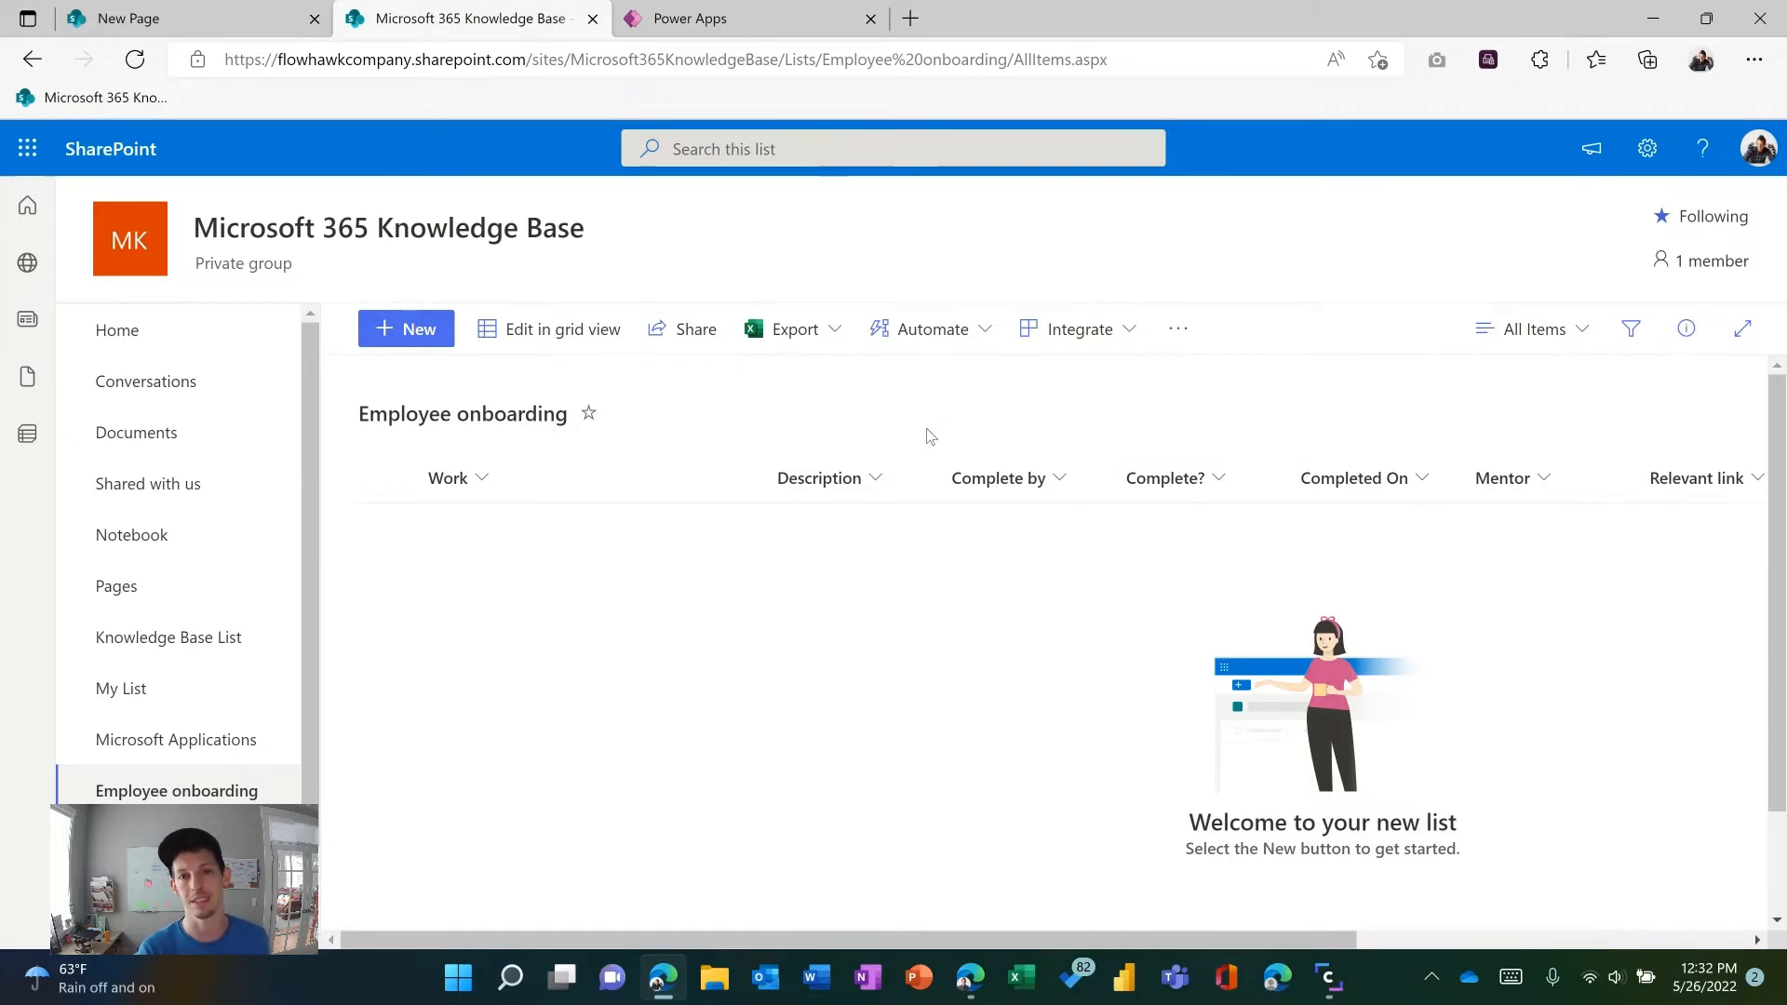
mouse_move(934, 434)
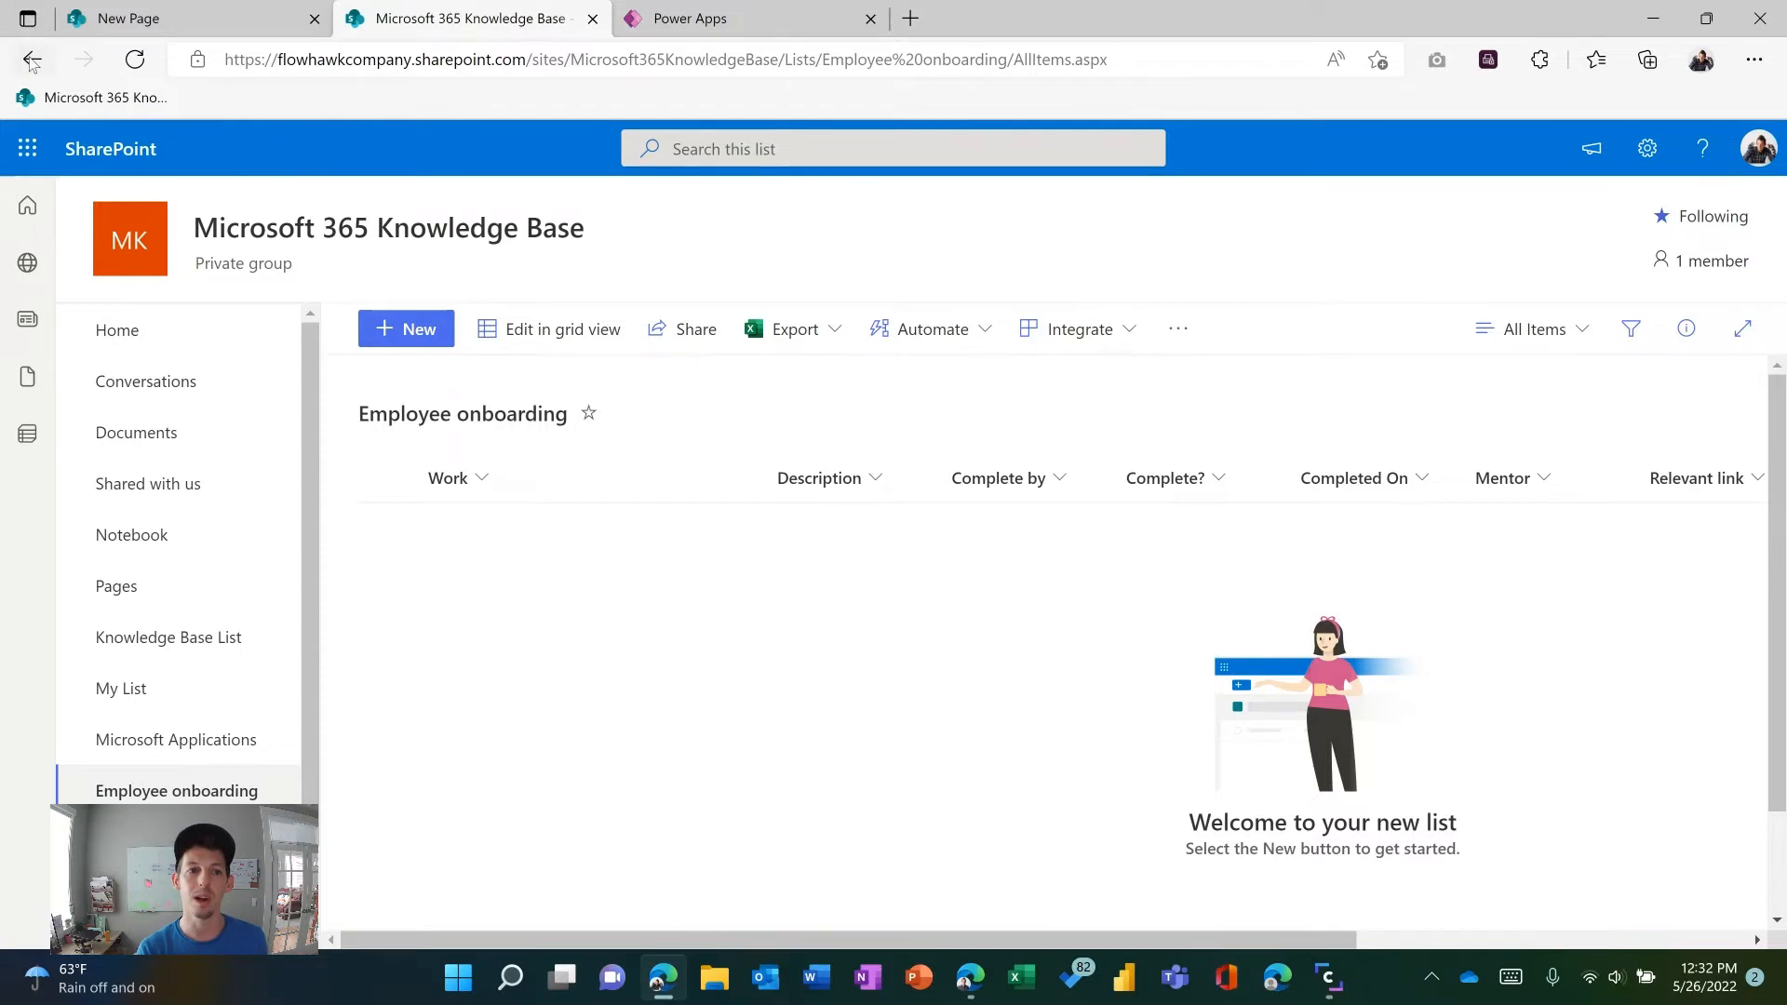
left_click(406, 327)
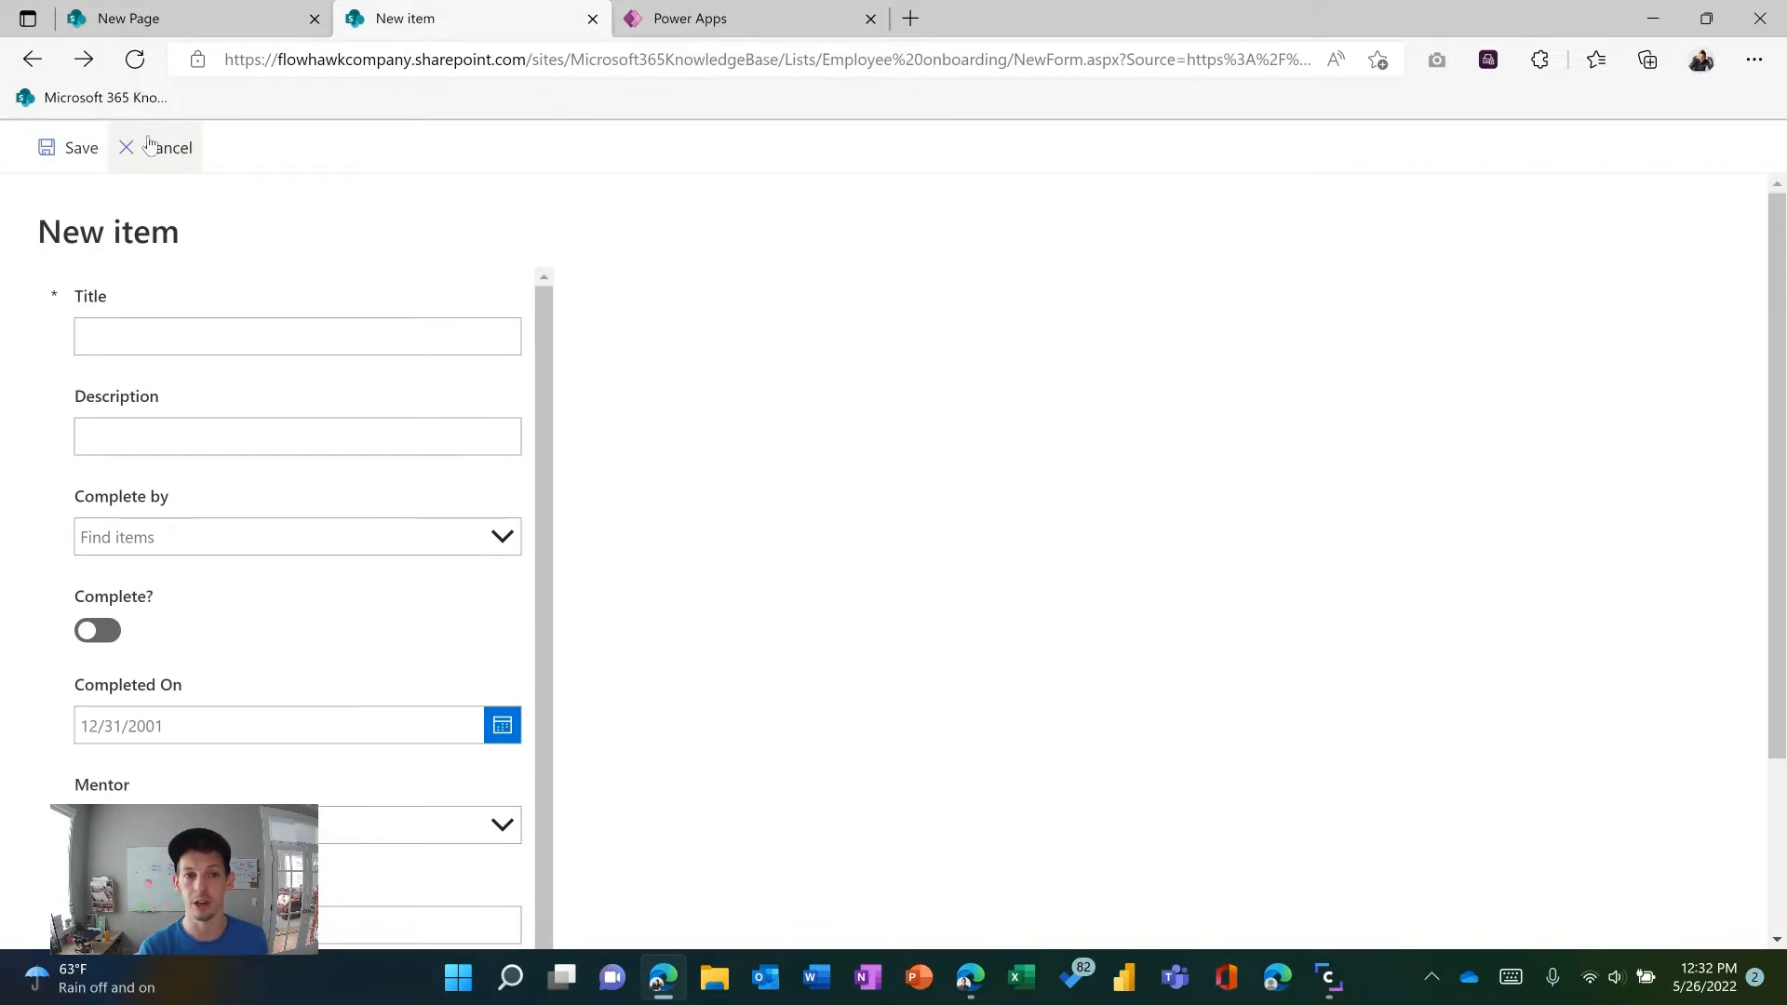
Step: Cancel back to the list, start and close a new item, leaving the form in the Power Apps editor
left_click(168, 147)
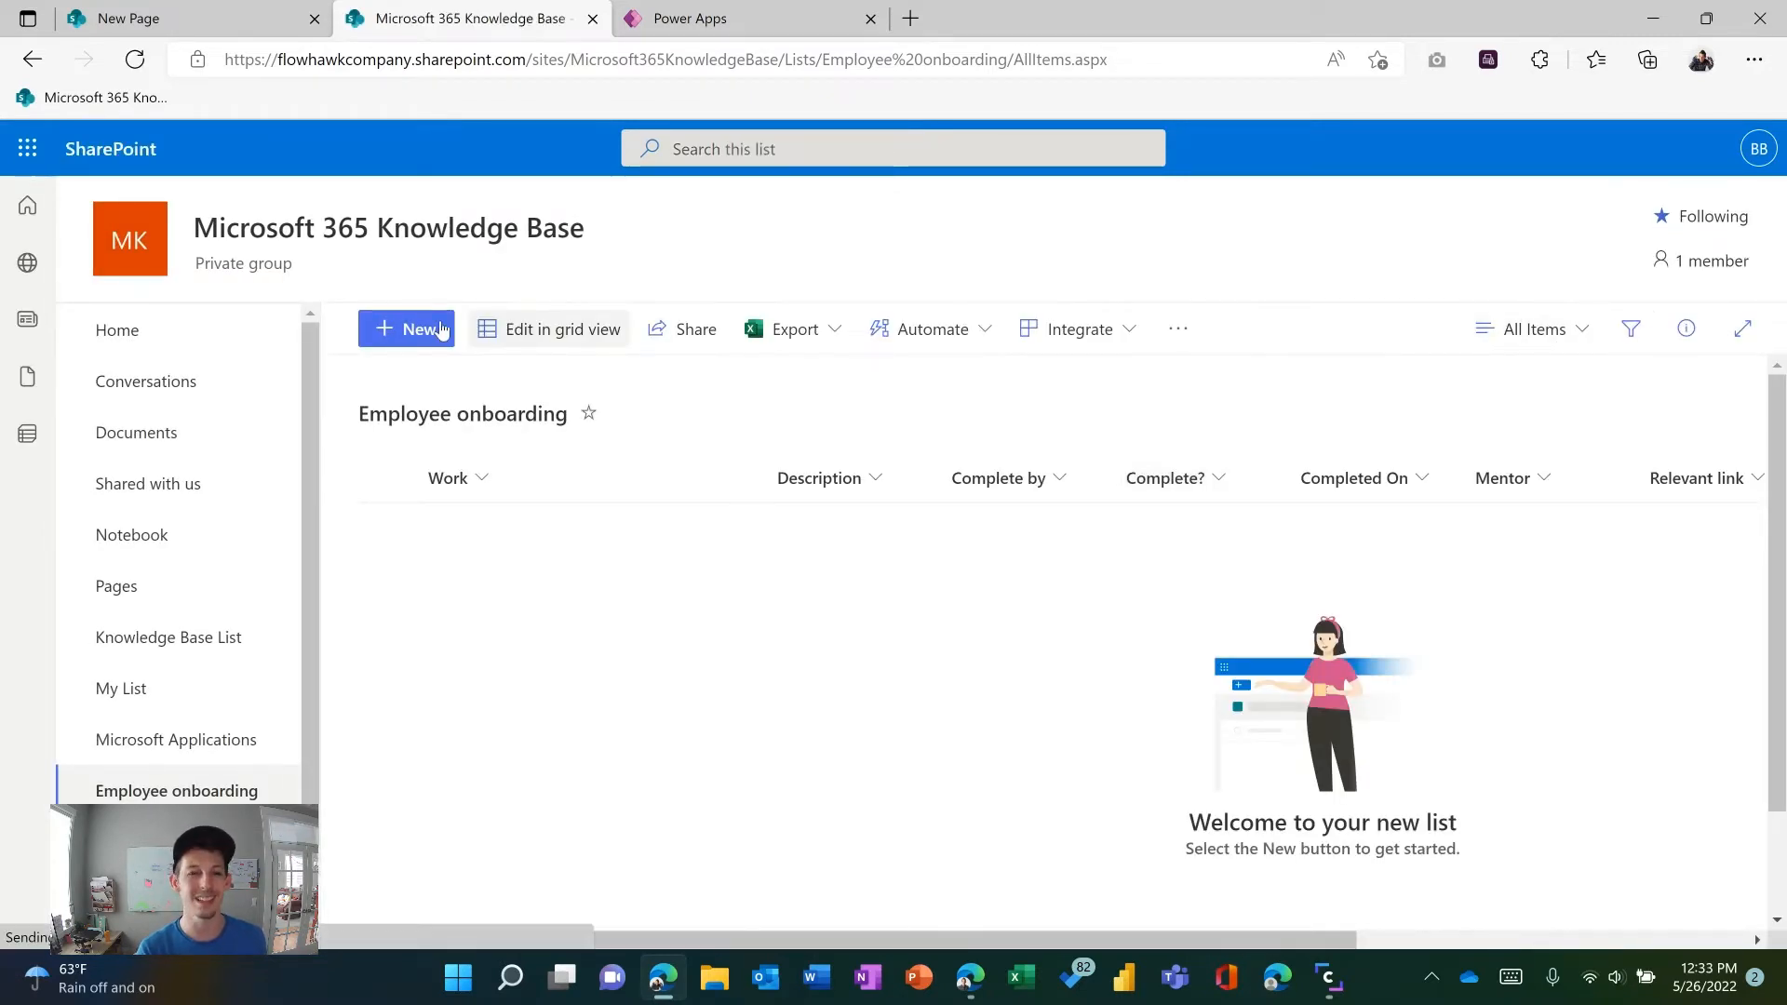
left_click(405, 328)
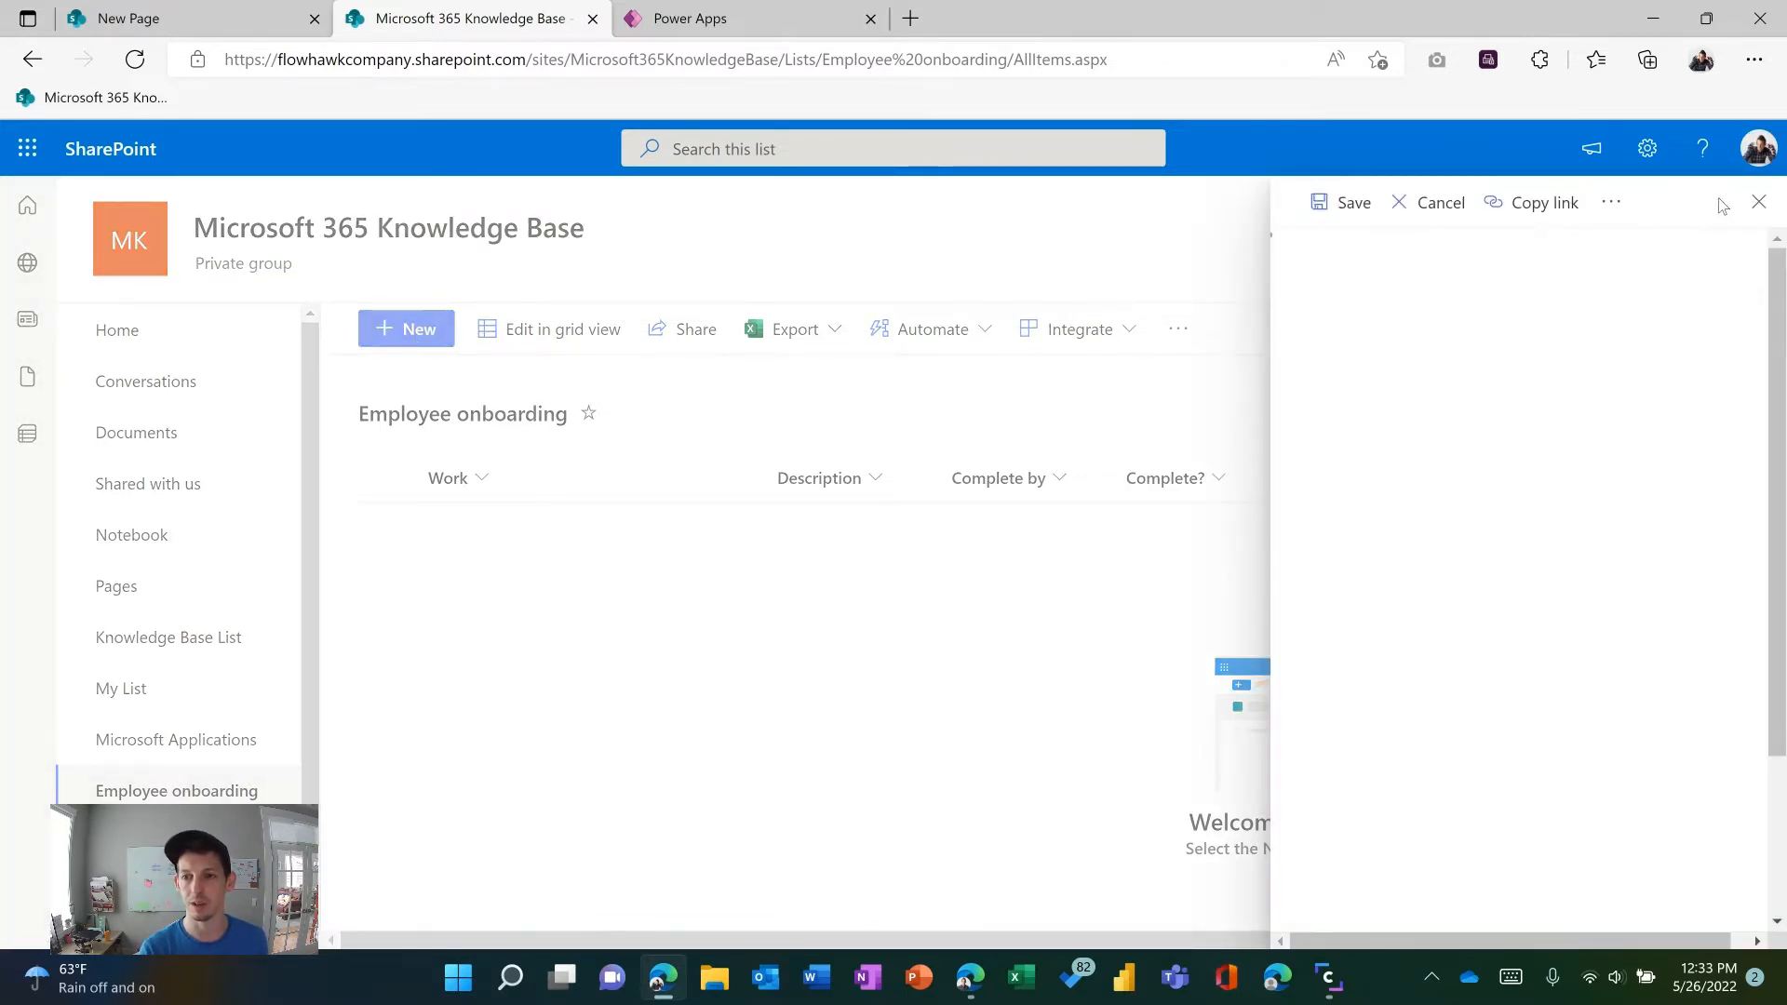
left_click(1612, 203)
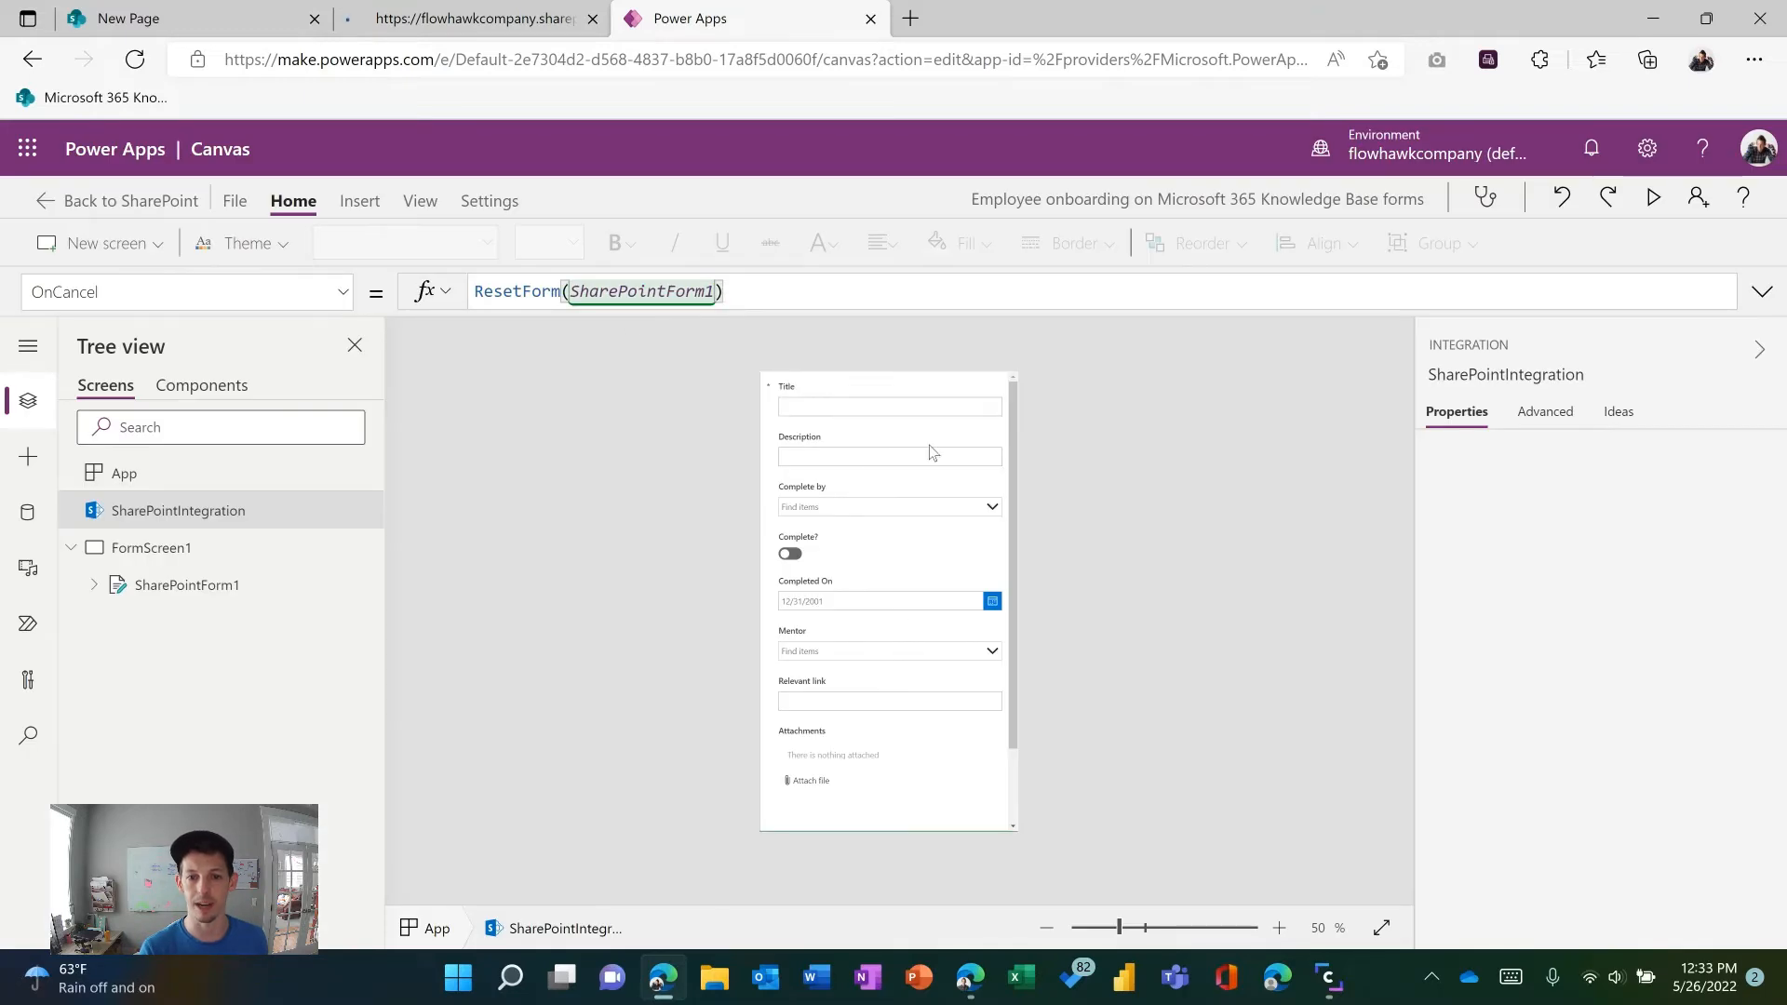
left_click(151, 547)
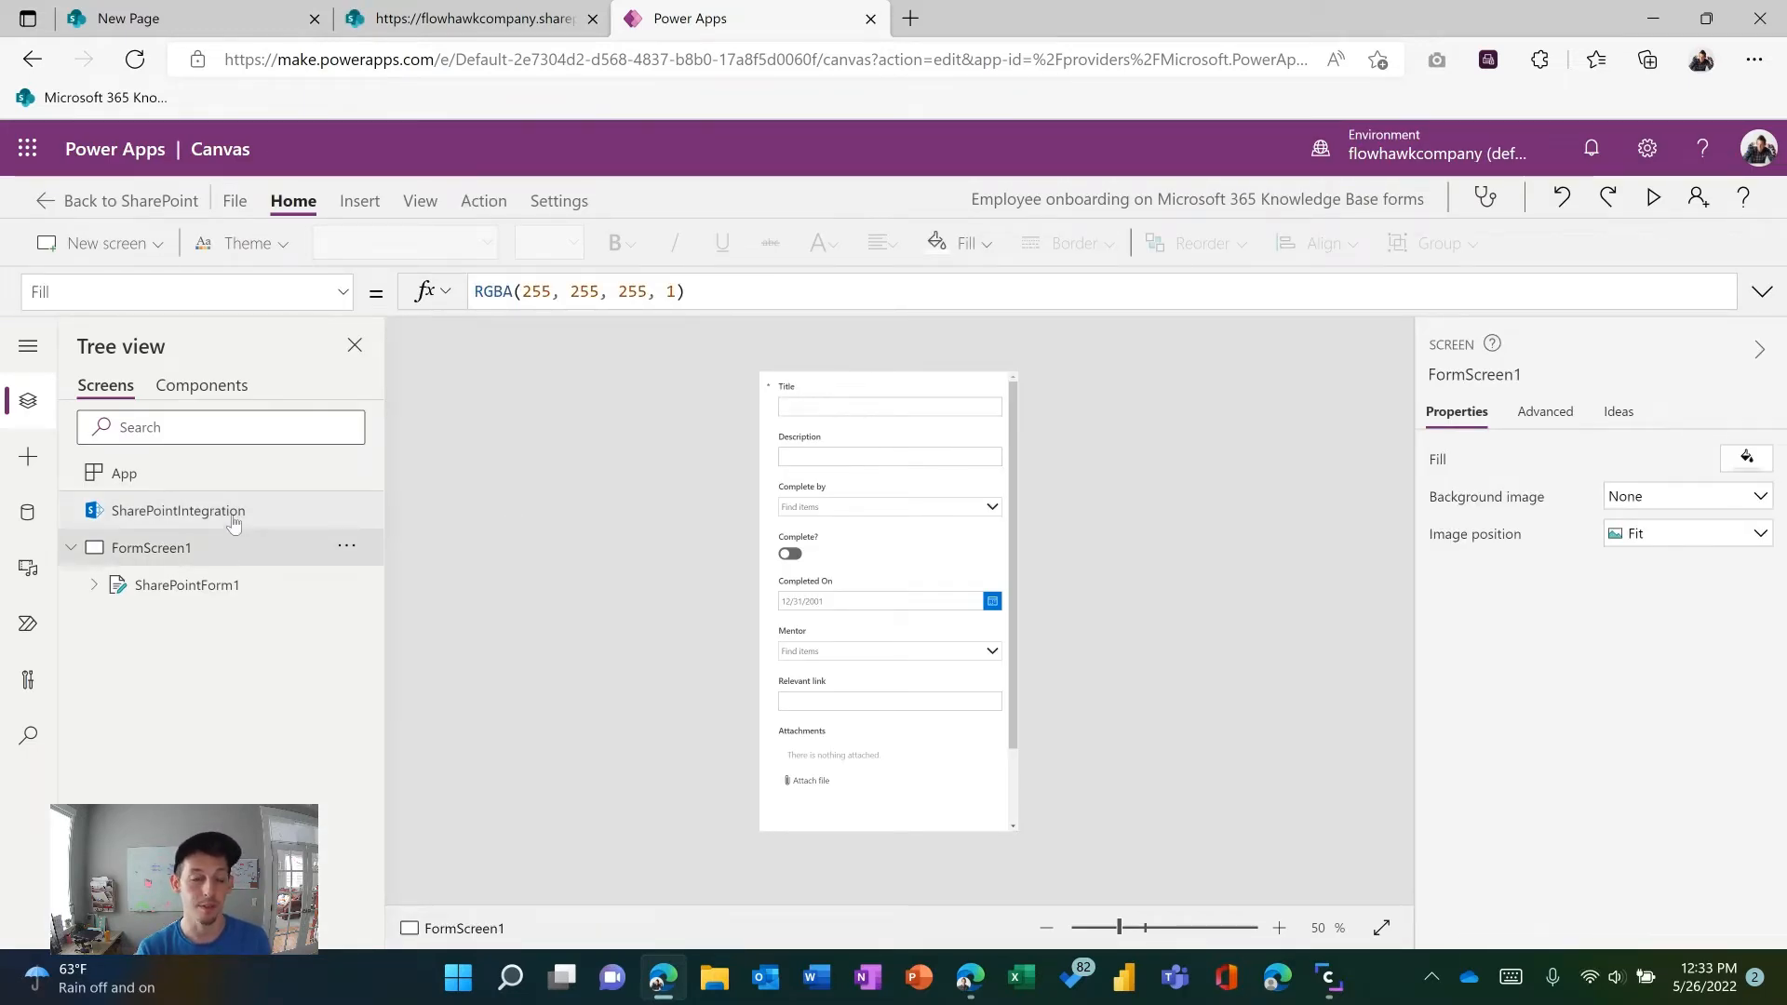
left_click(179, 510)
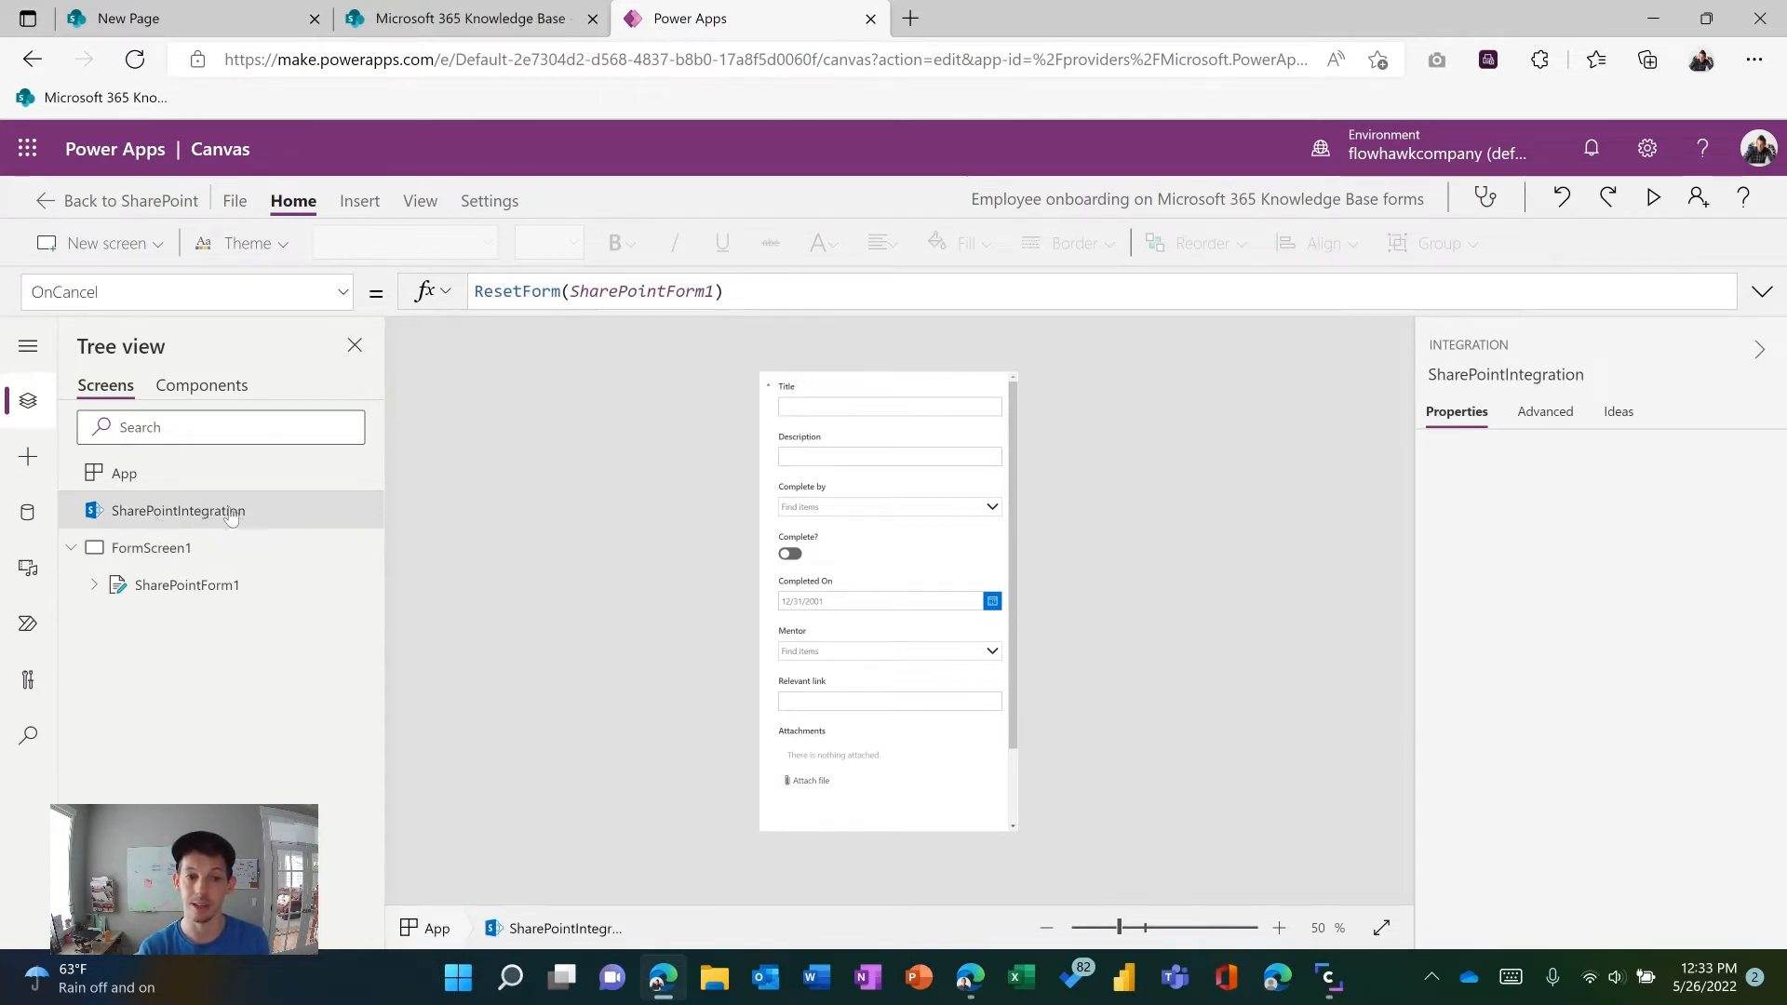
left_click(341, 292)
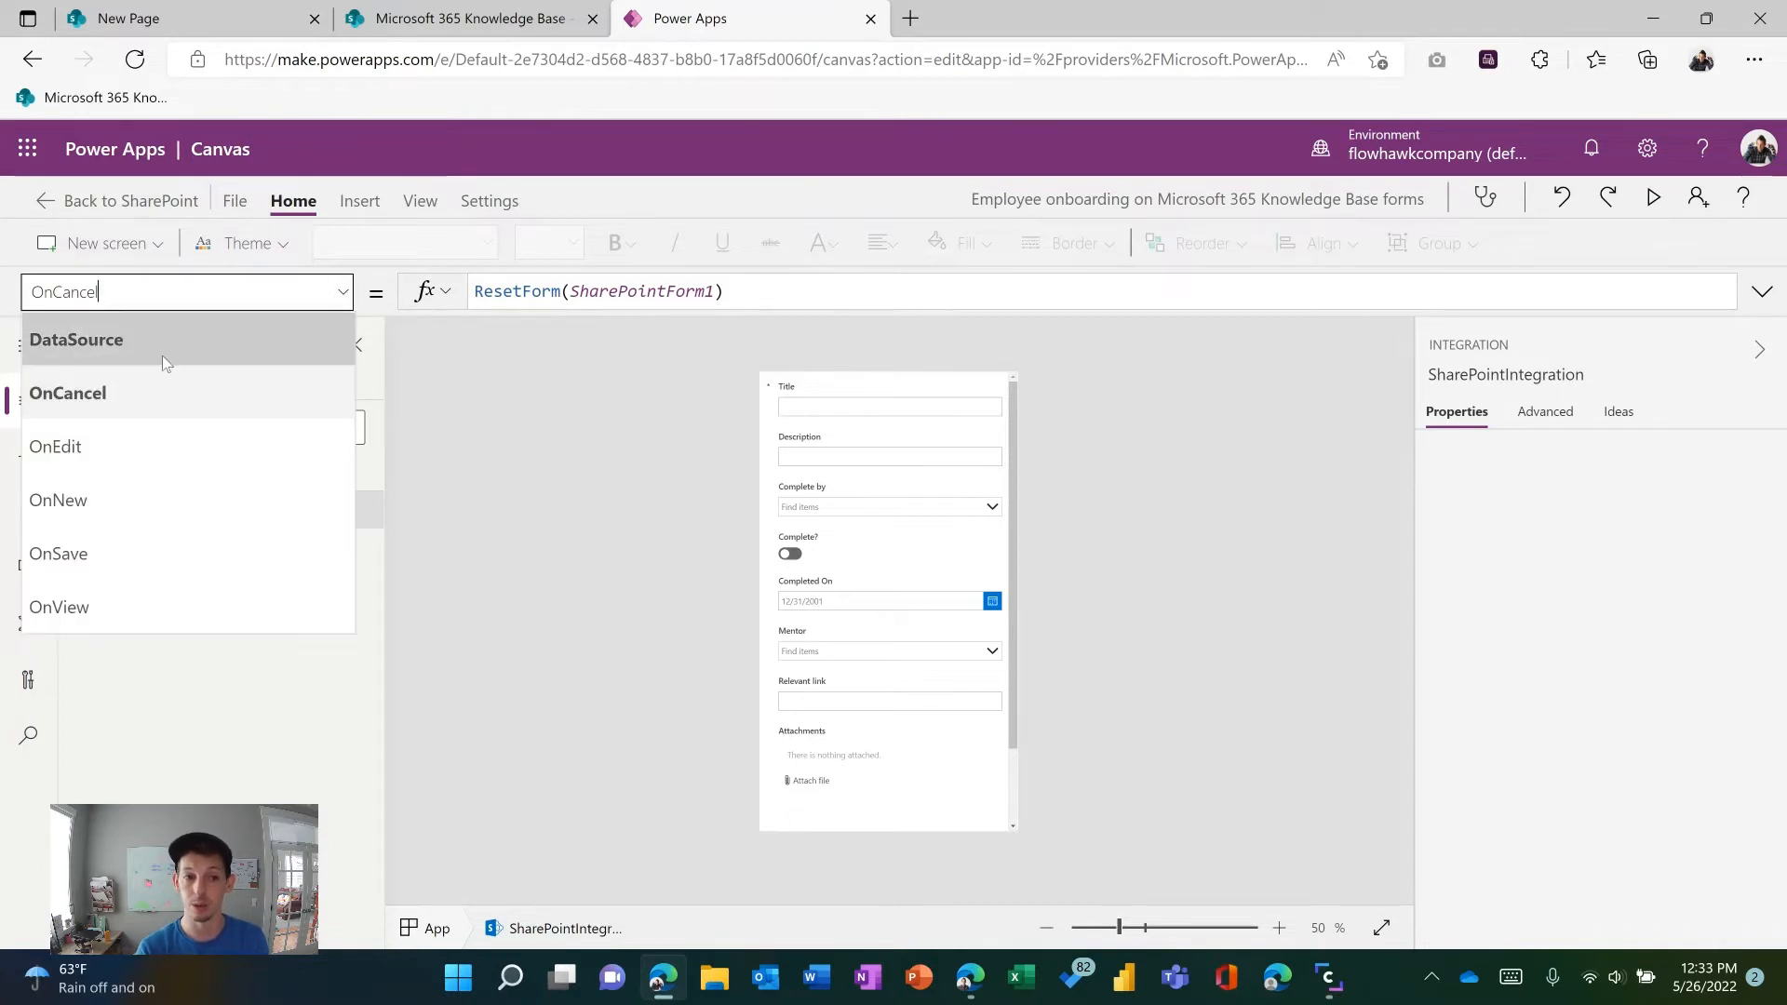
mouse_move(149, 499)
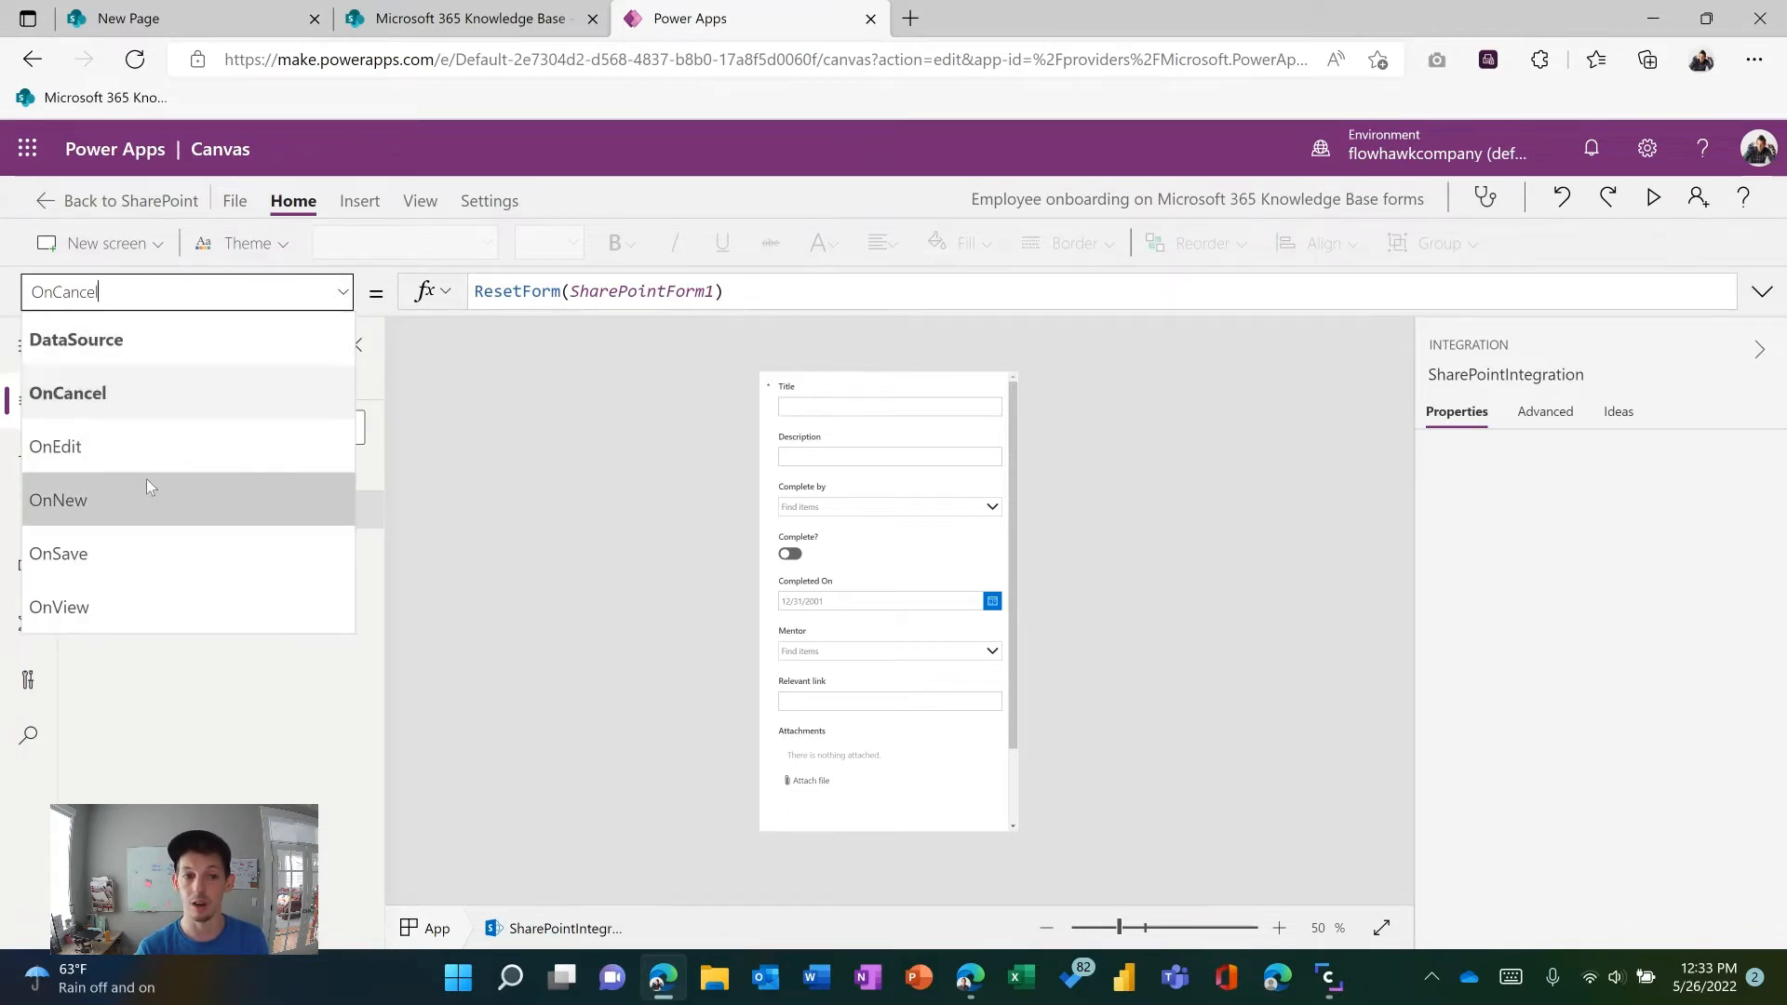
mouse_move(128, 618)
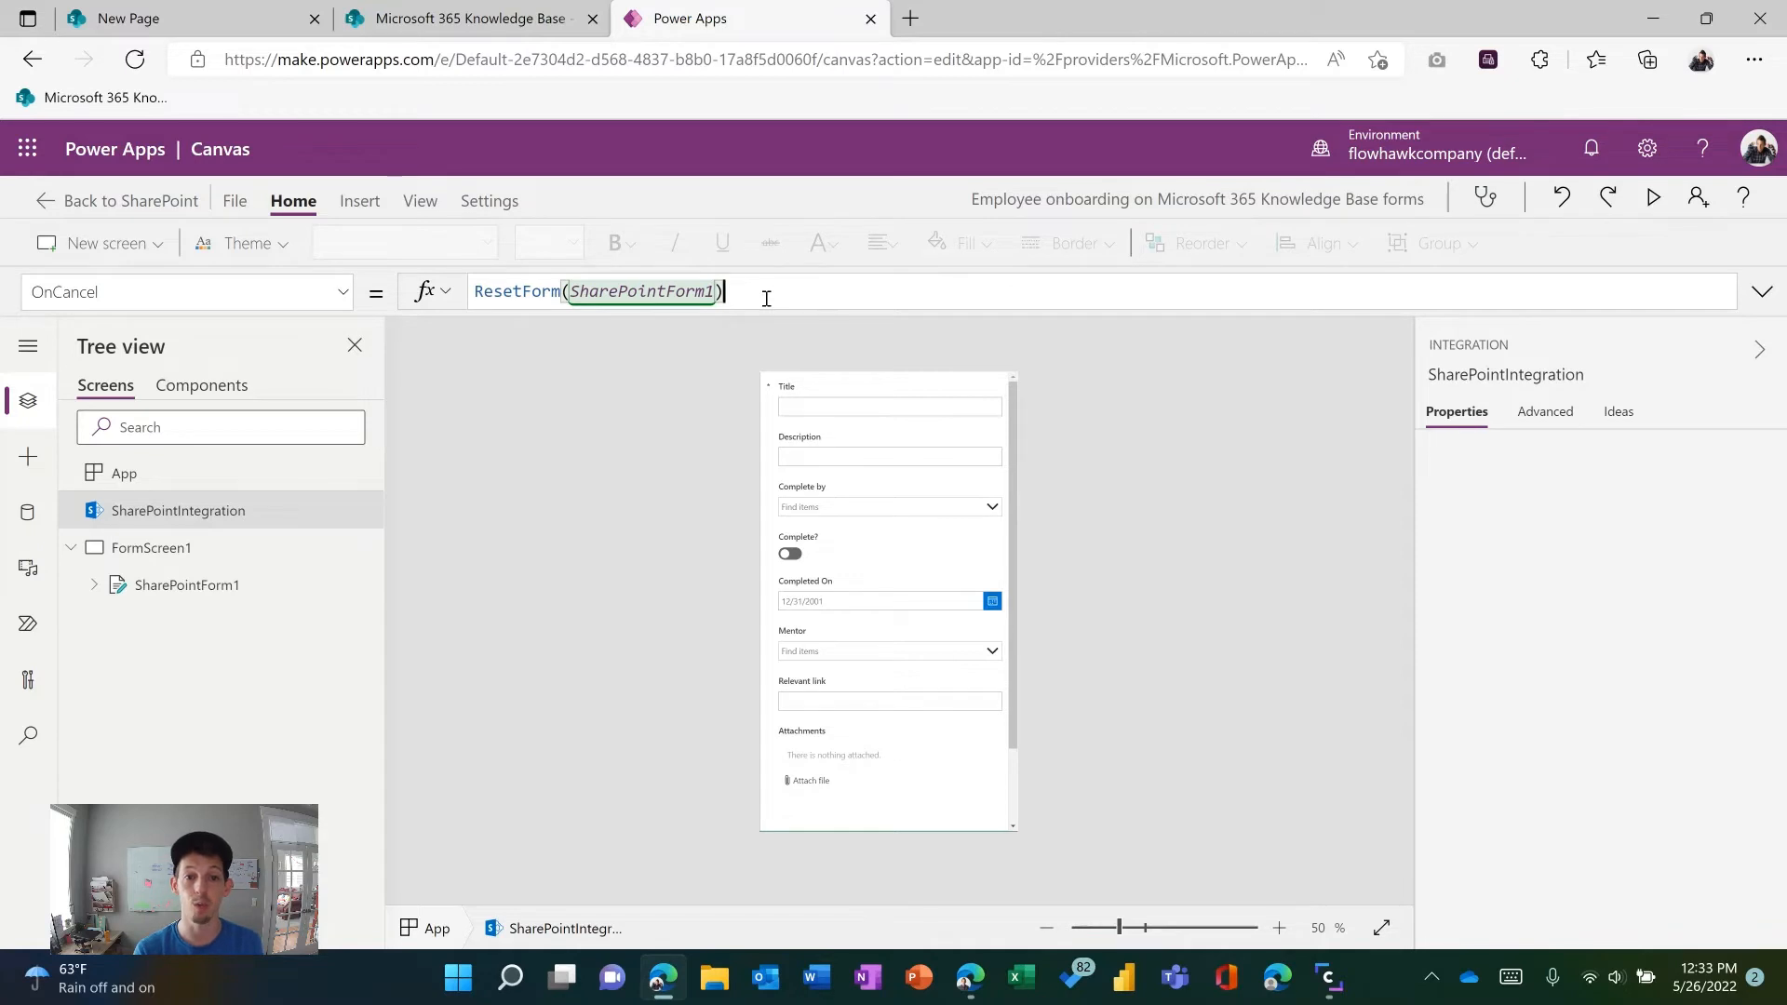
mouse_move(855, 618)
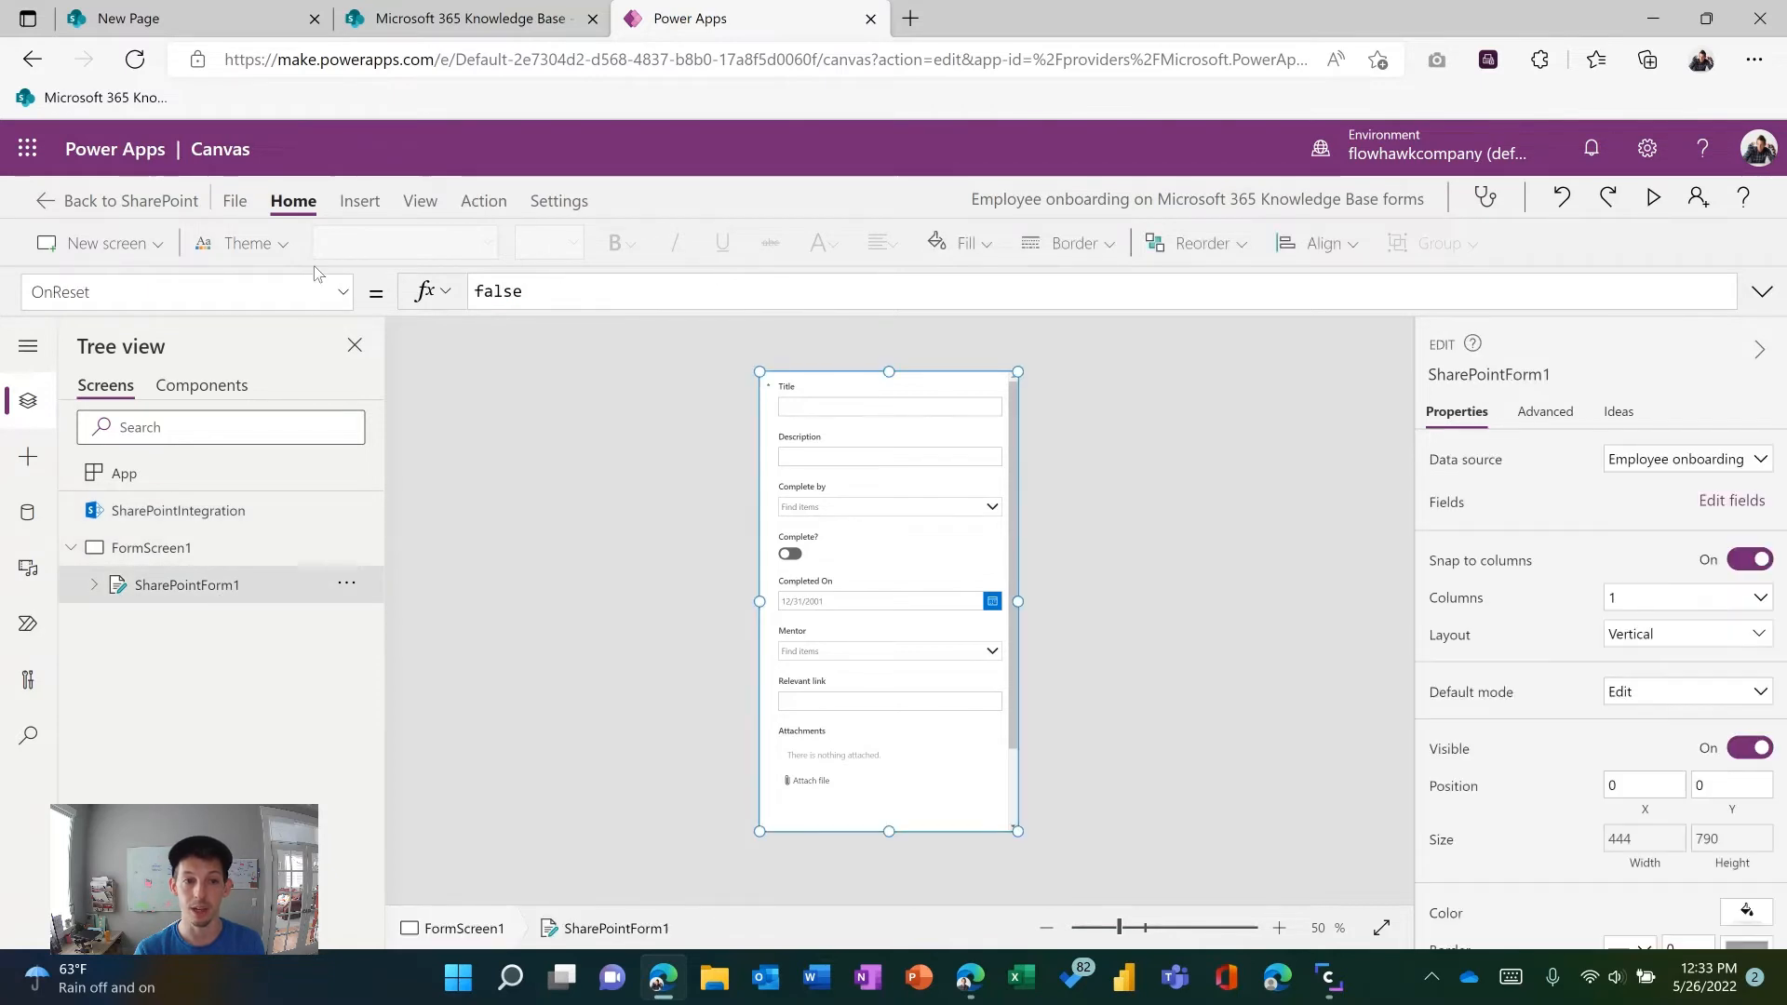
left_click(186, 292)
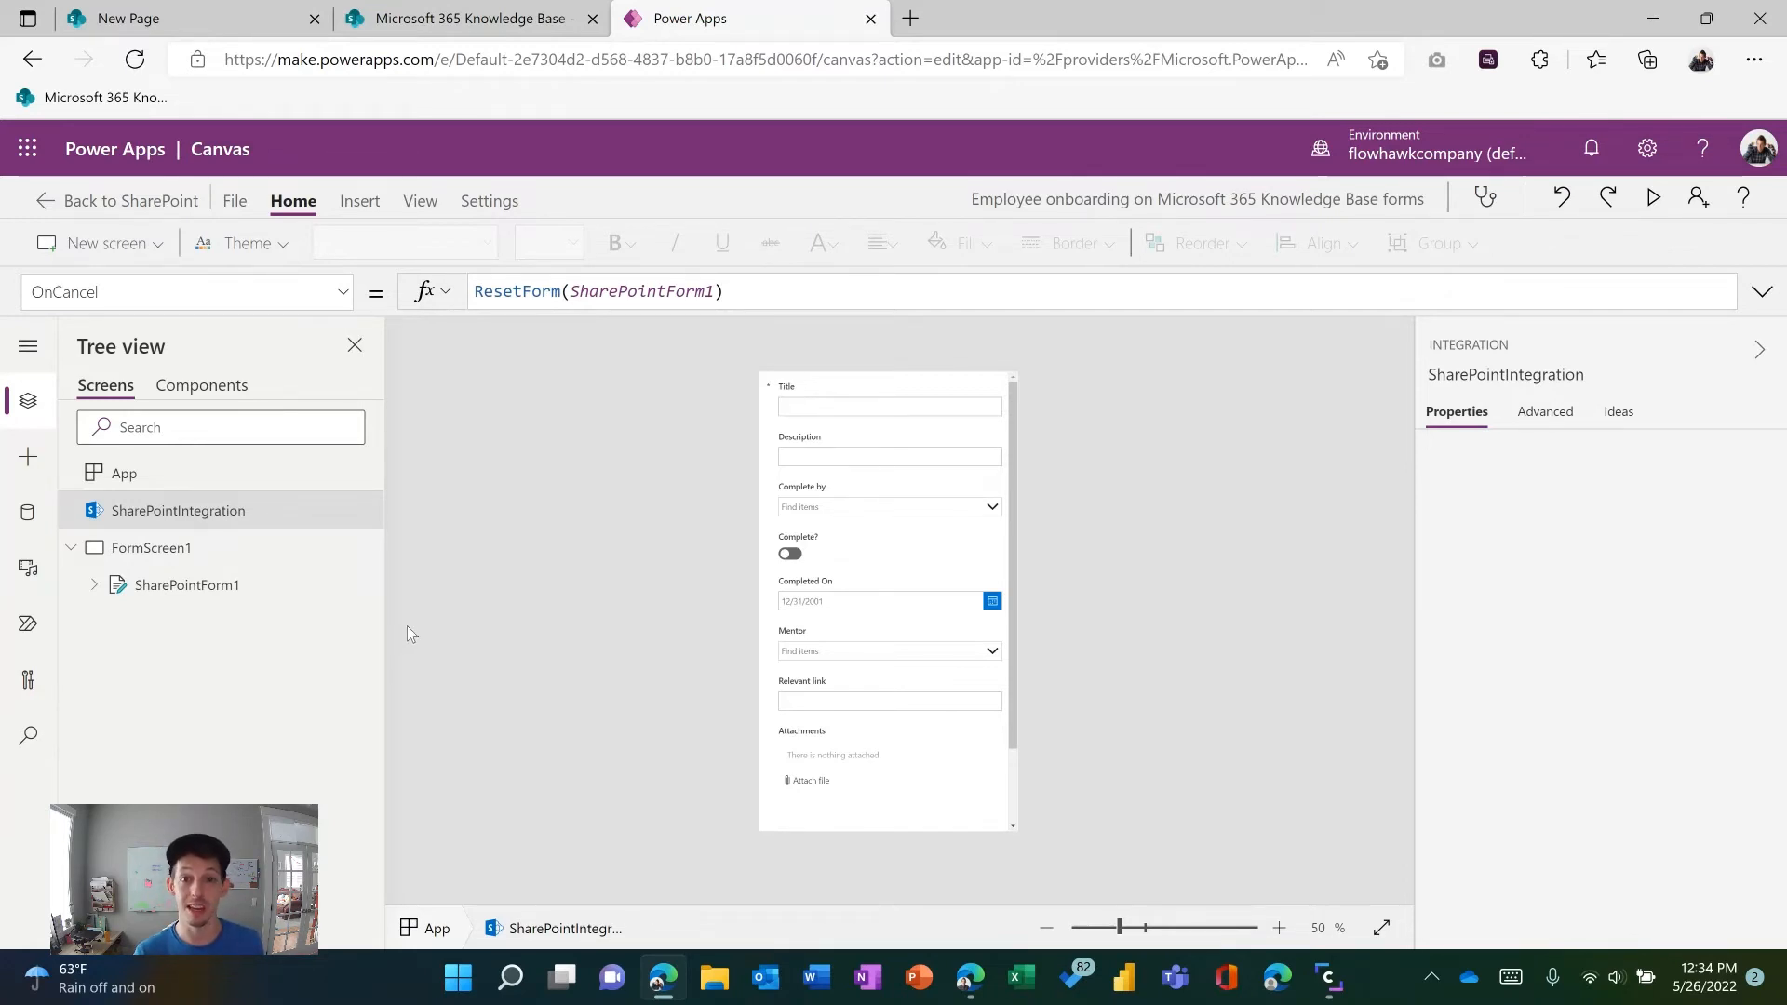
mouse_move(583, 521)
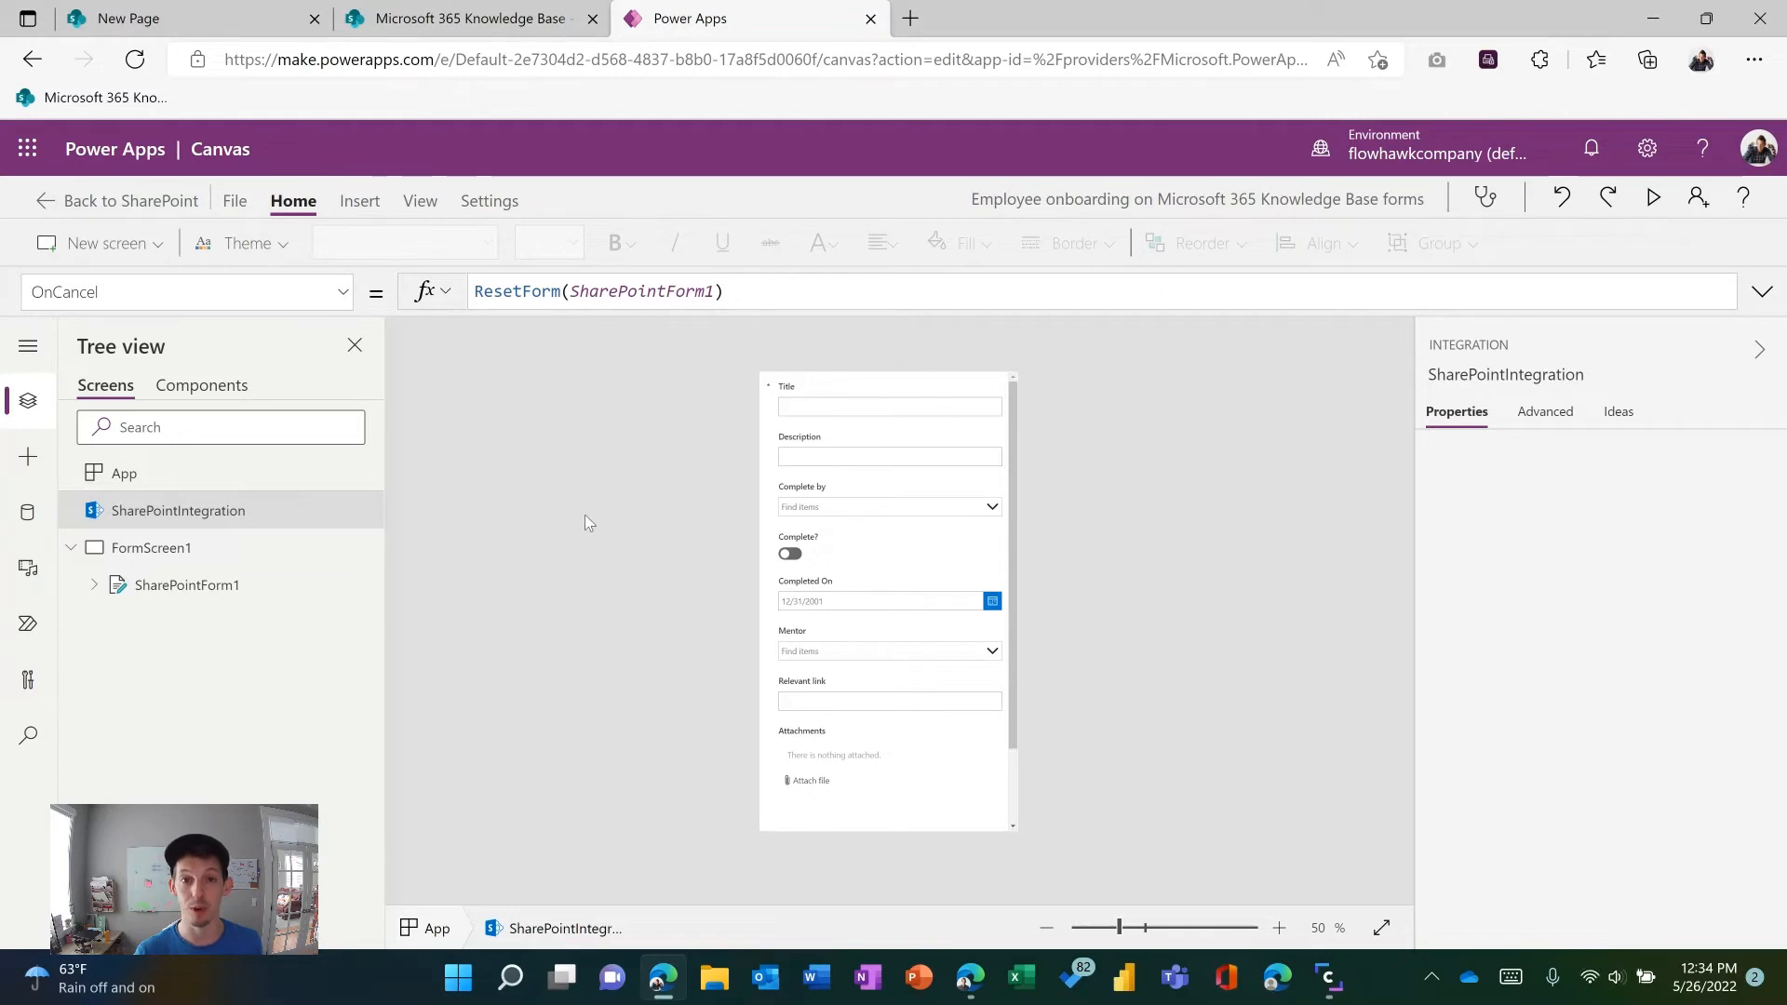
mouse_move(582, 484)
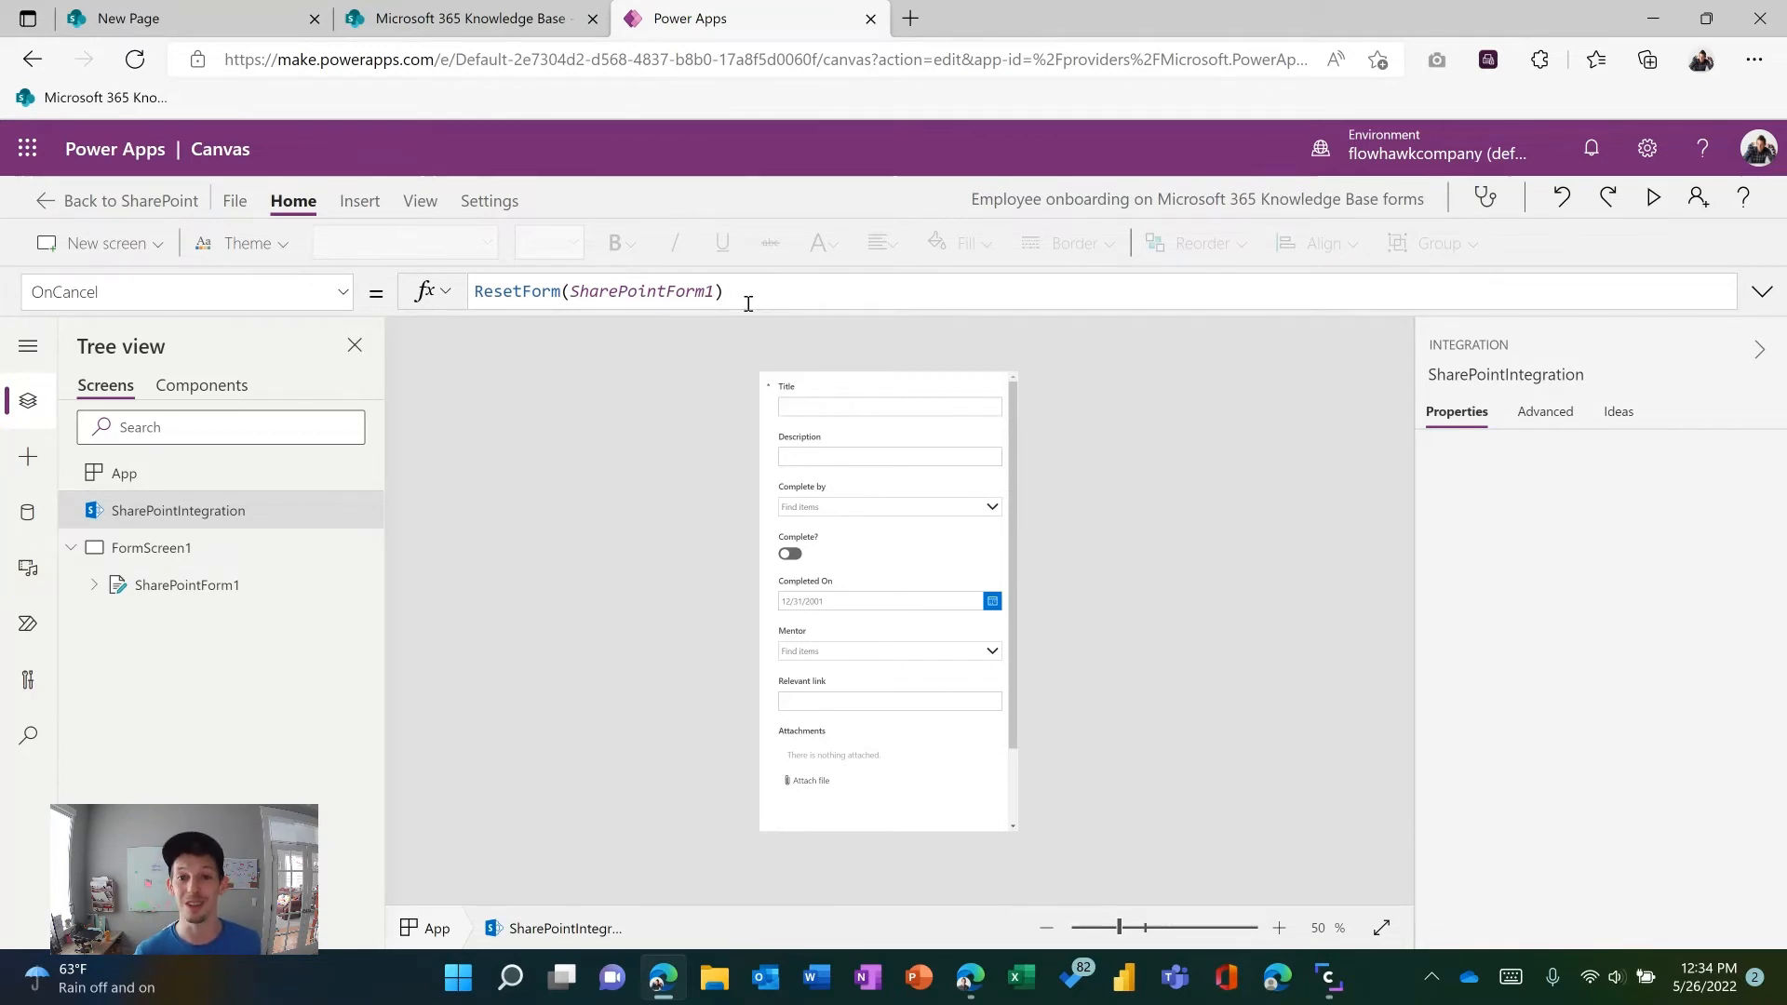
Step: Start a new Employee onboarding item in SharePoint and copy a link to its form
left_click(467, 19)
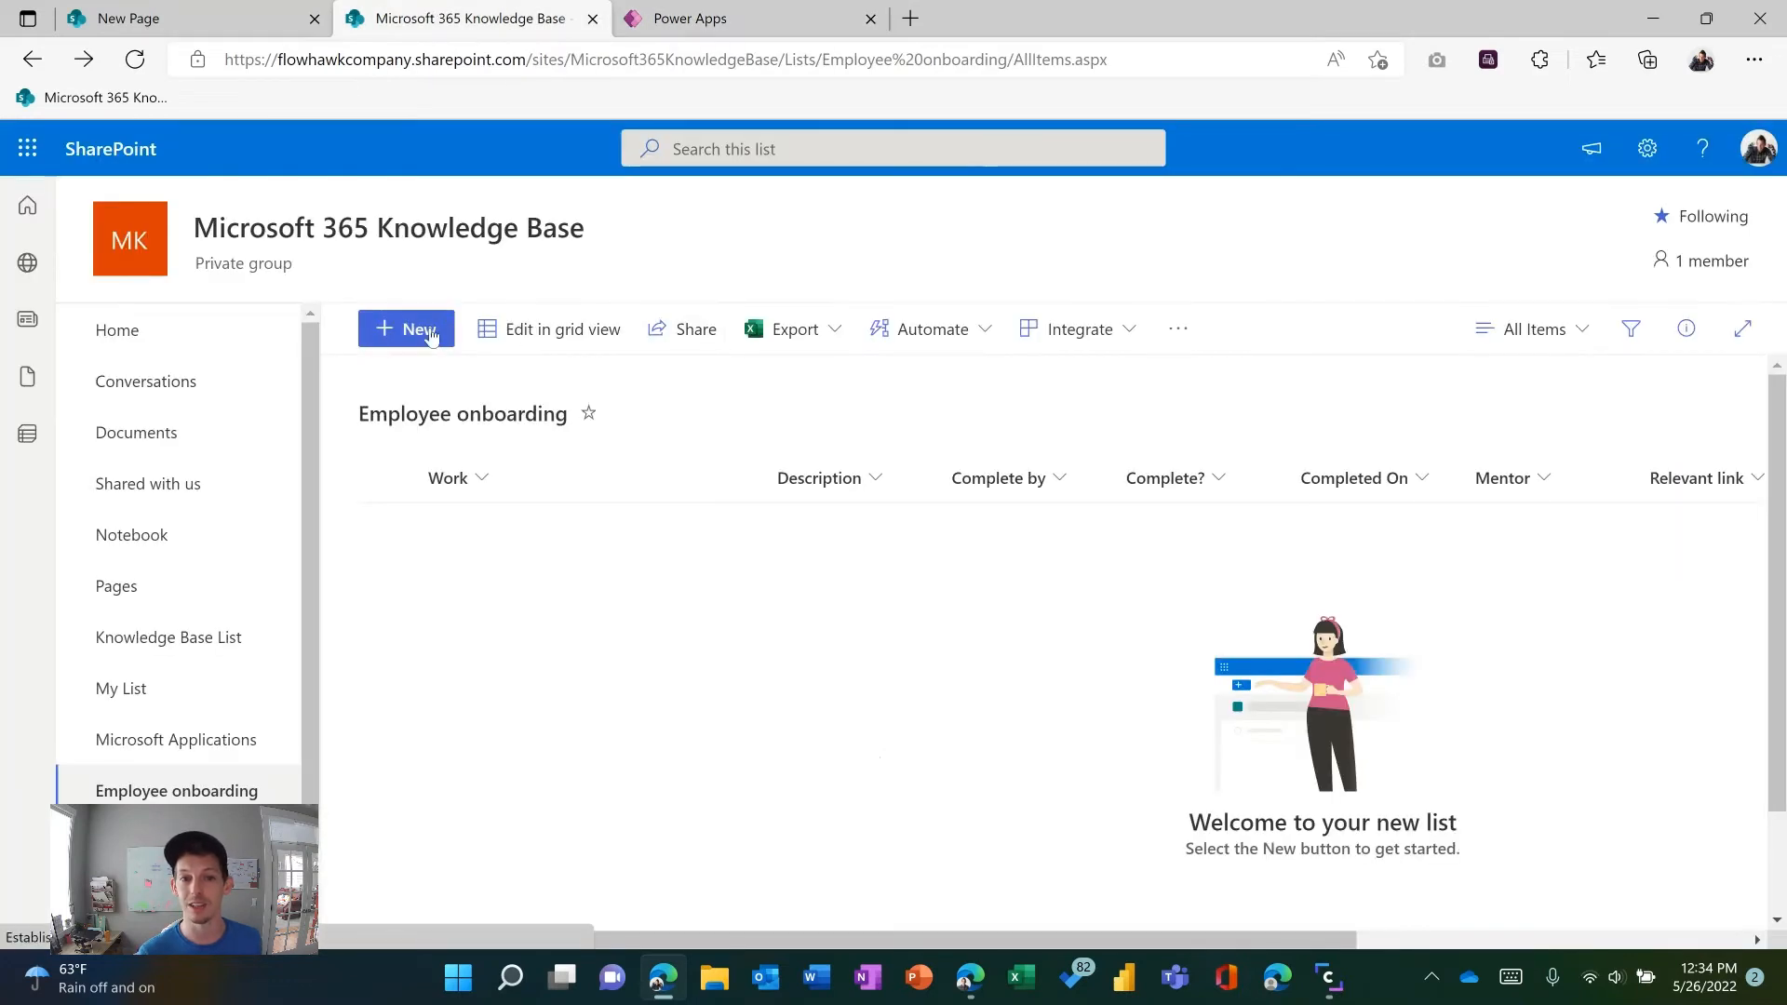
left_click(406, 328)
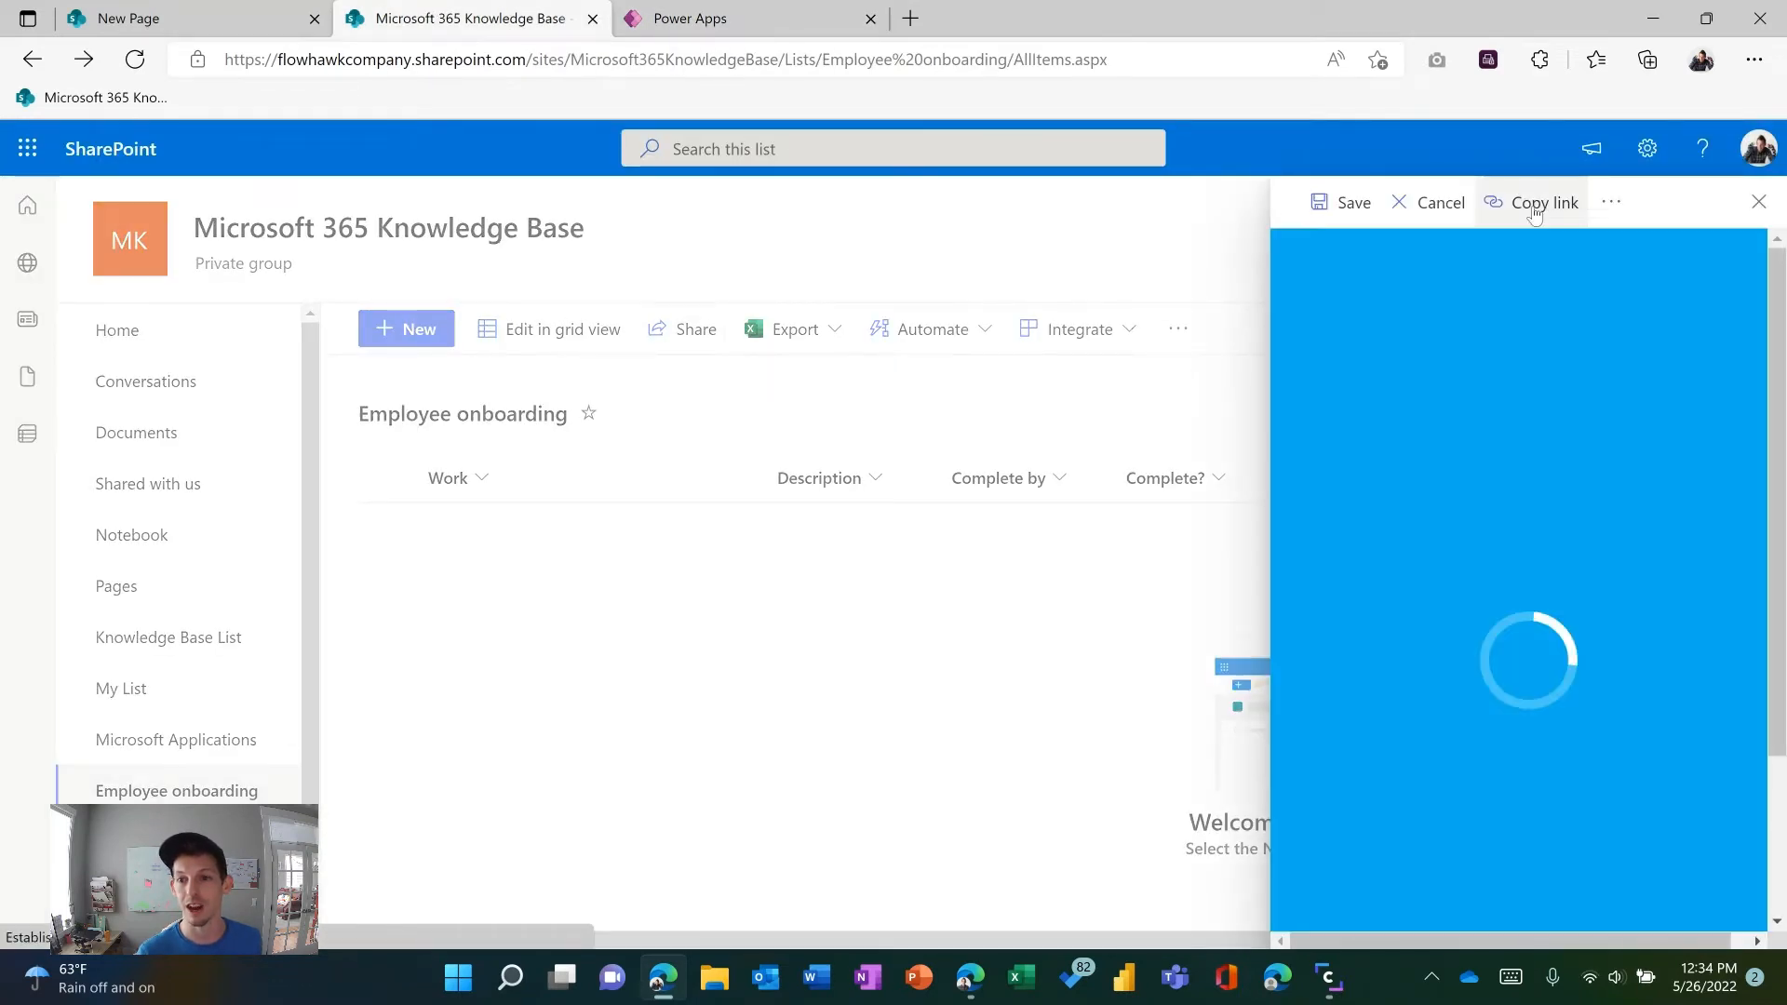
left_click(1543, 201)
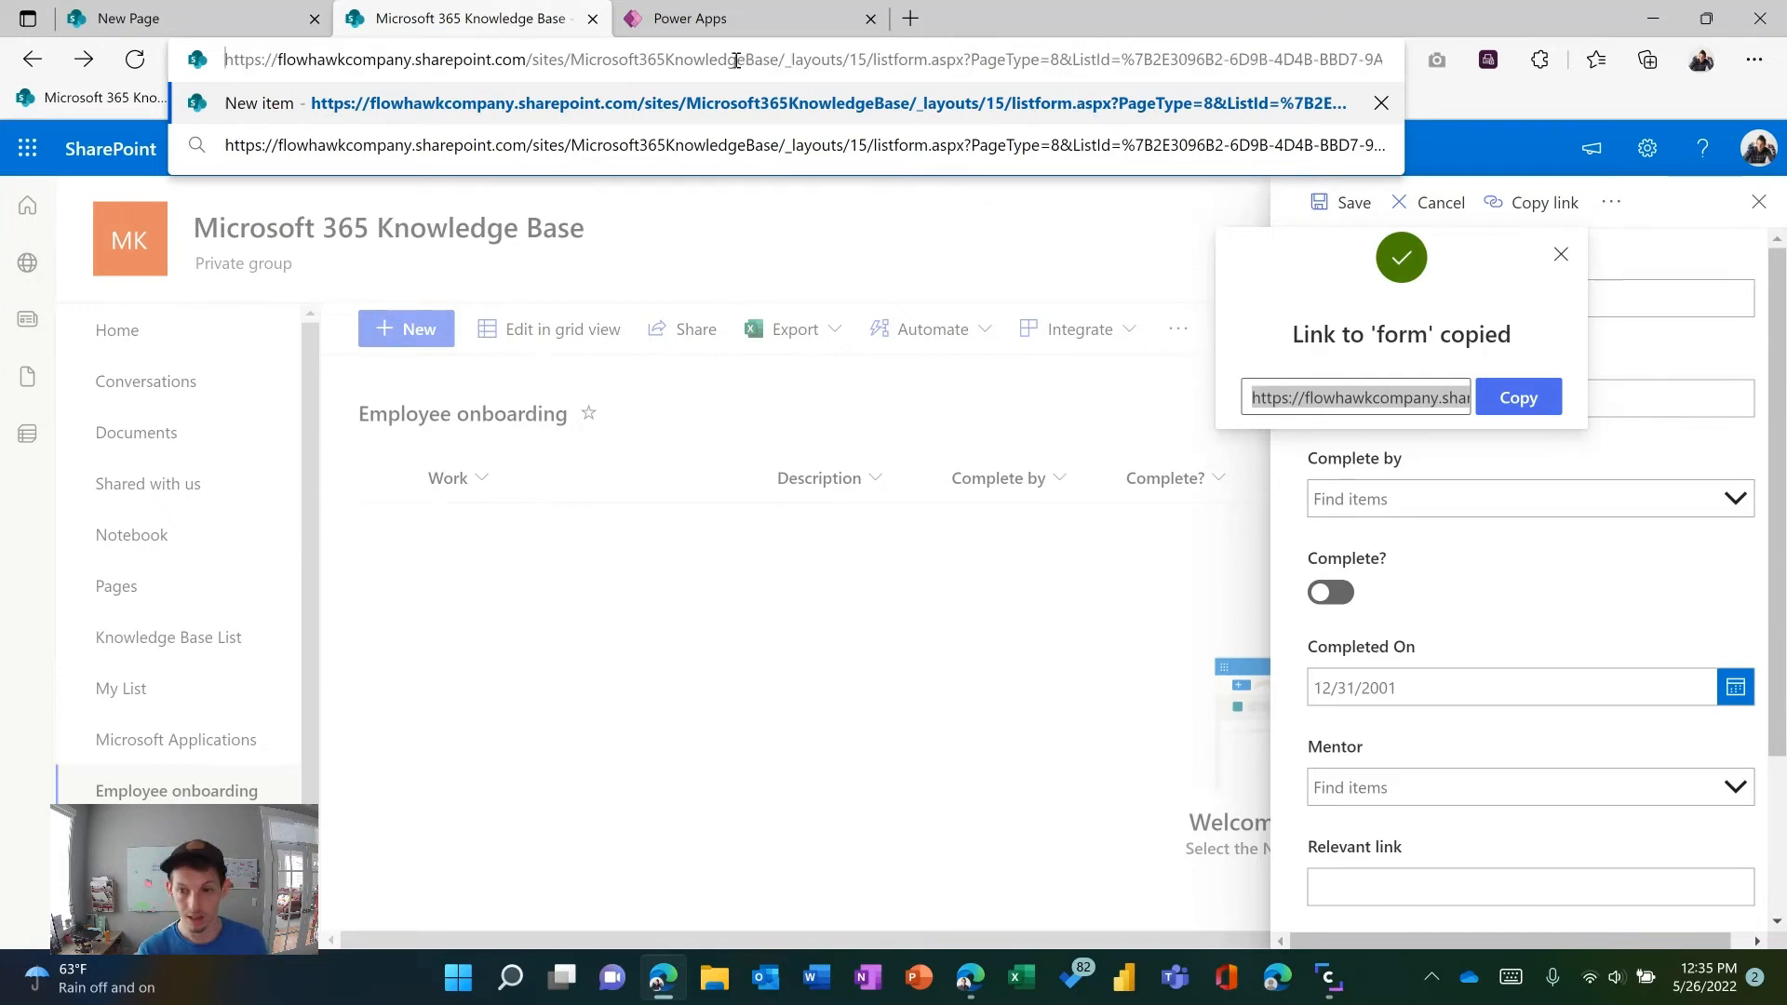
Step: Reload the list and change AllItems.aspx in the address to NewForm.aspx?env=Embedded
left_click(1560, 253)
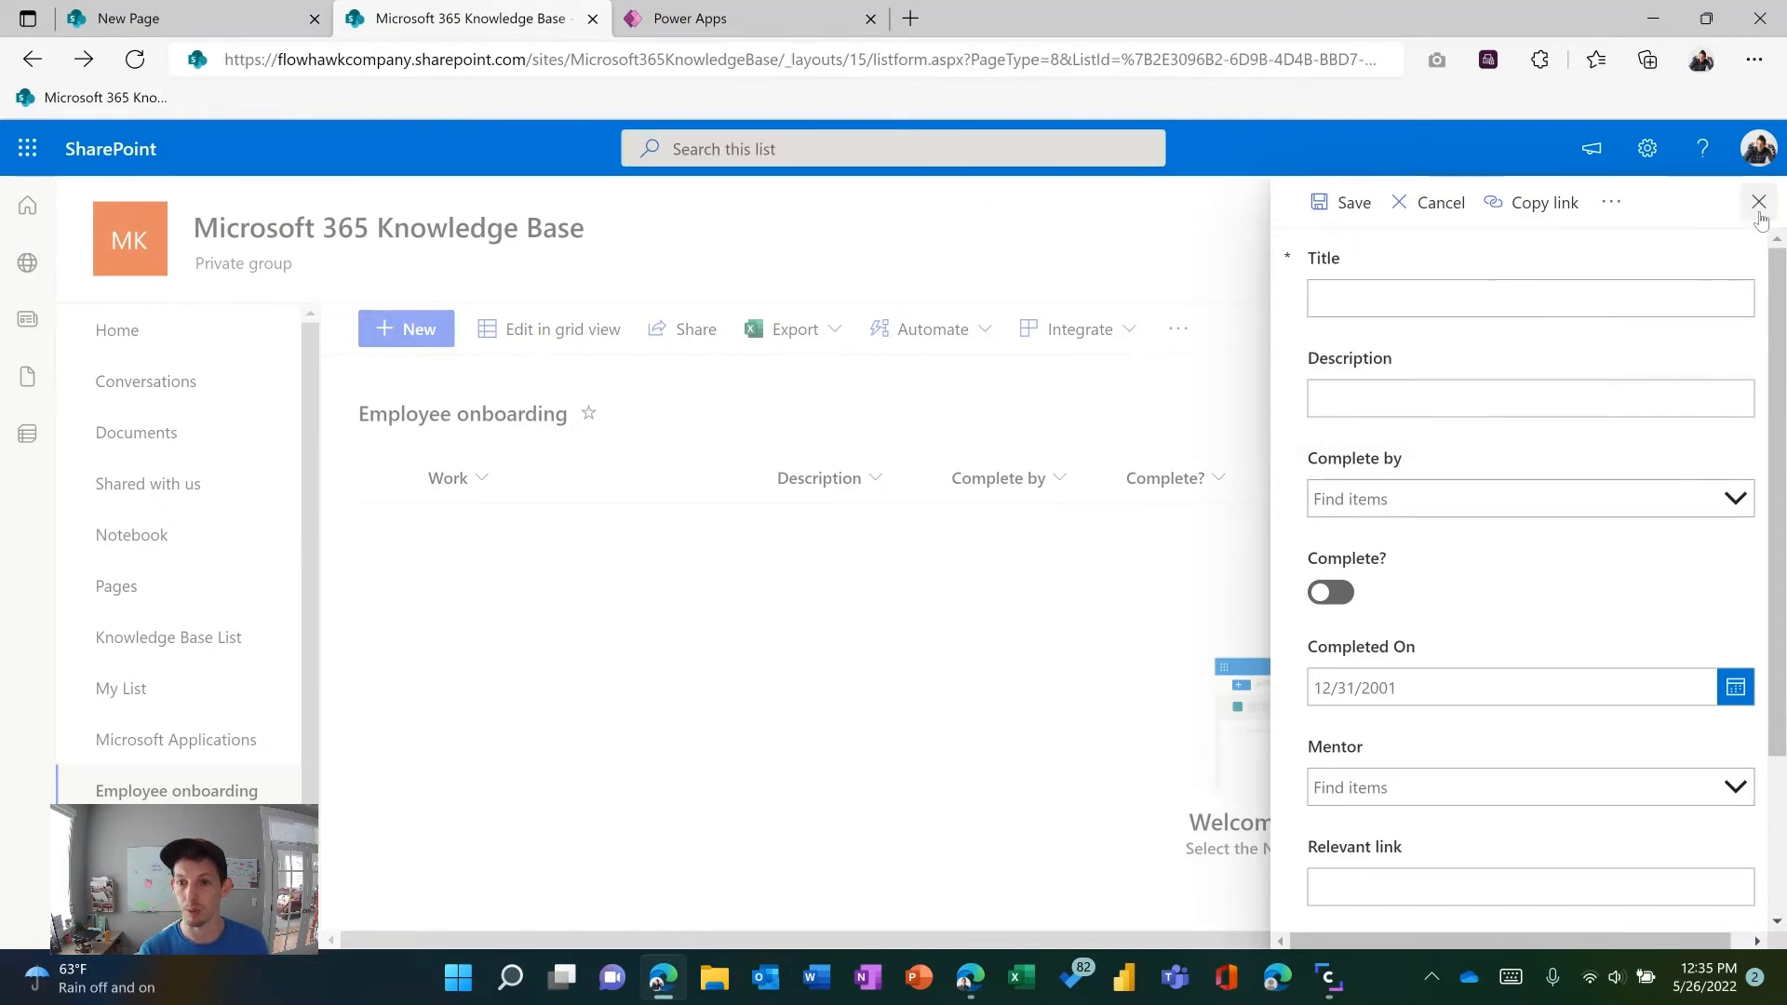
left_click(1759, 201)
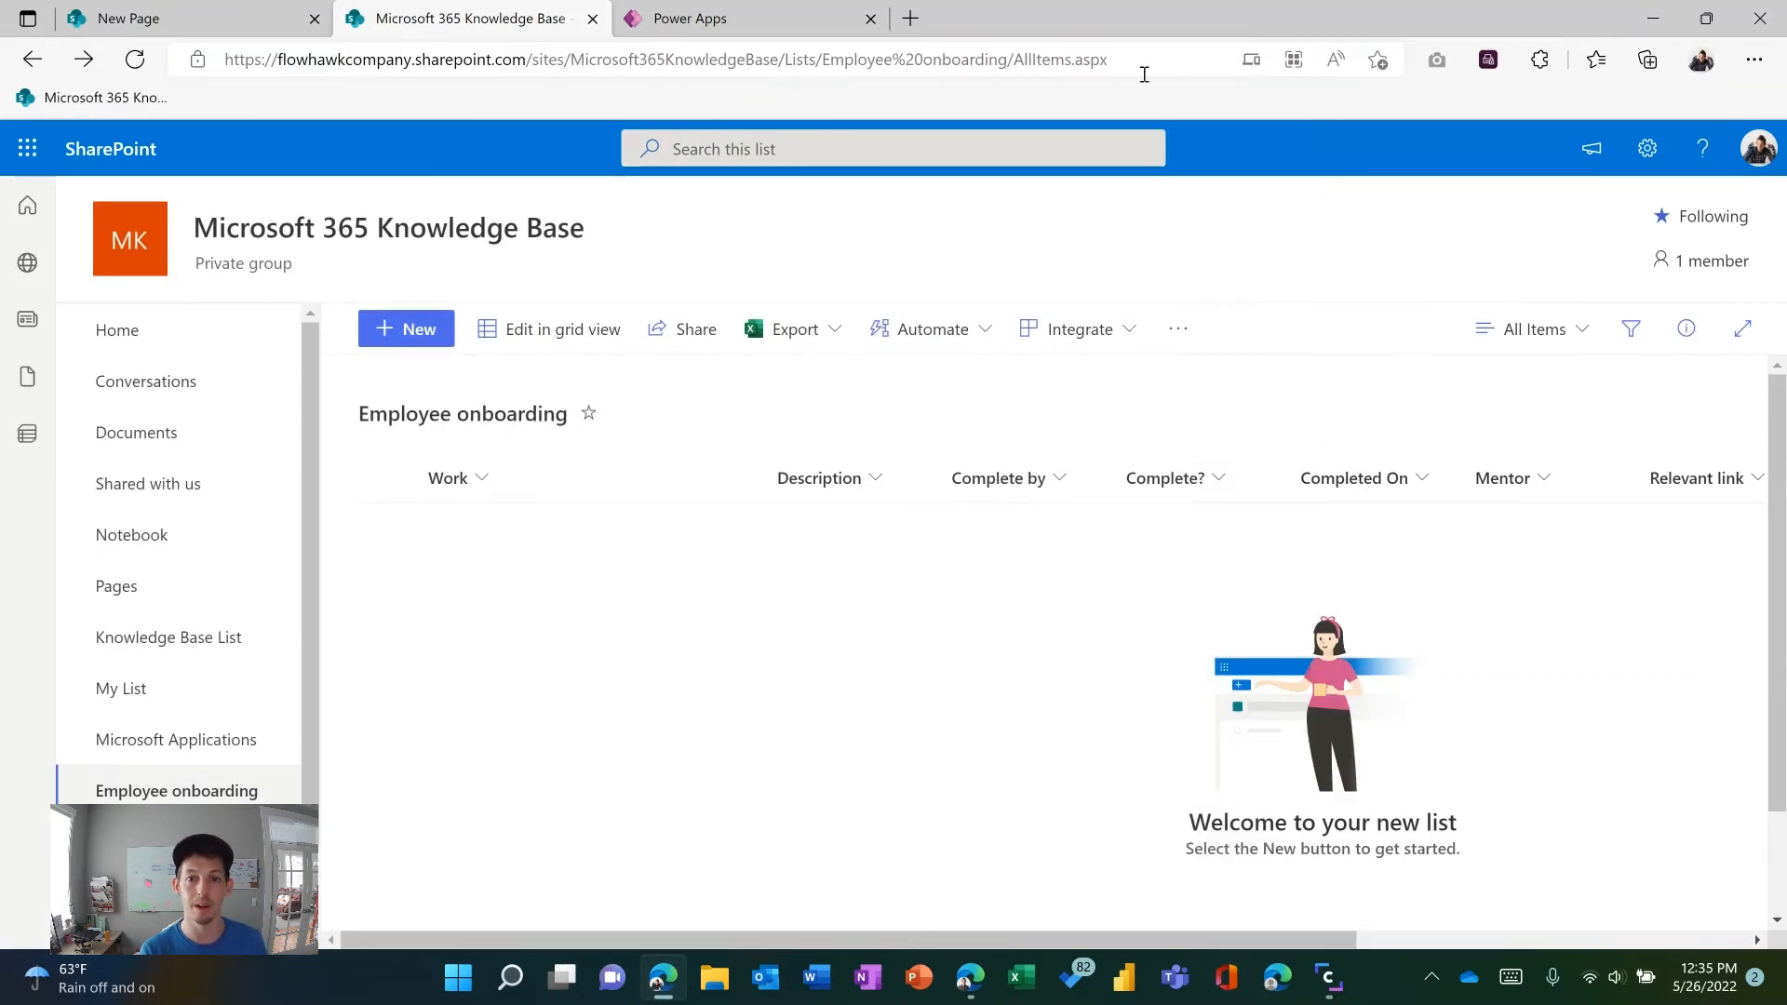
left_click(646, 60)
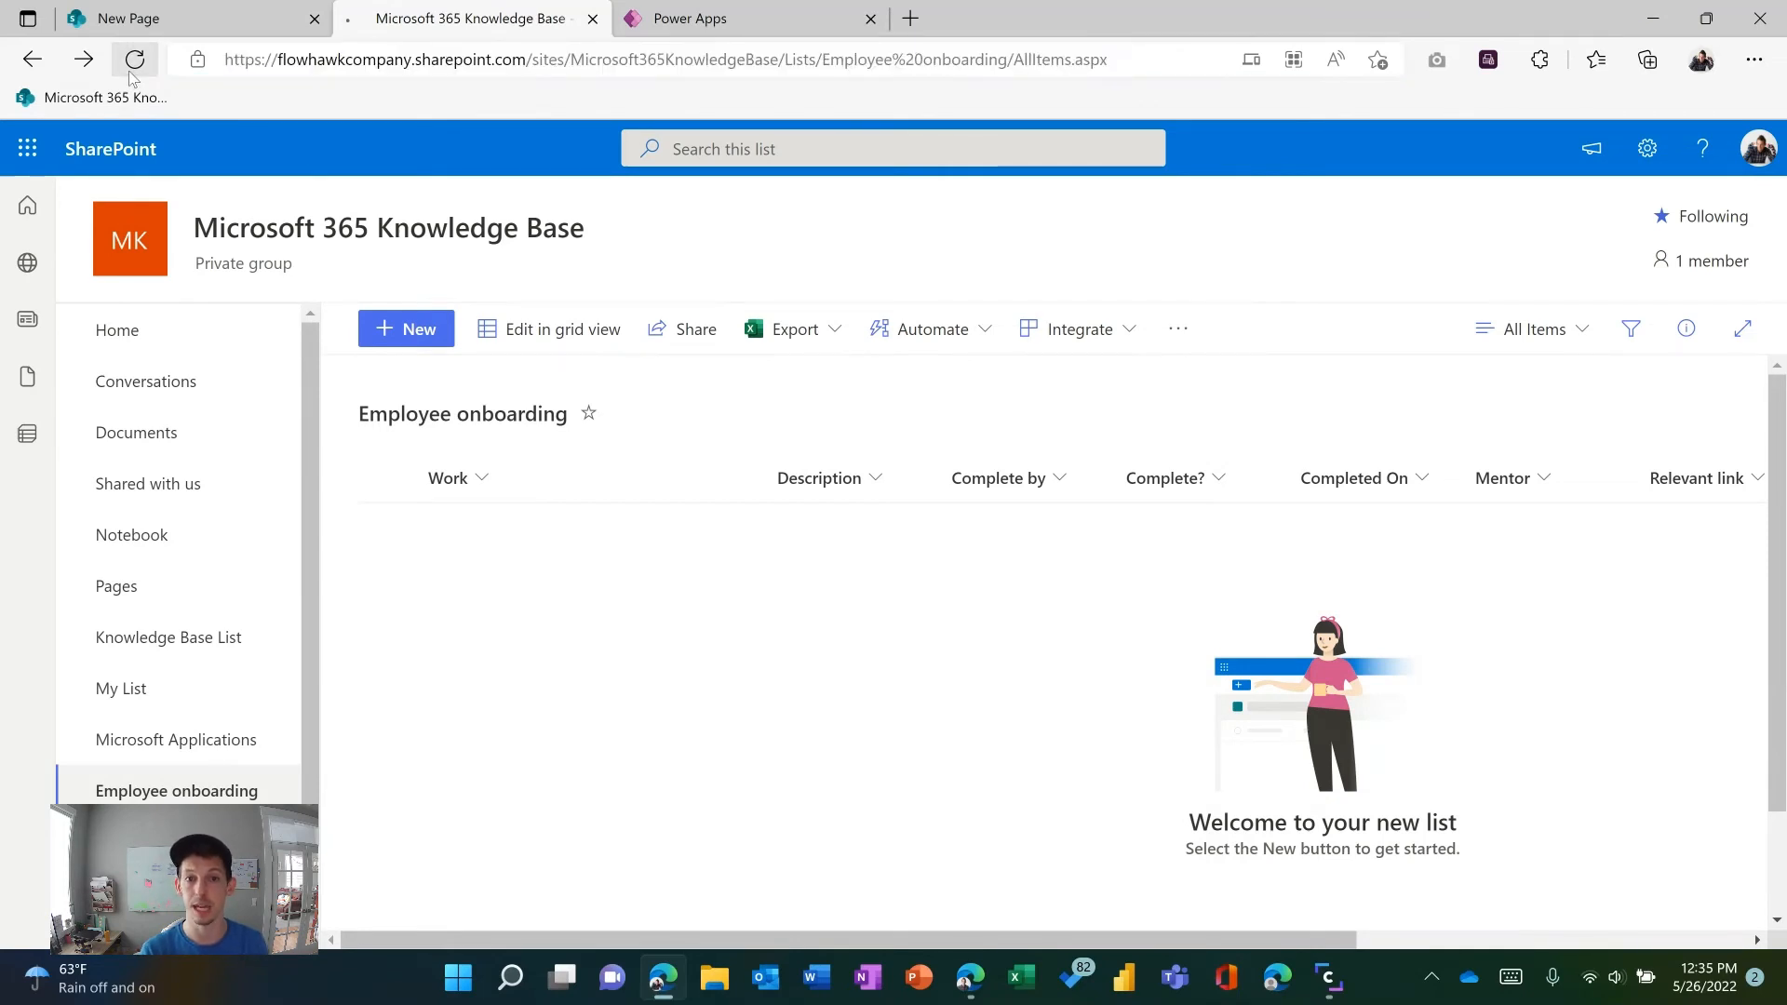
left_click(134, 60)
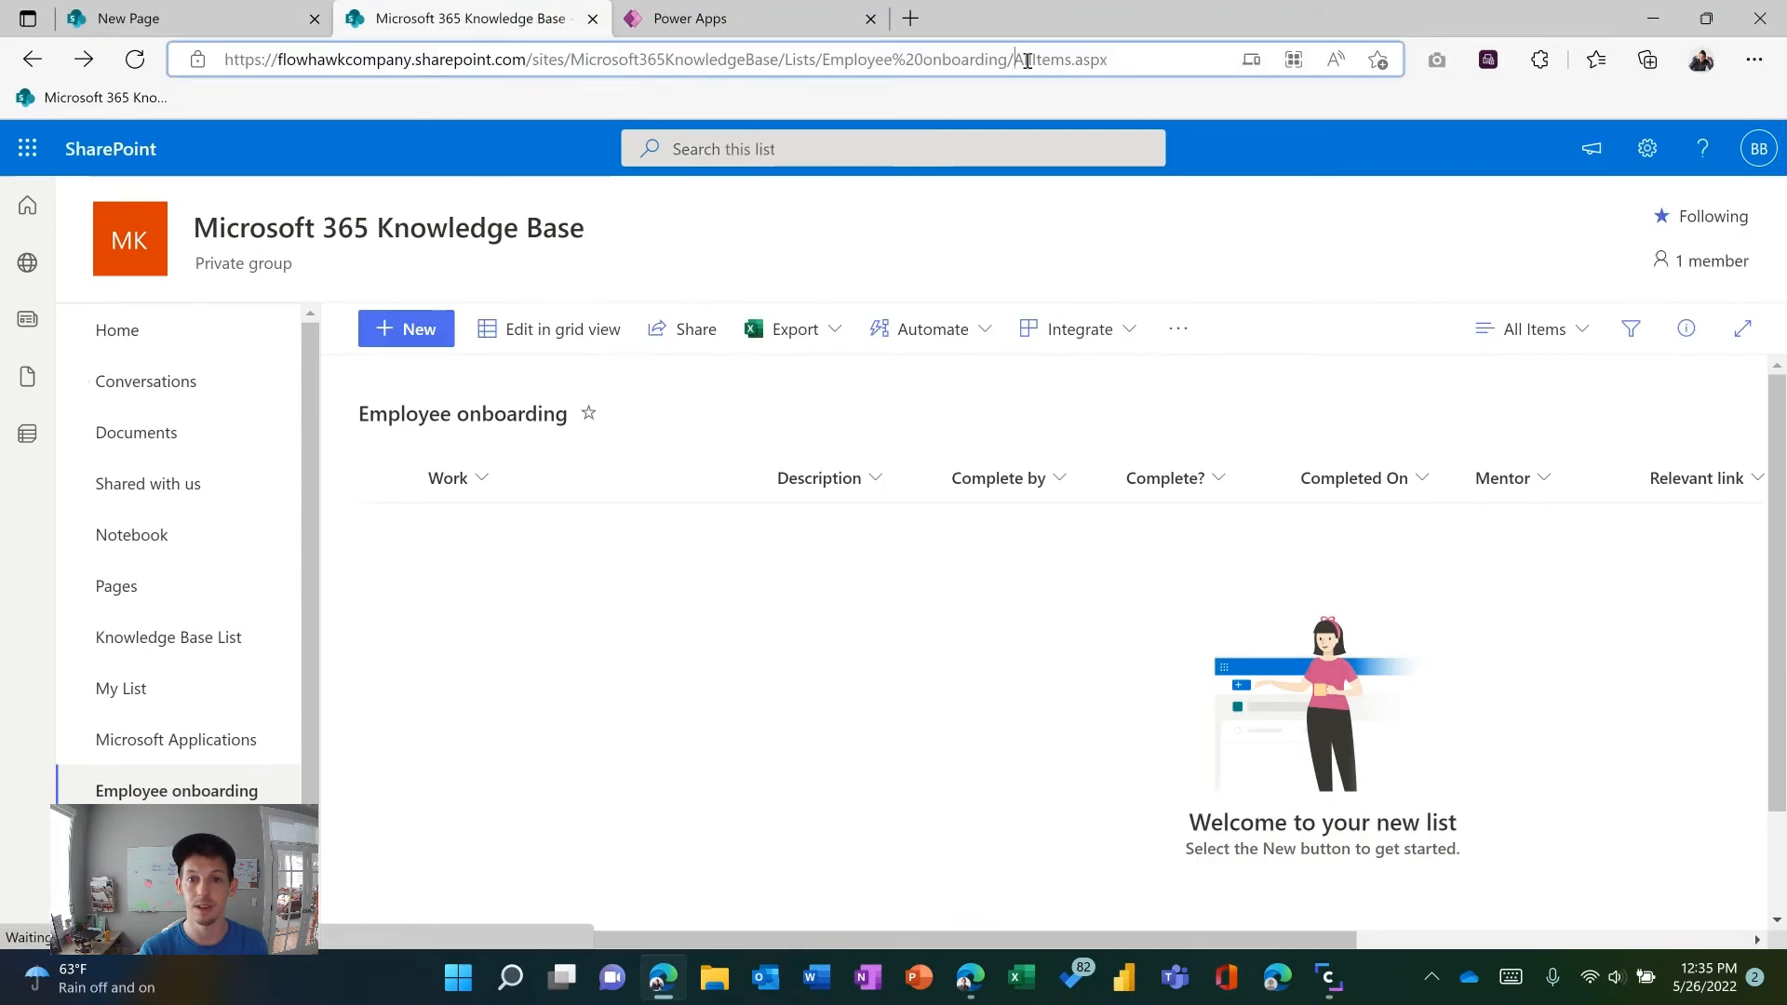
double_click(1039, 59)
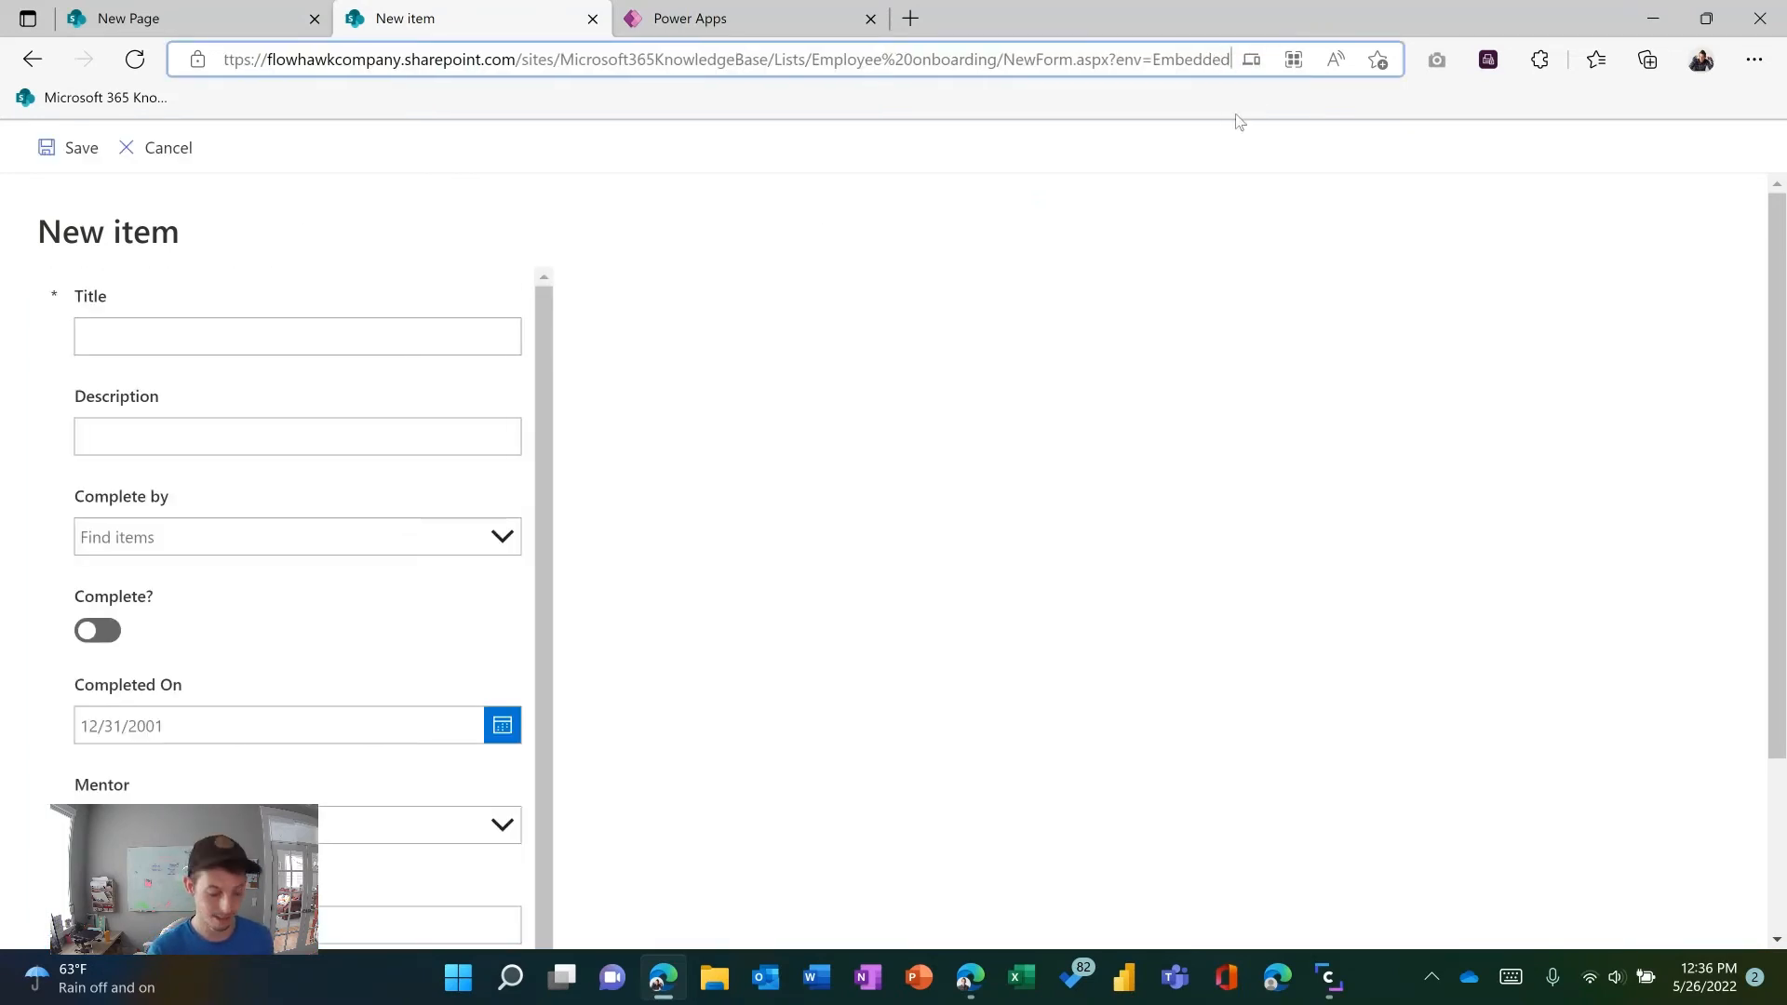
Step: Load the new-item form with Source=https%3A%2F%2Fgoogle.com added to its address
left_click(730, 60)
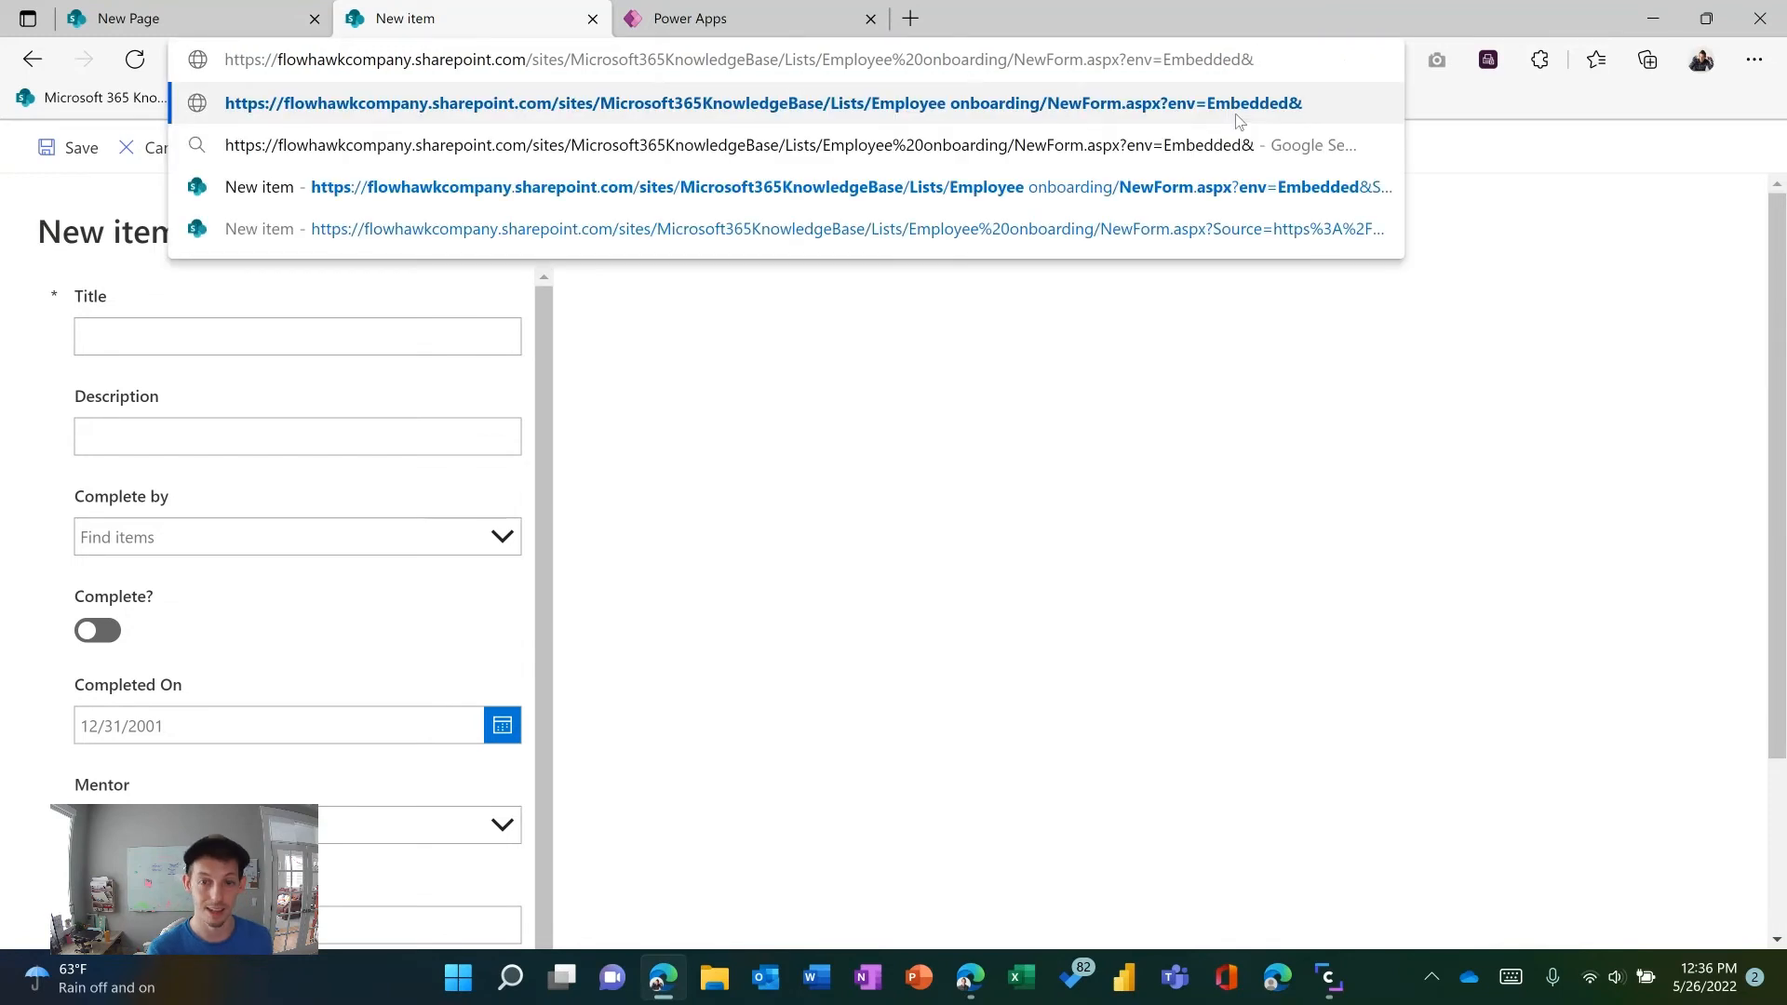
type("Source")
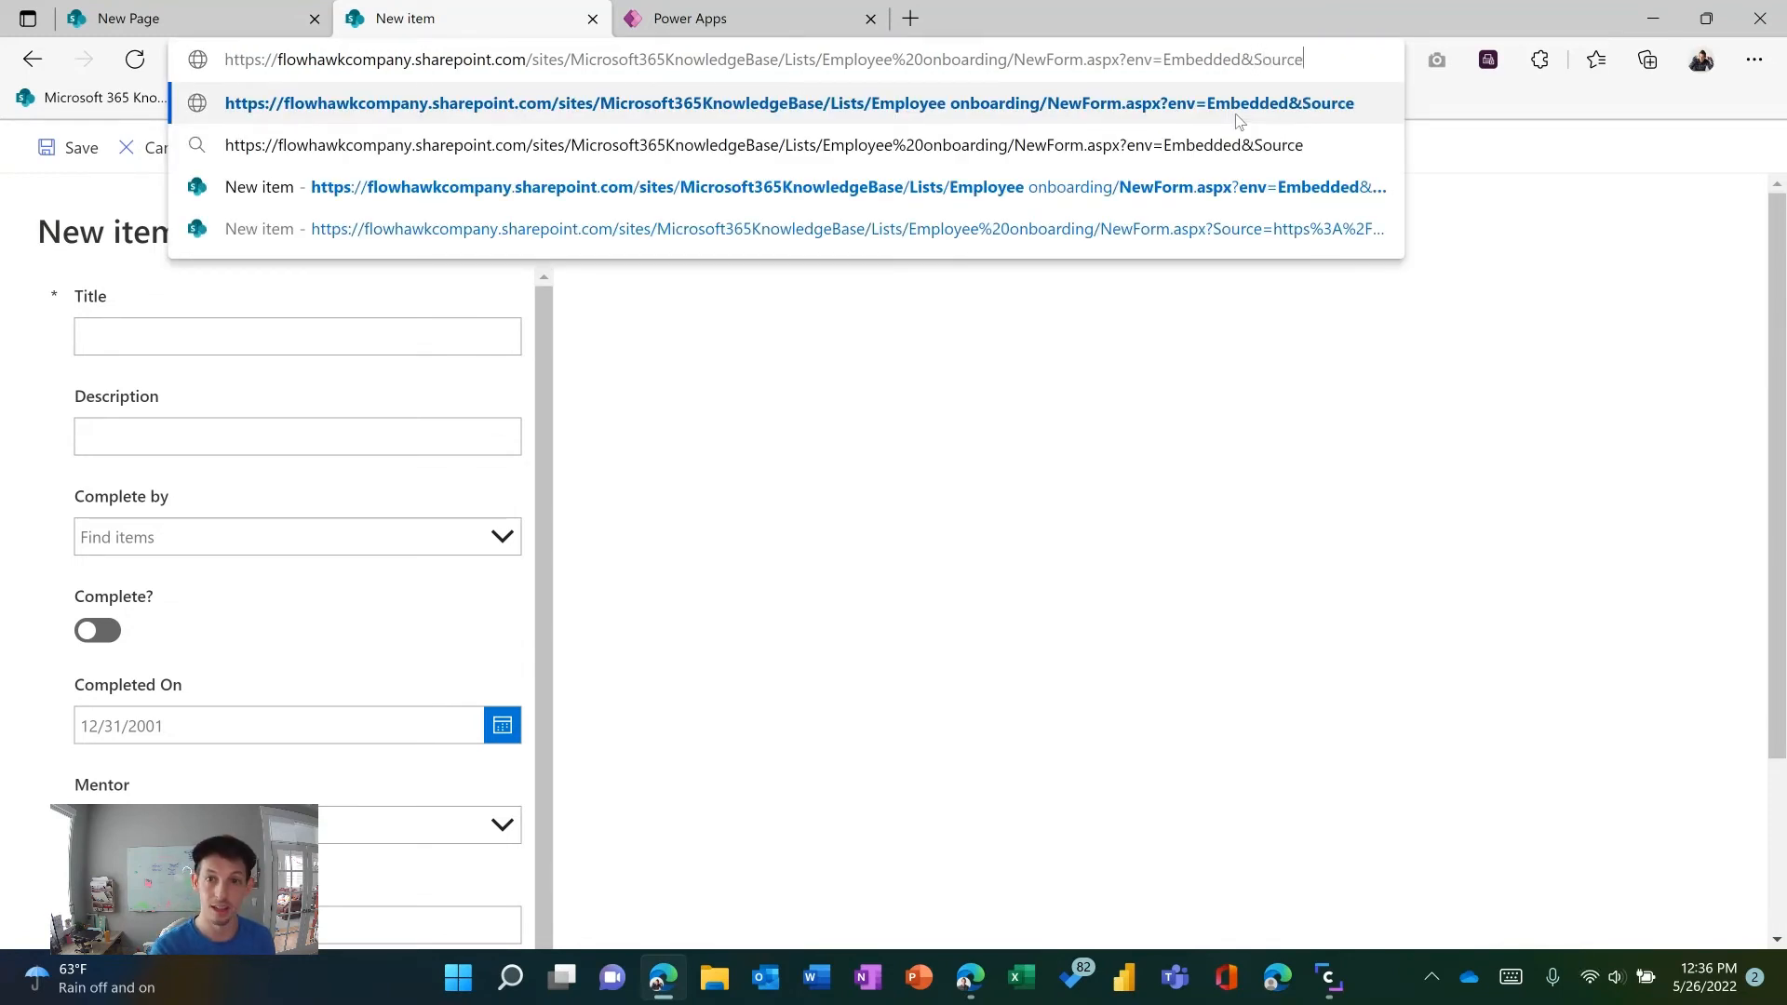
type("=")
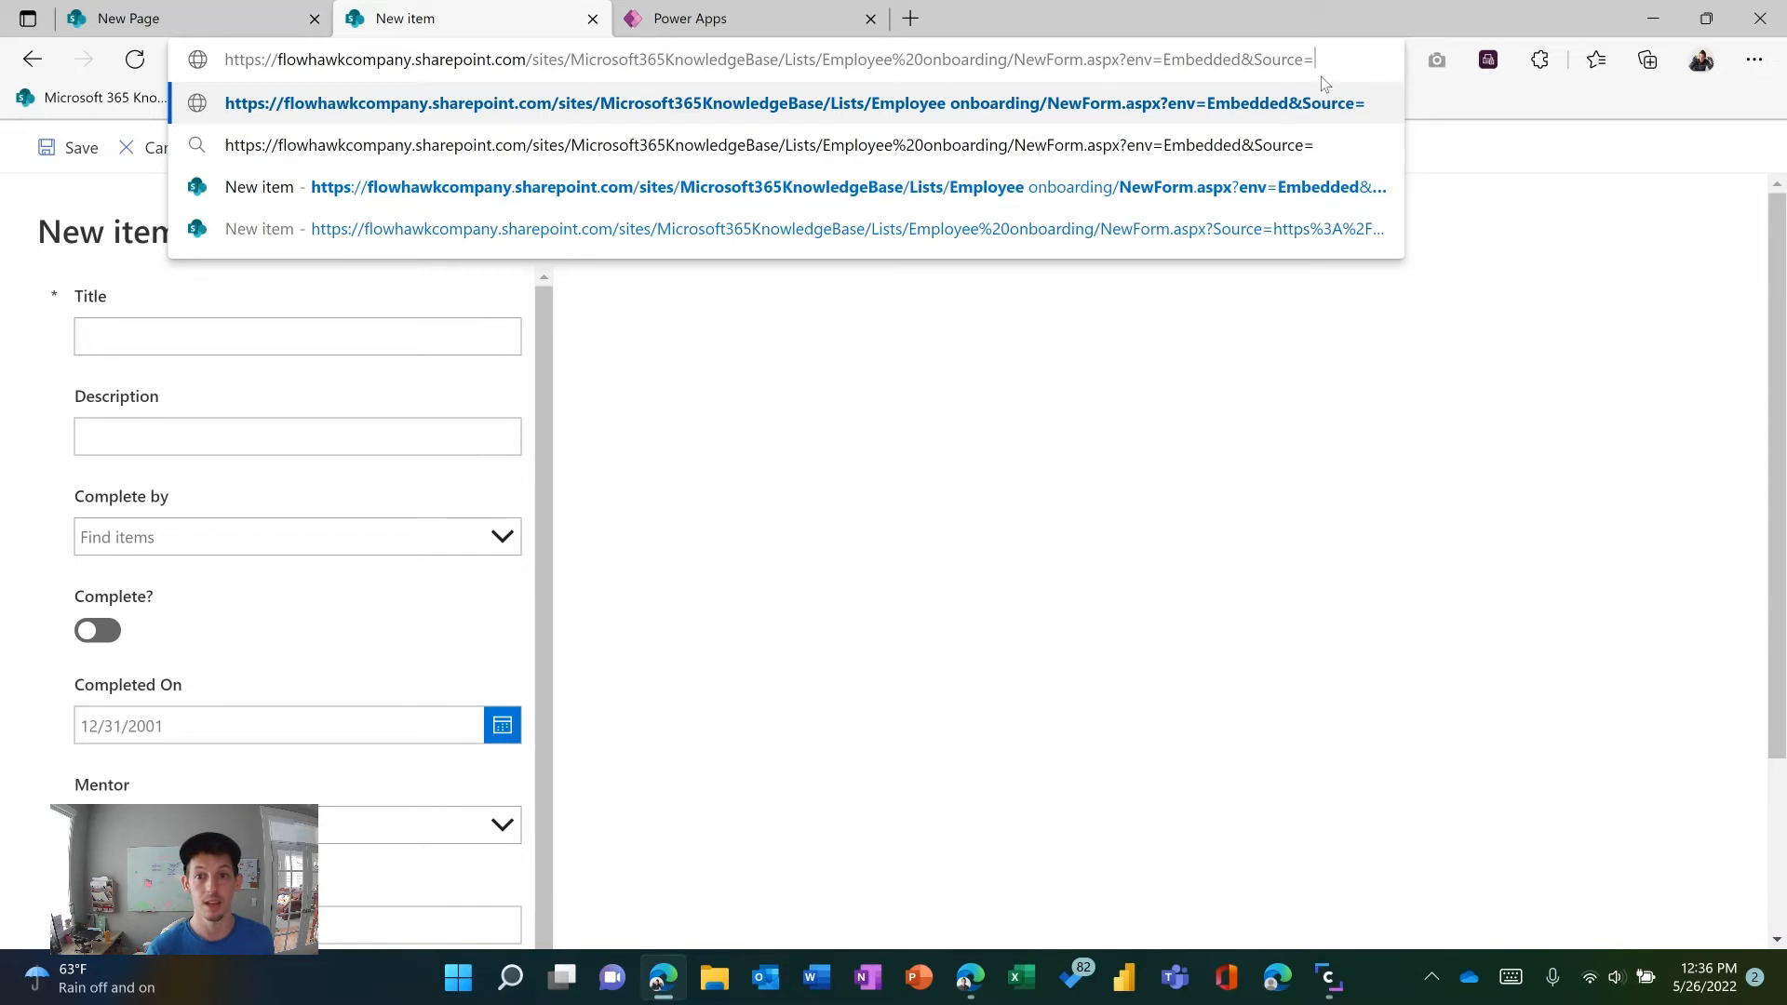
type("htt")
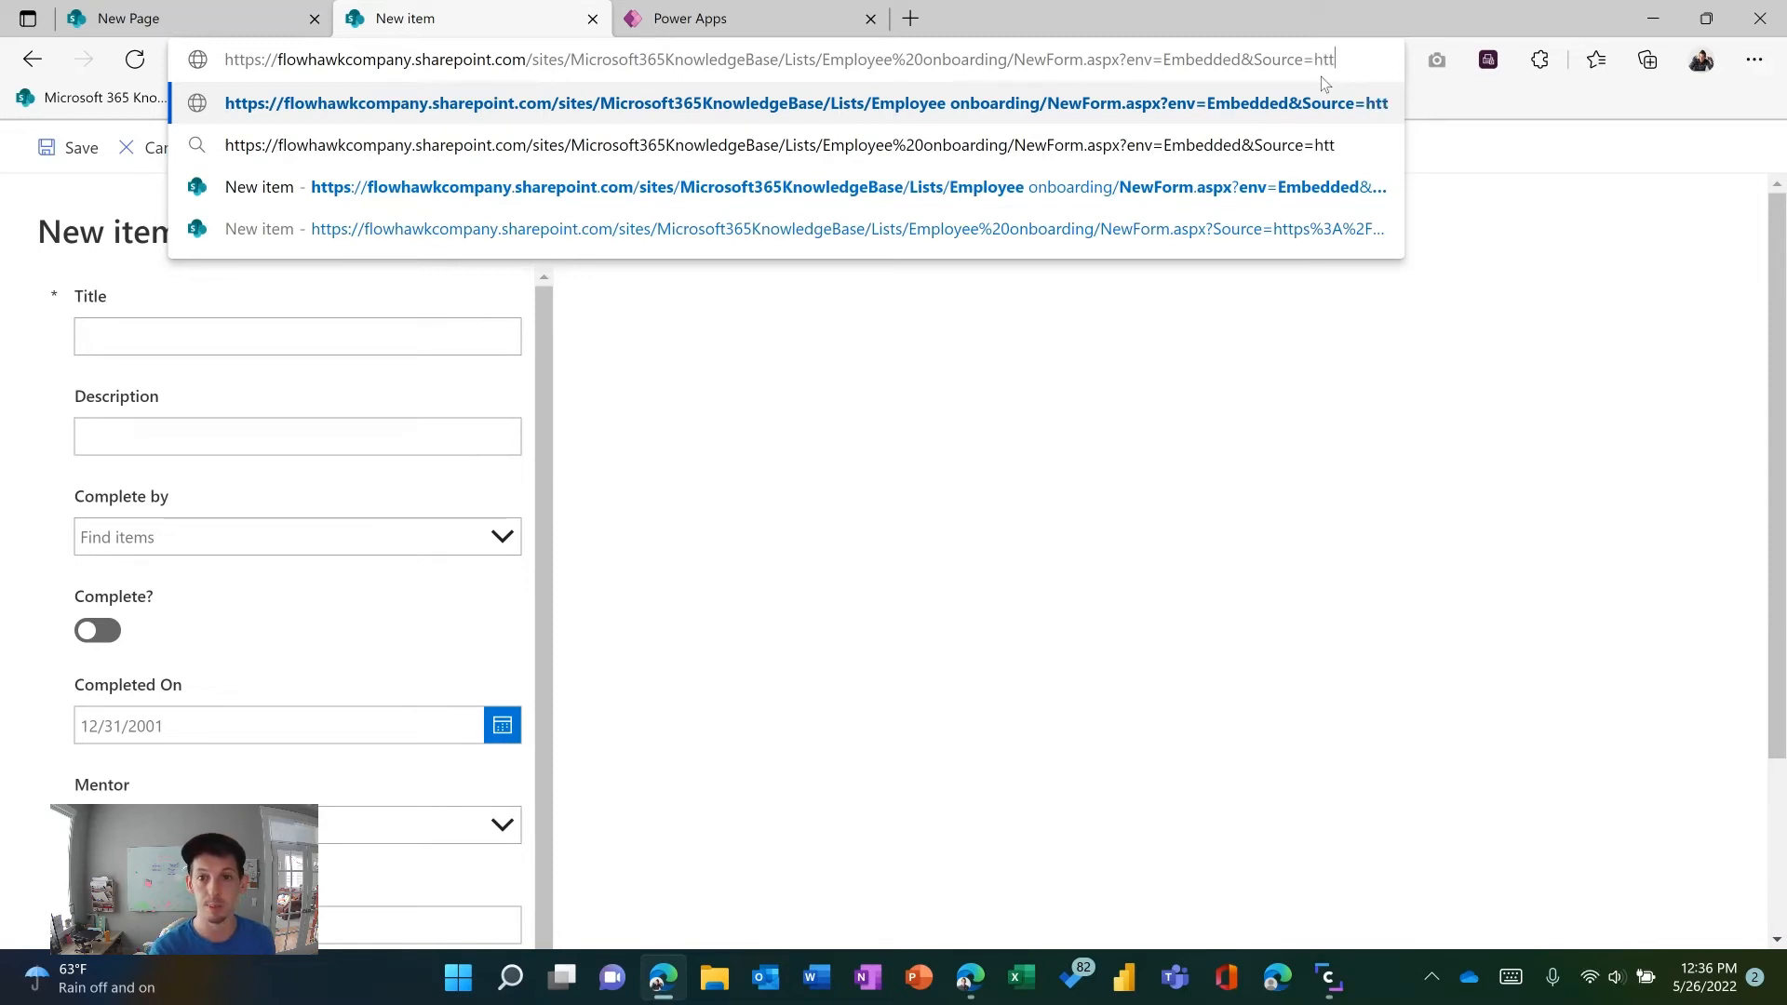
type("ps")
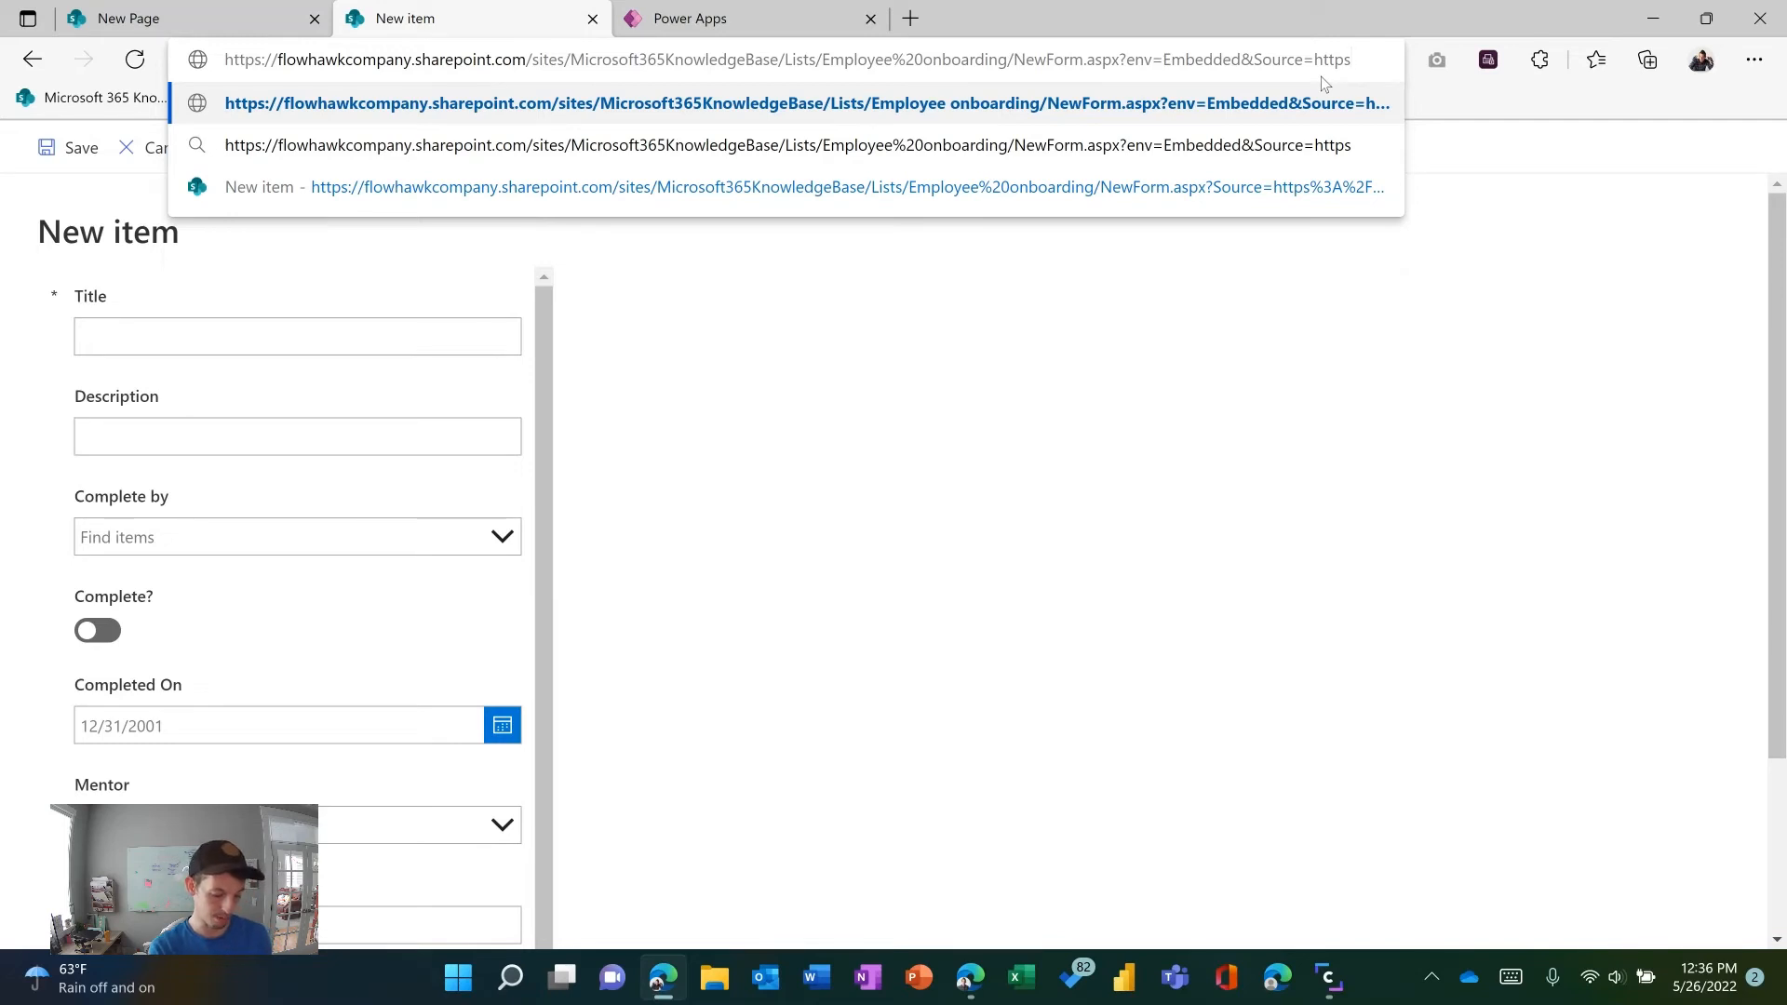
type("%3A%2F%2F")
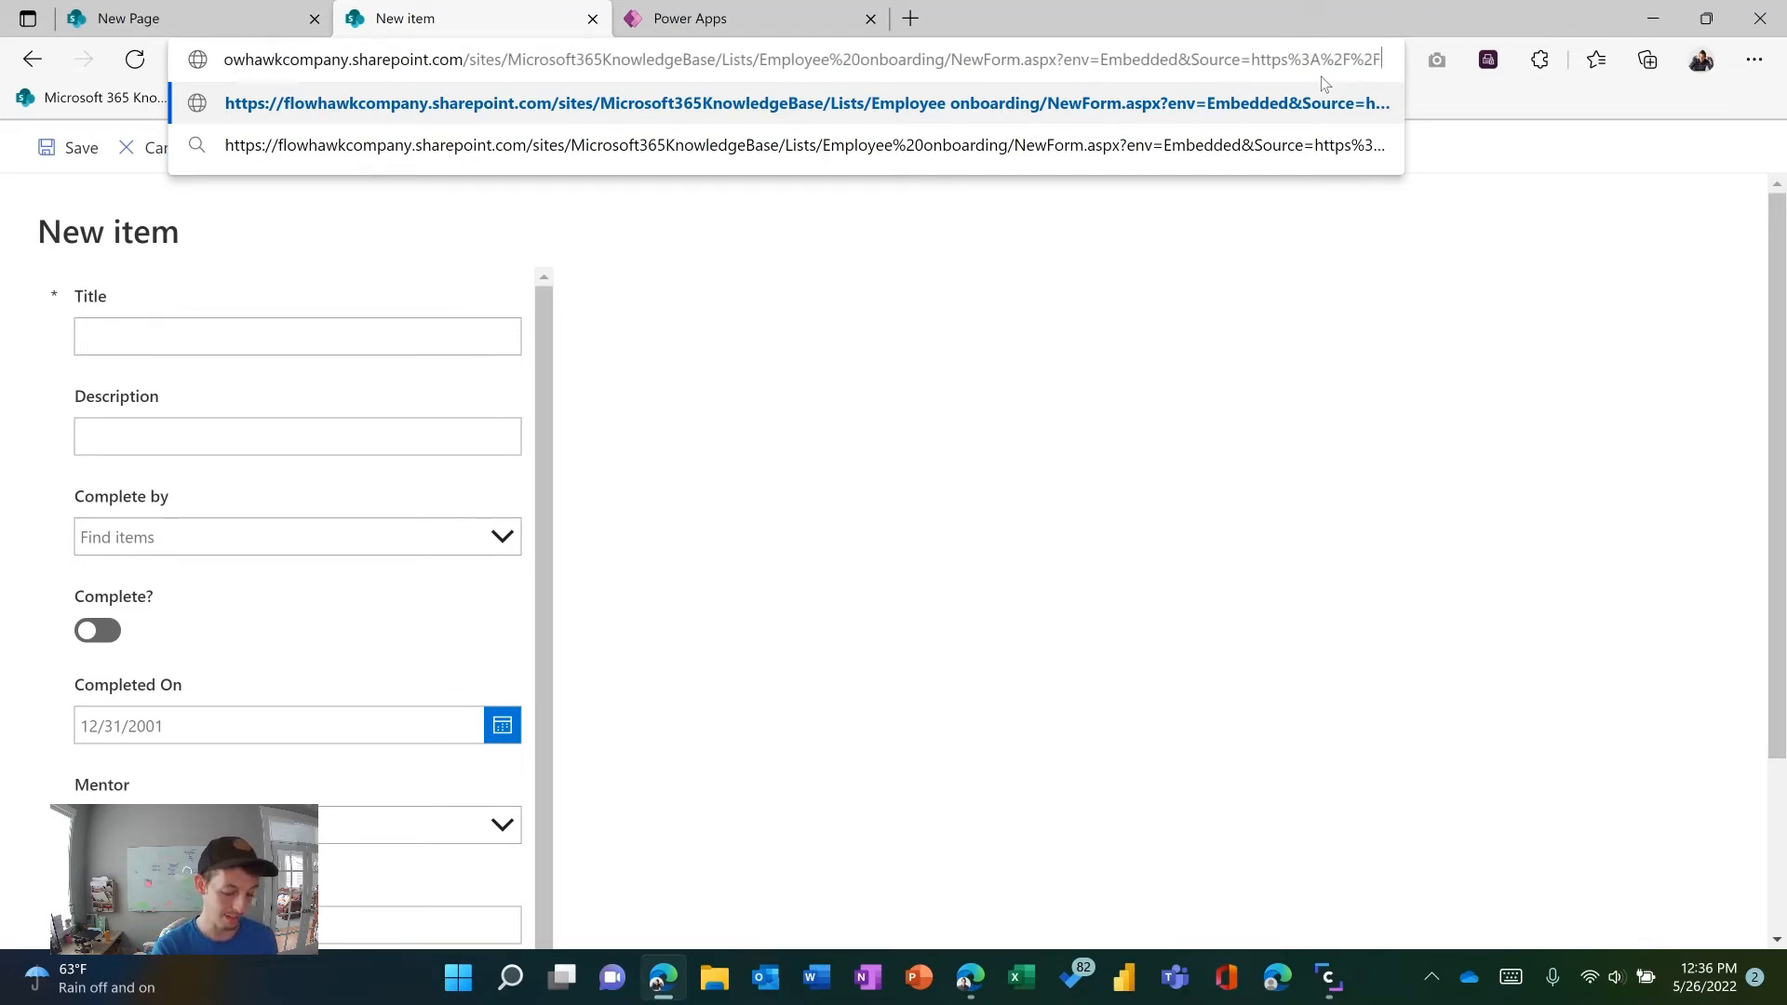
type("google.com")
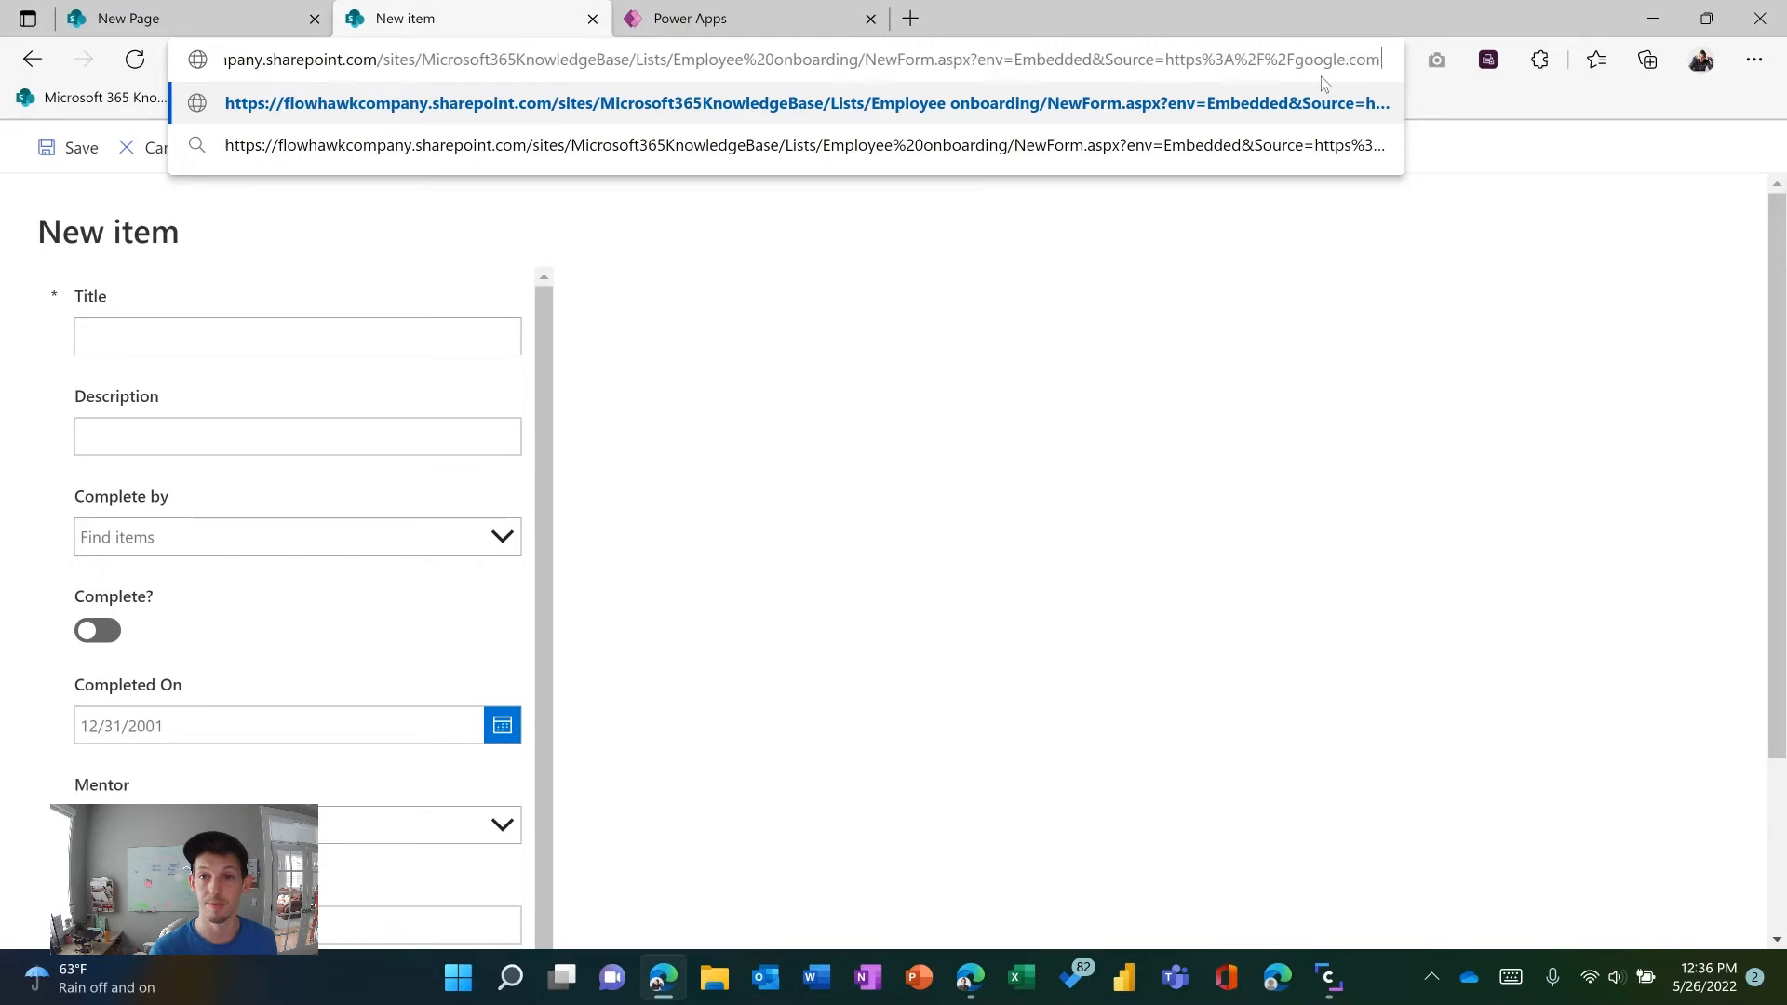
left_click(774, 60)
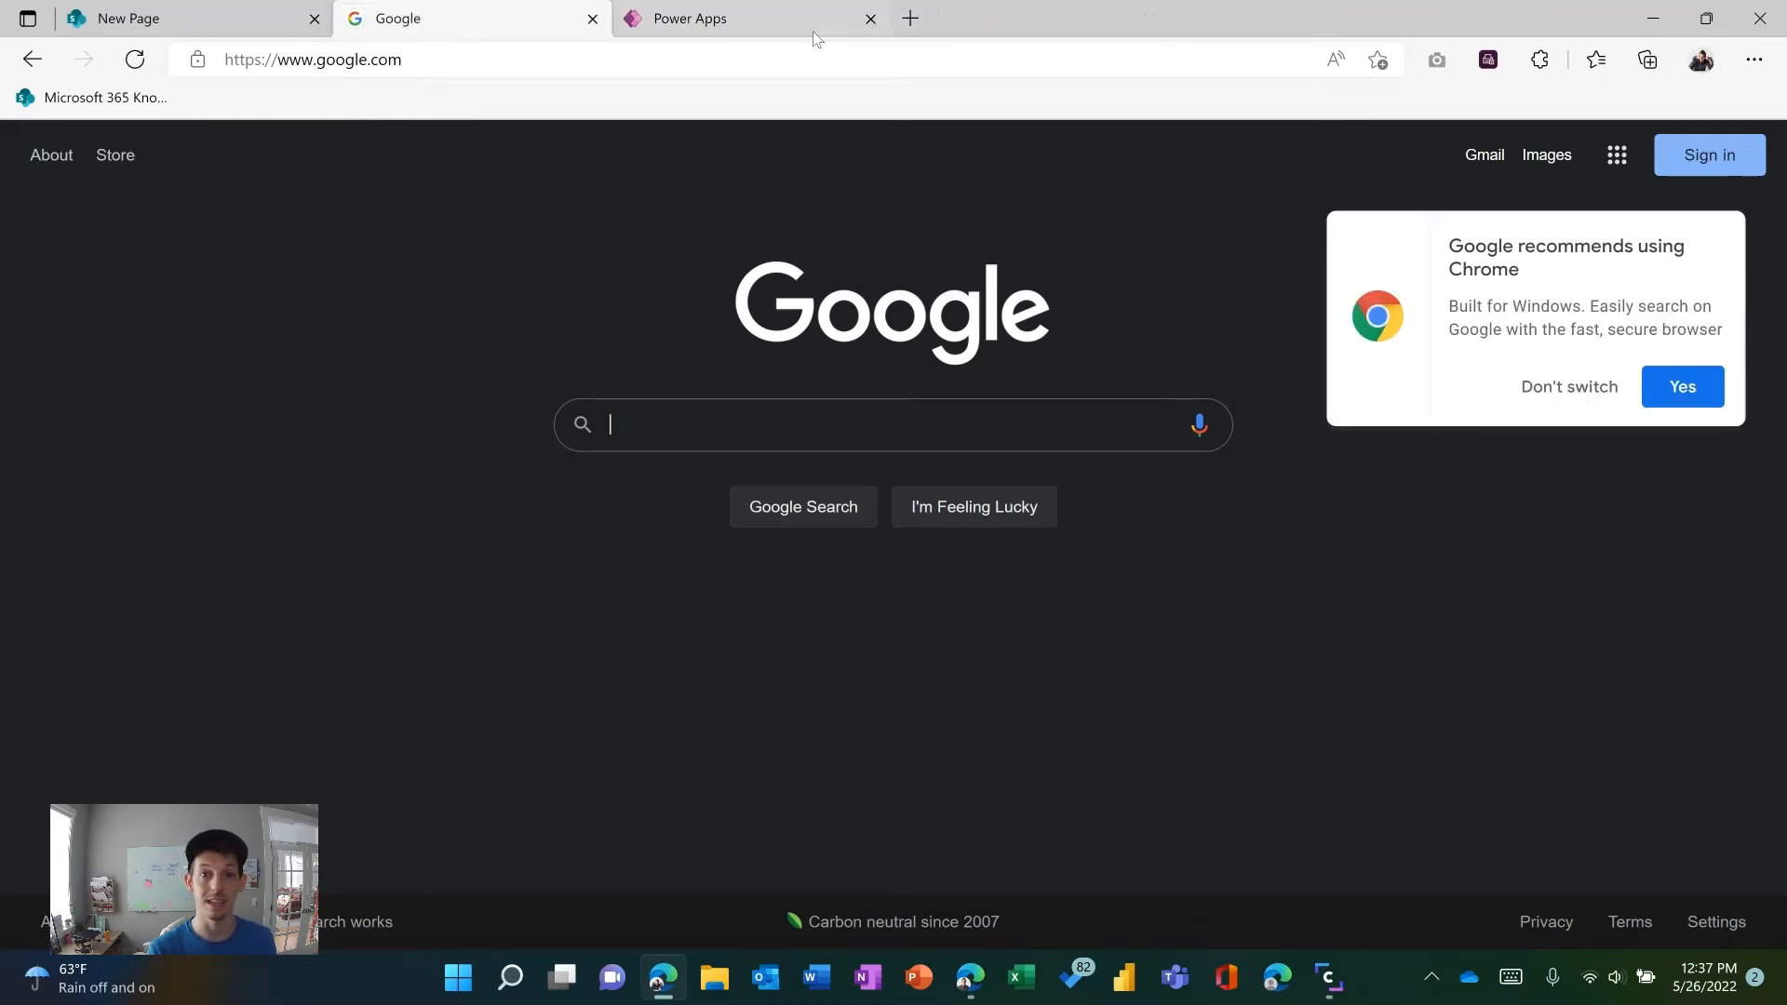
mouse_move(32, 60)
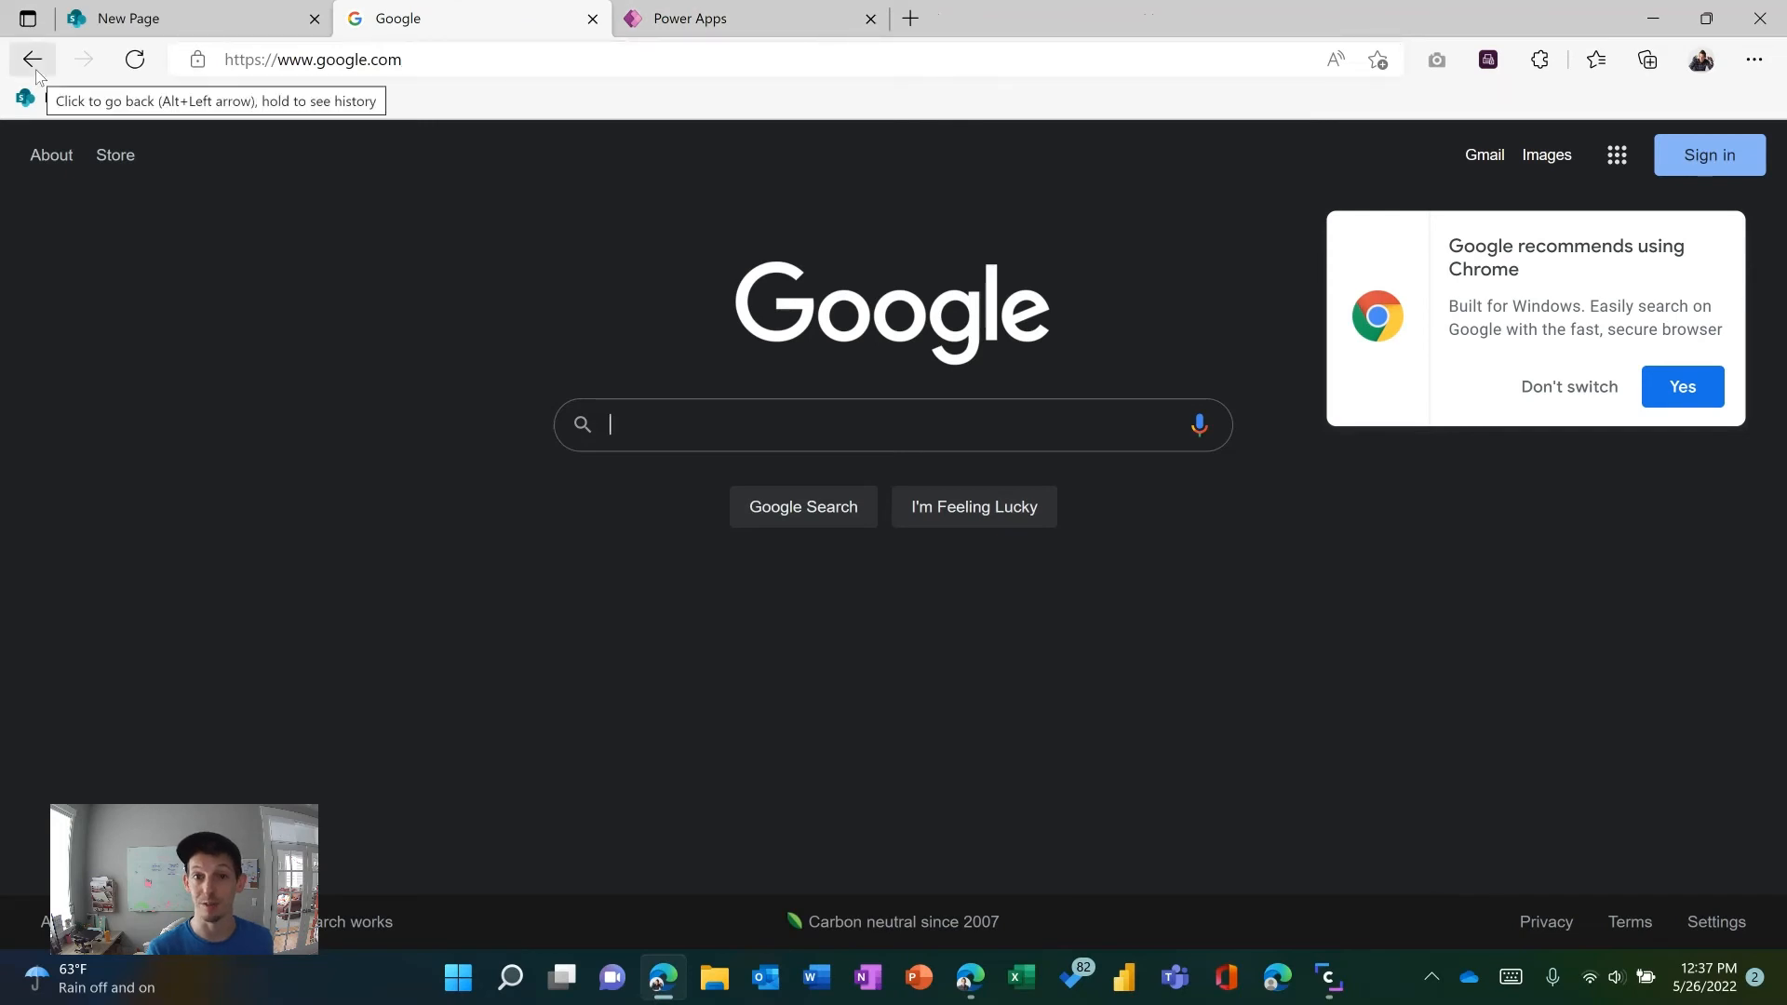
left_click(84, 59)
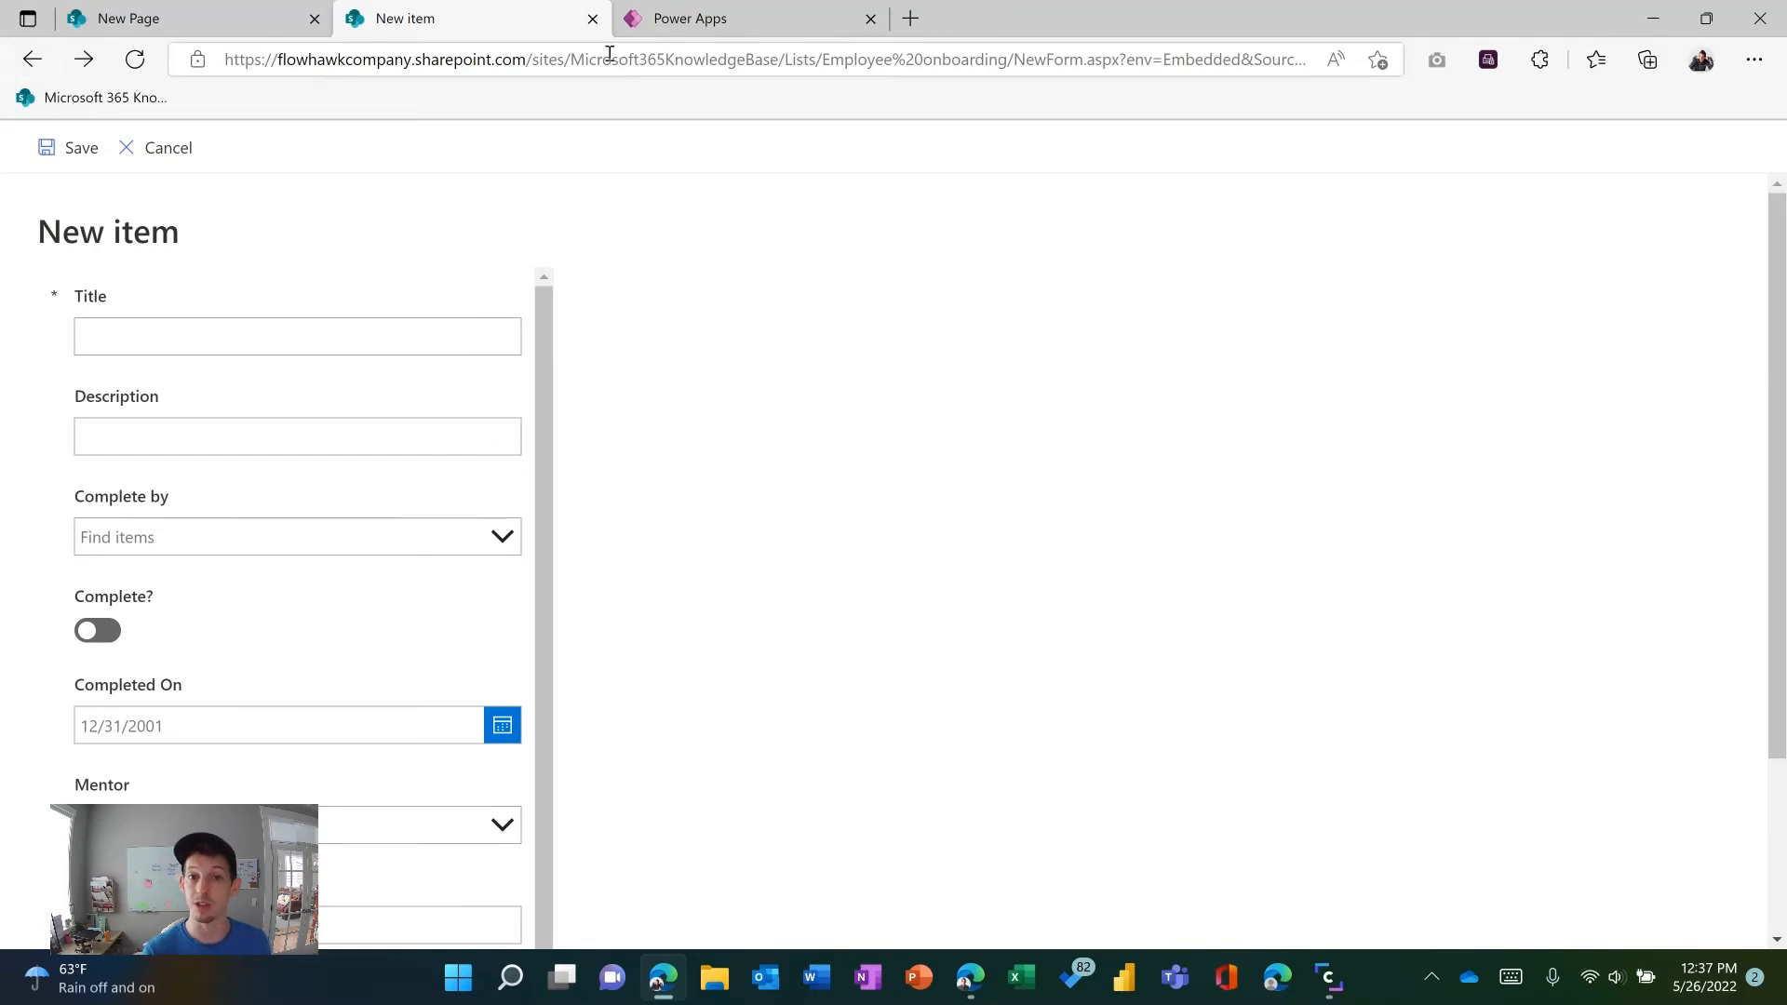
Step: Put the New Requests Page into edit mode with its blank button block
left_click(730, 59)
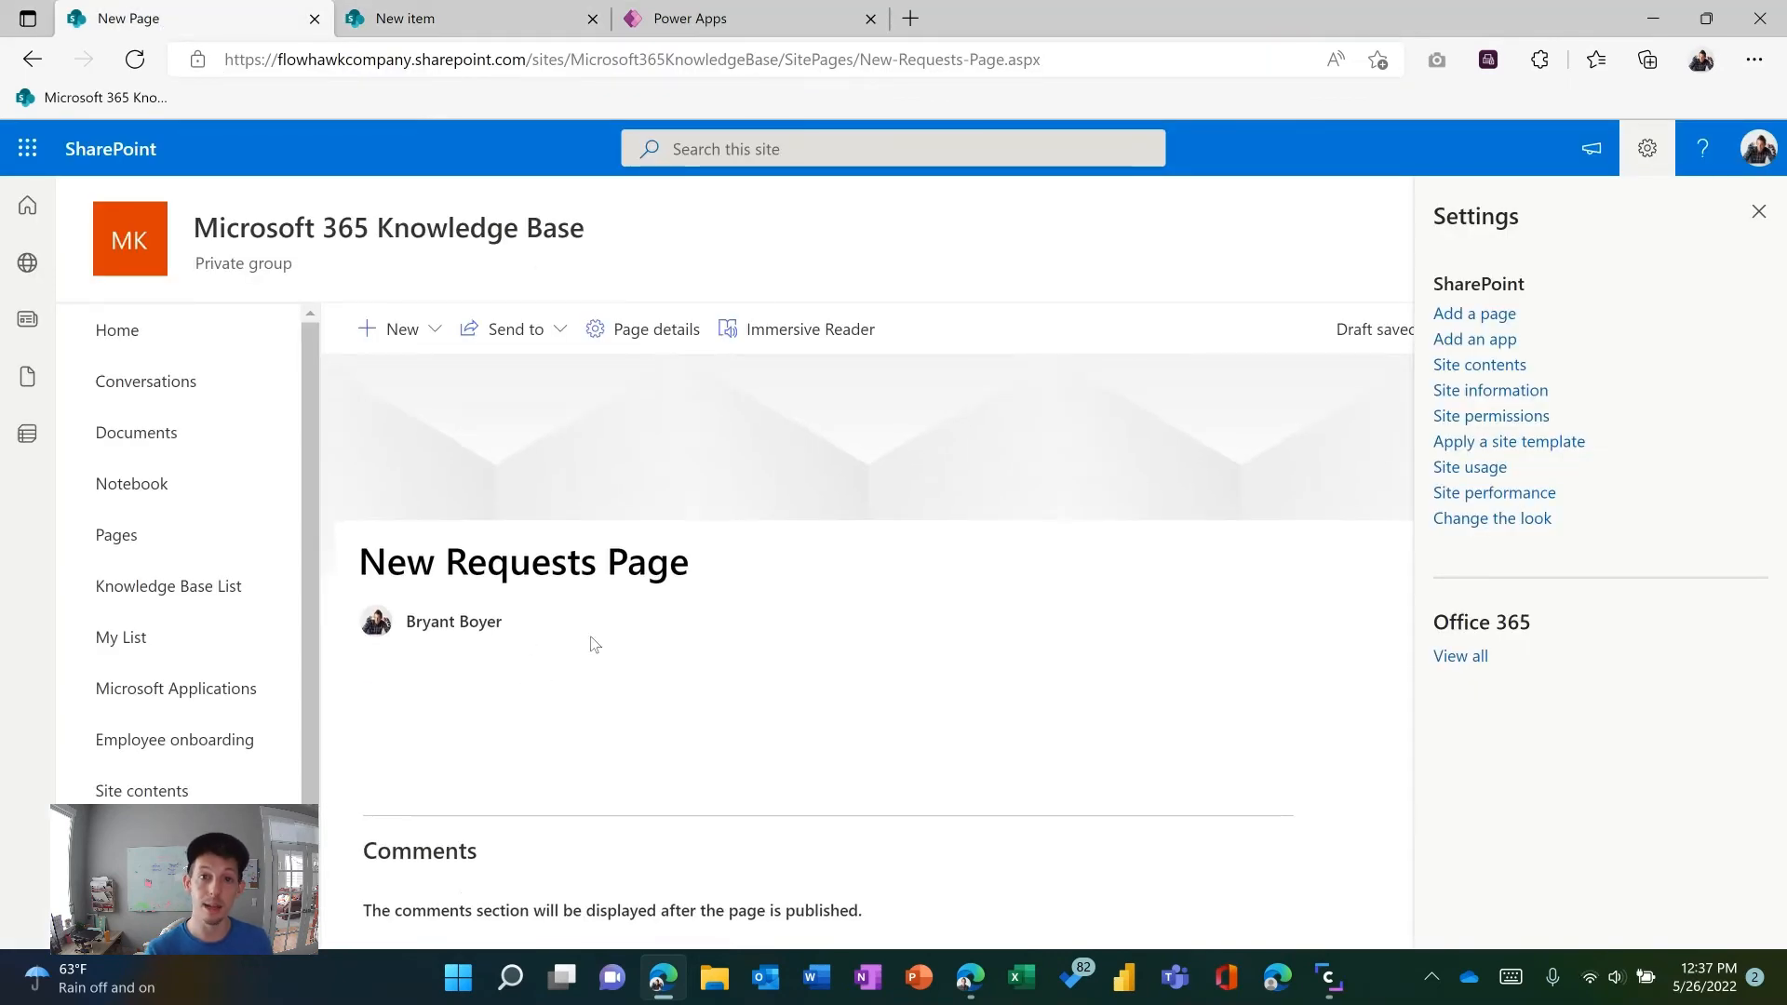
mouse_move(607, 696)
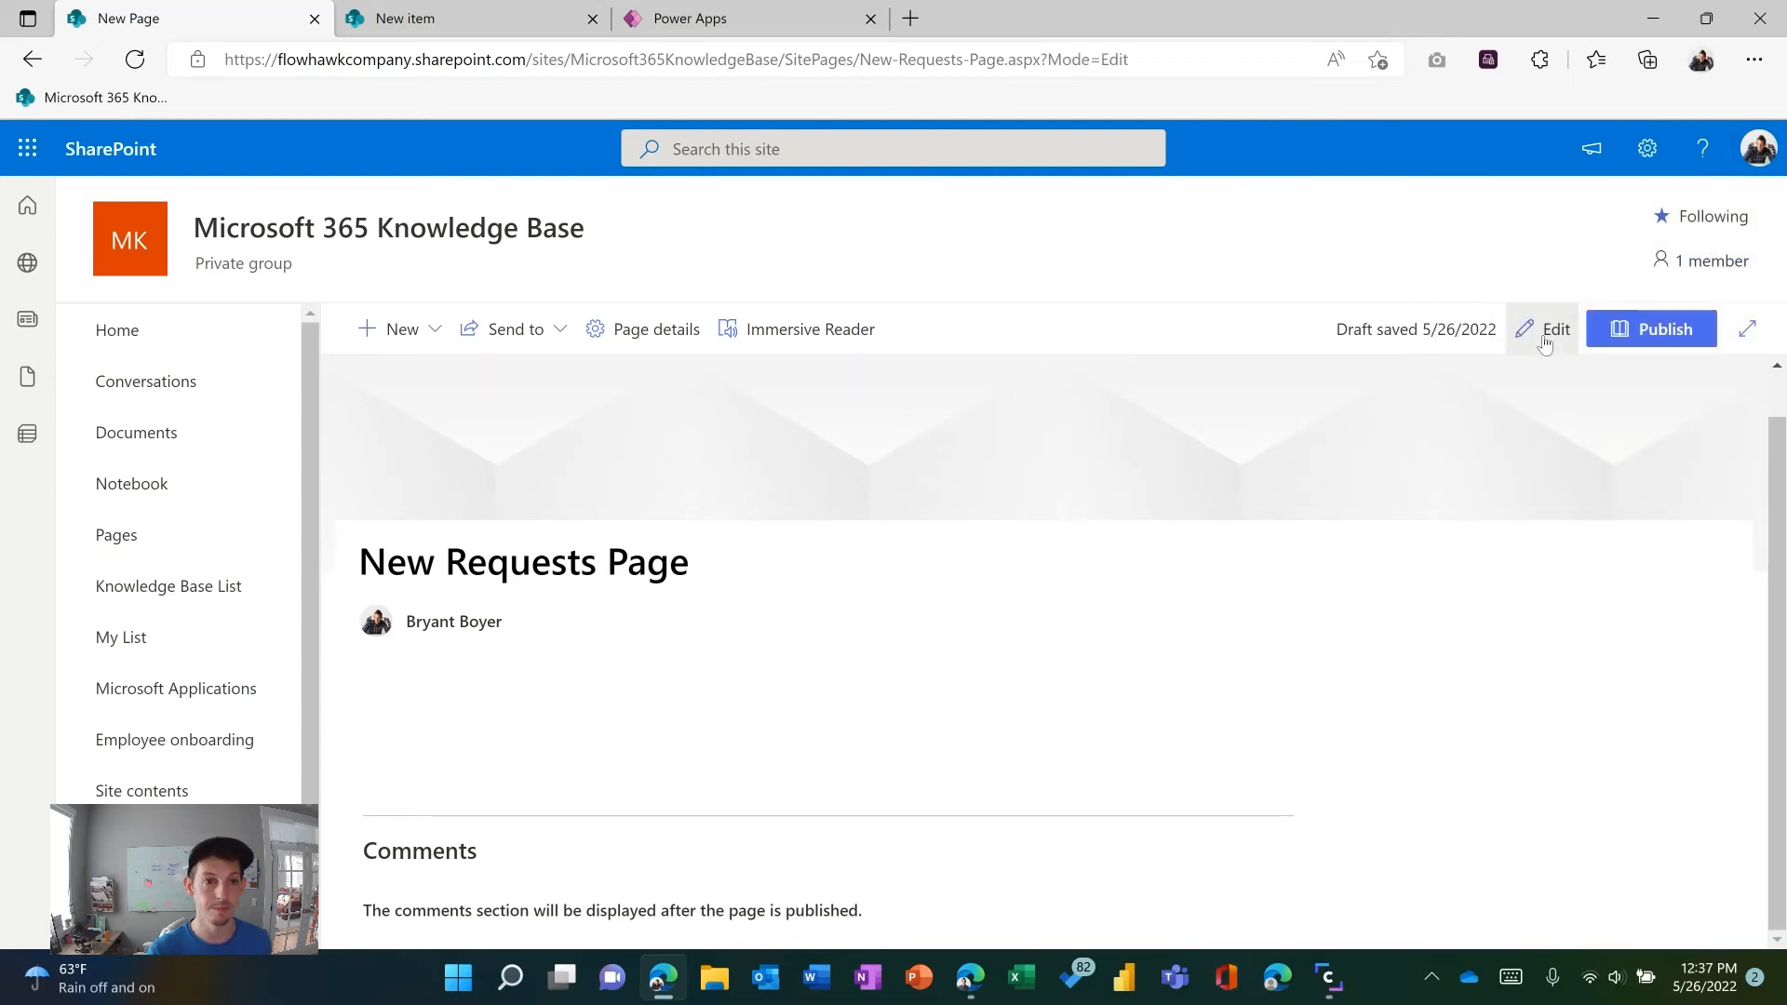
left_click(1554, 330)
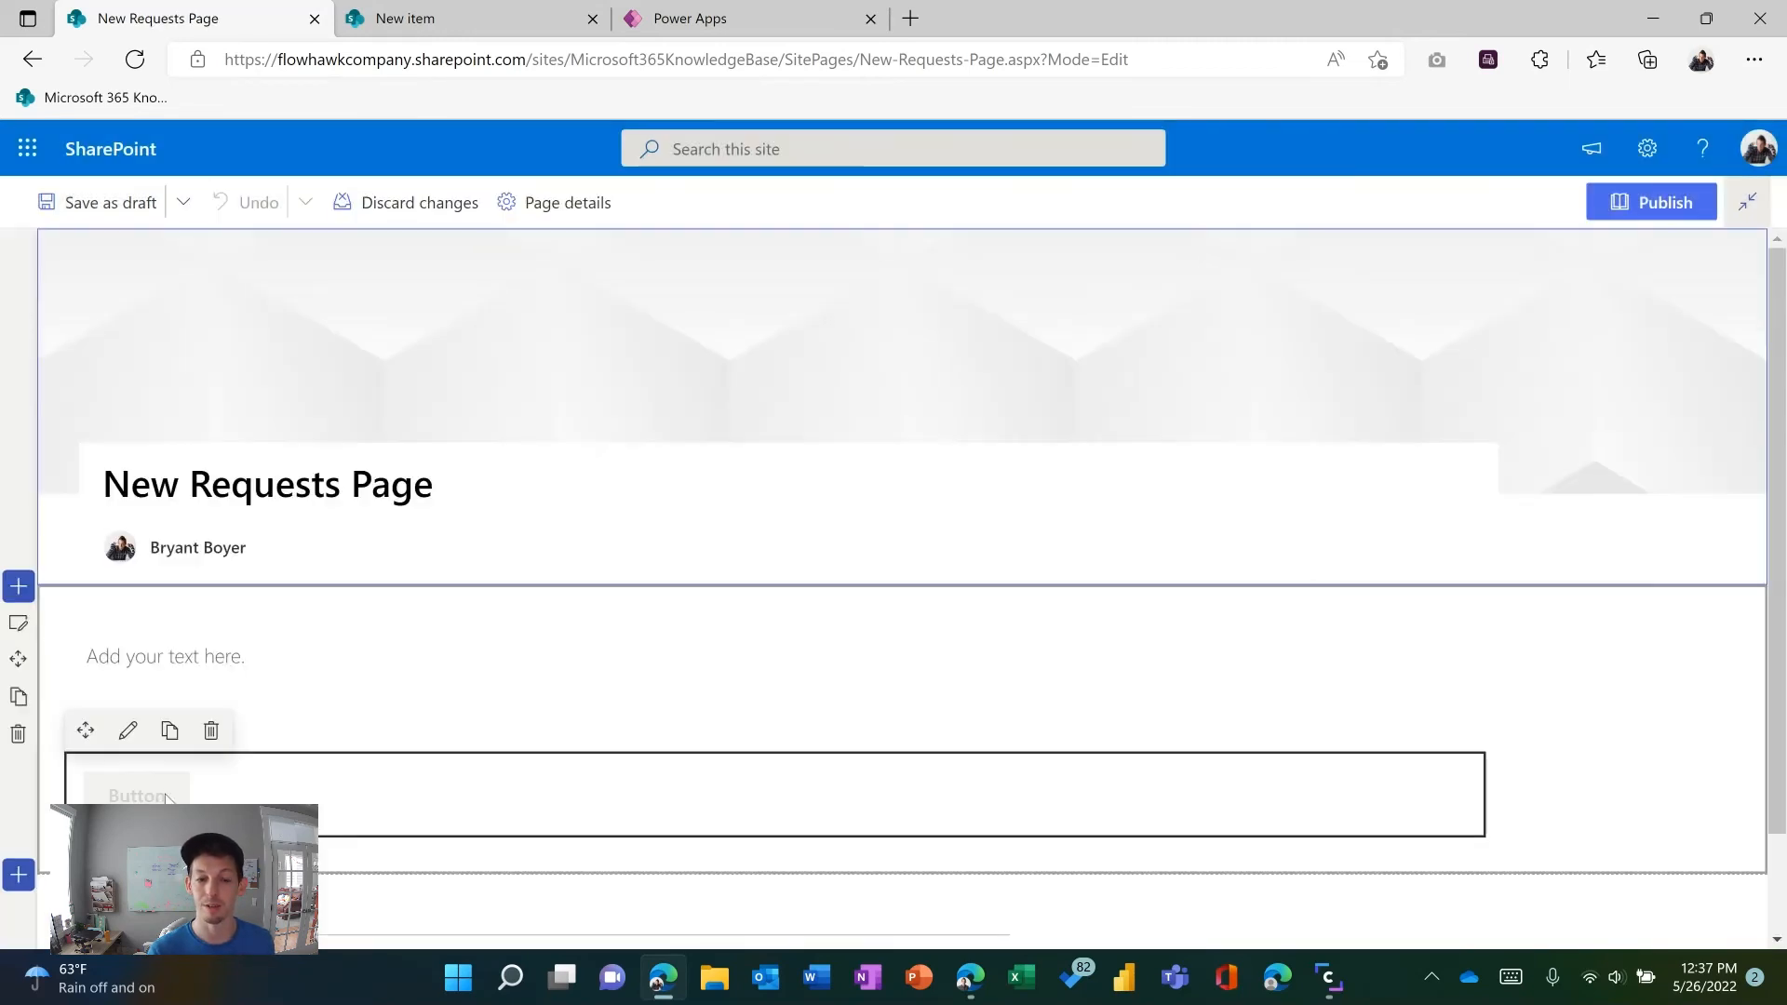
Step: Label the button 'Submit New Onboarding Request' and link it to NewForm with Source set to New-Requests-Page.aspx
left_click(127, 730)
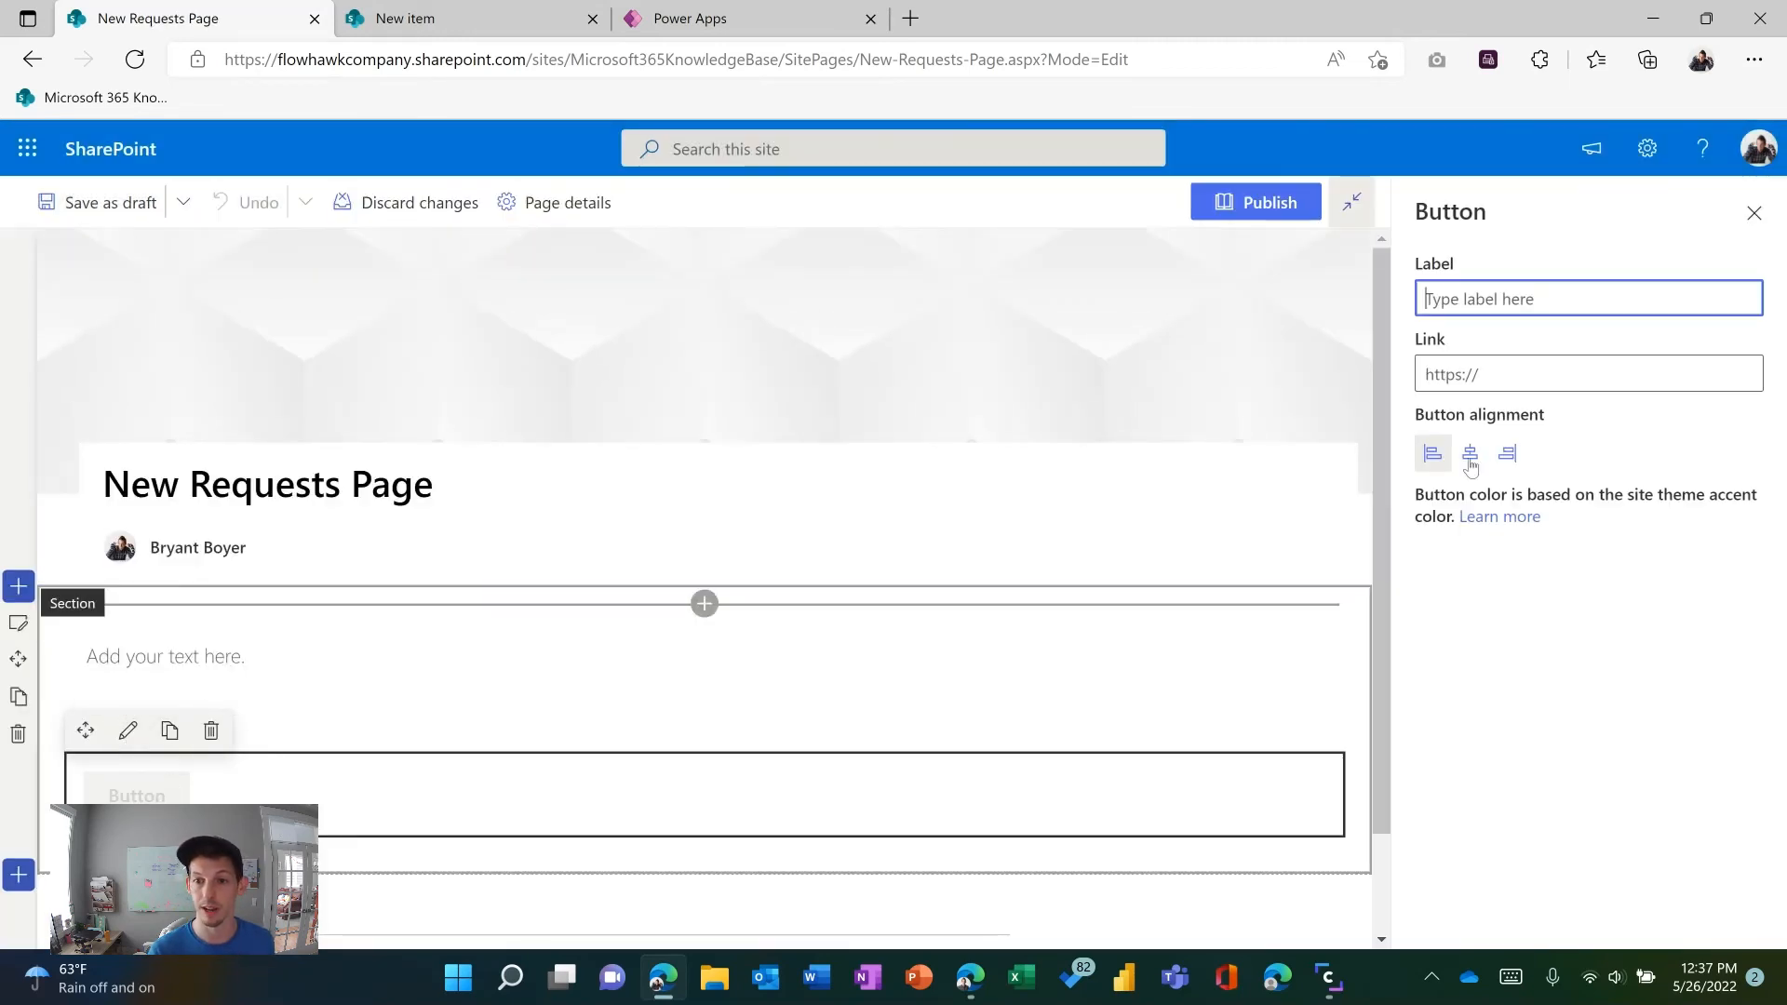
type("Submit New Onbo")
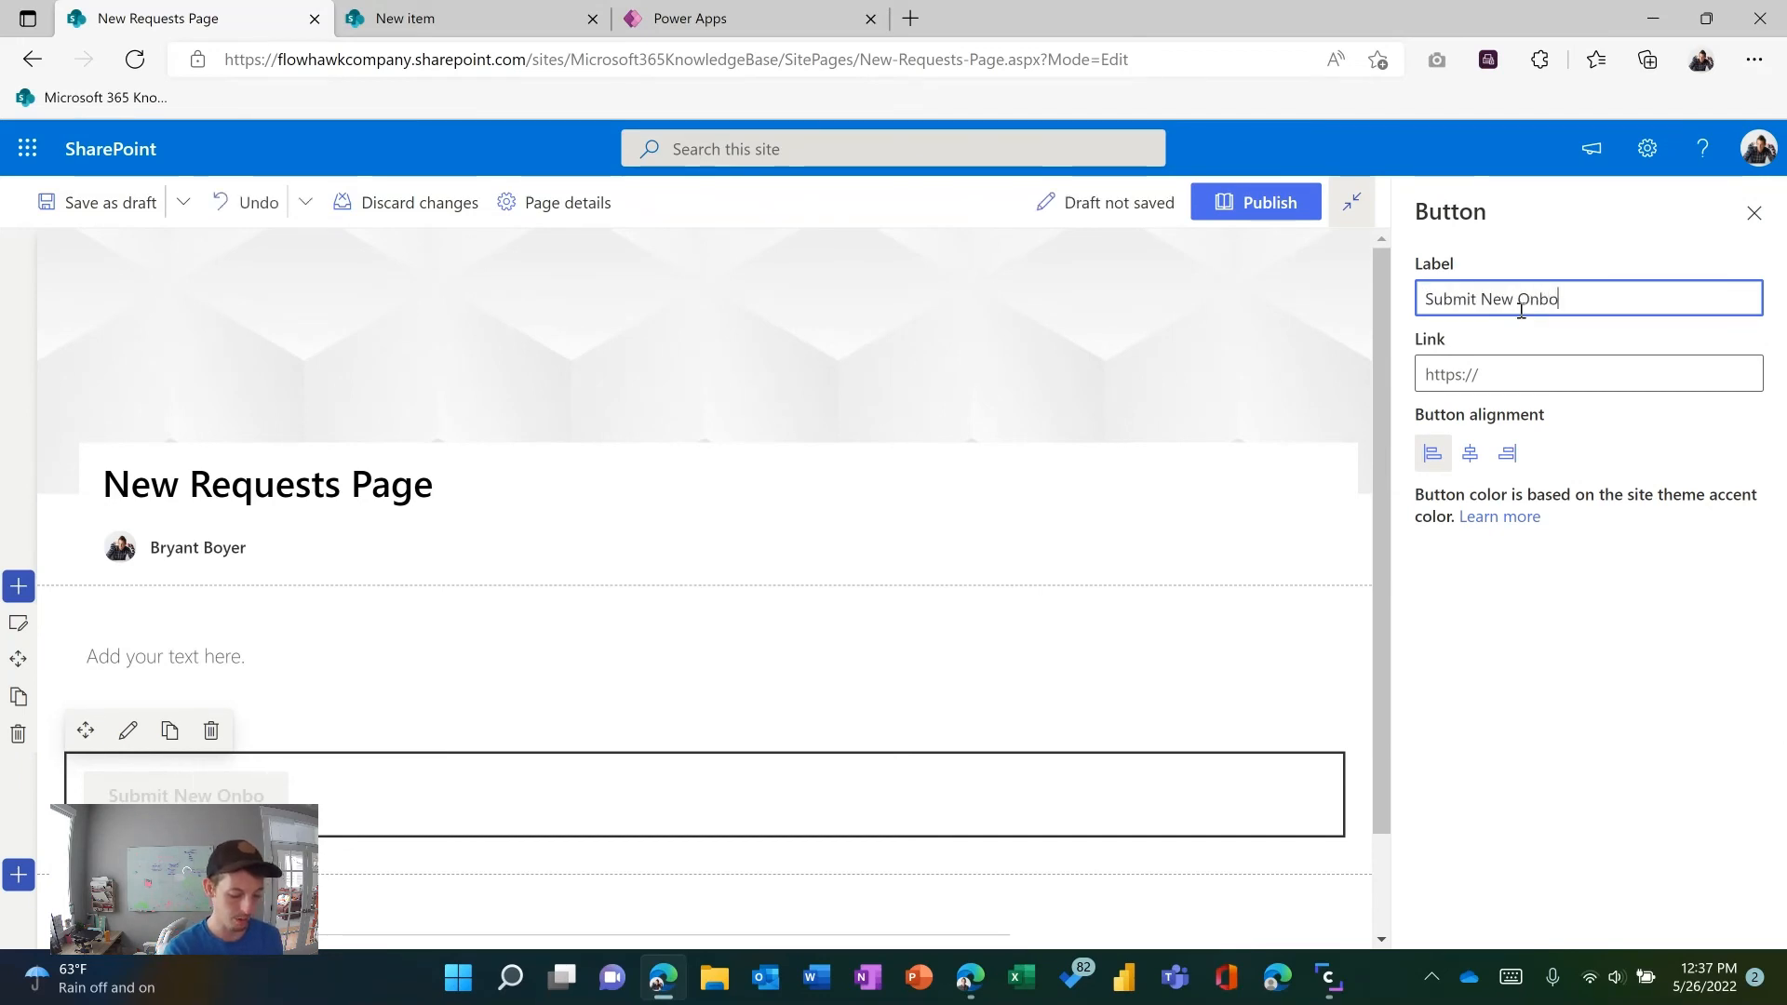
type("arding Request")
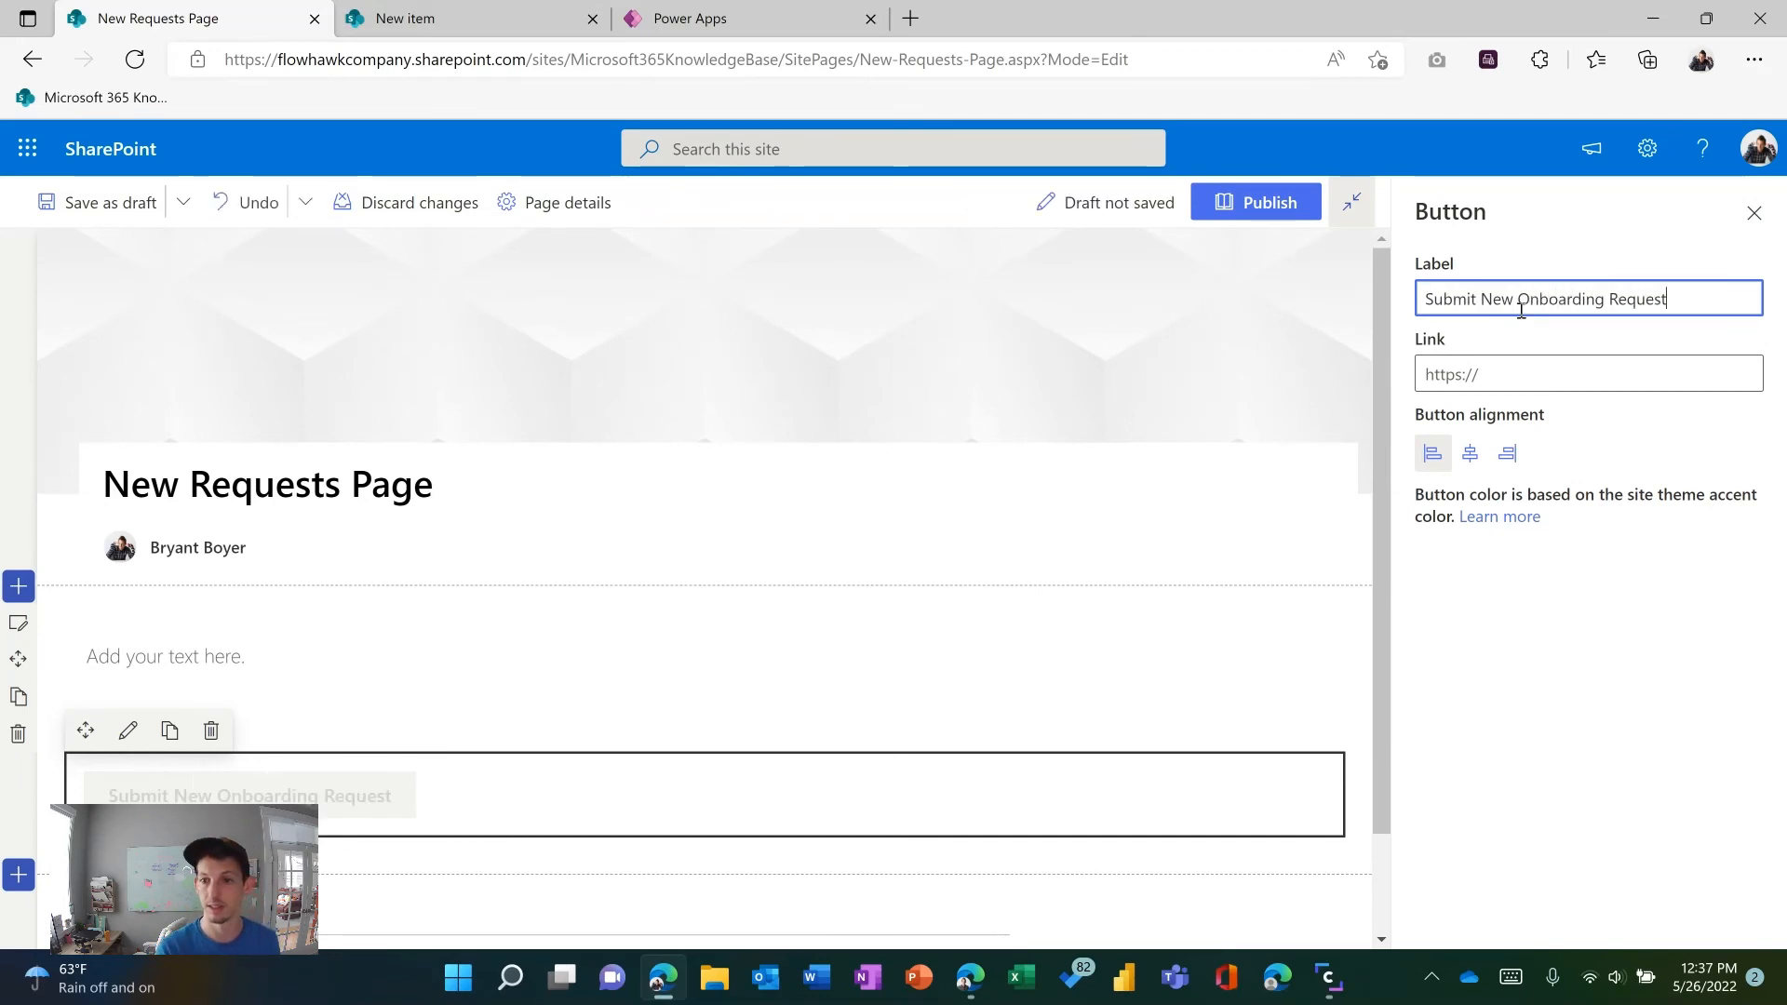
left_click(1588, 373)
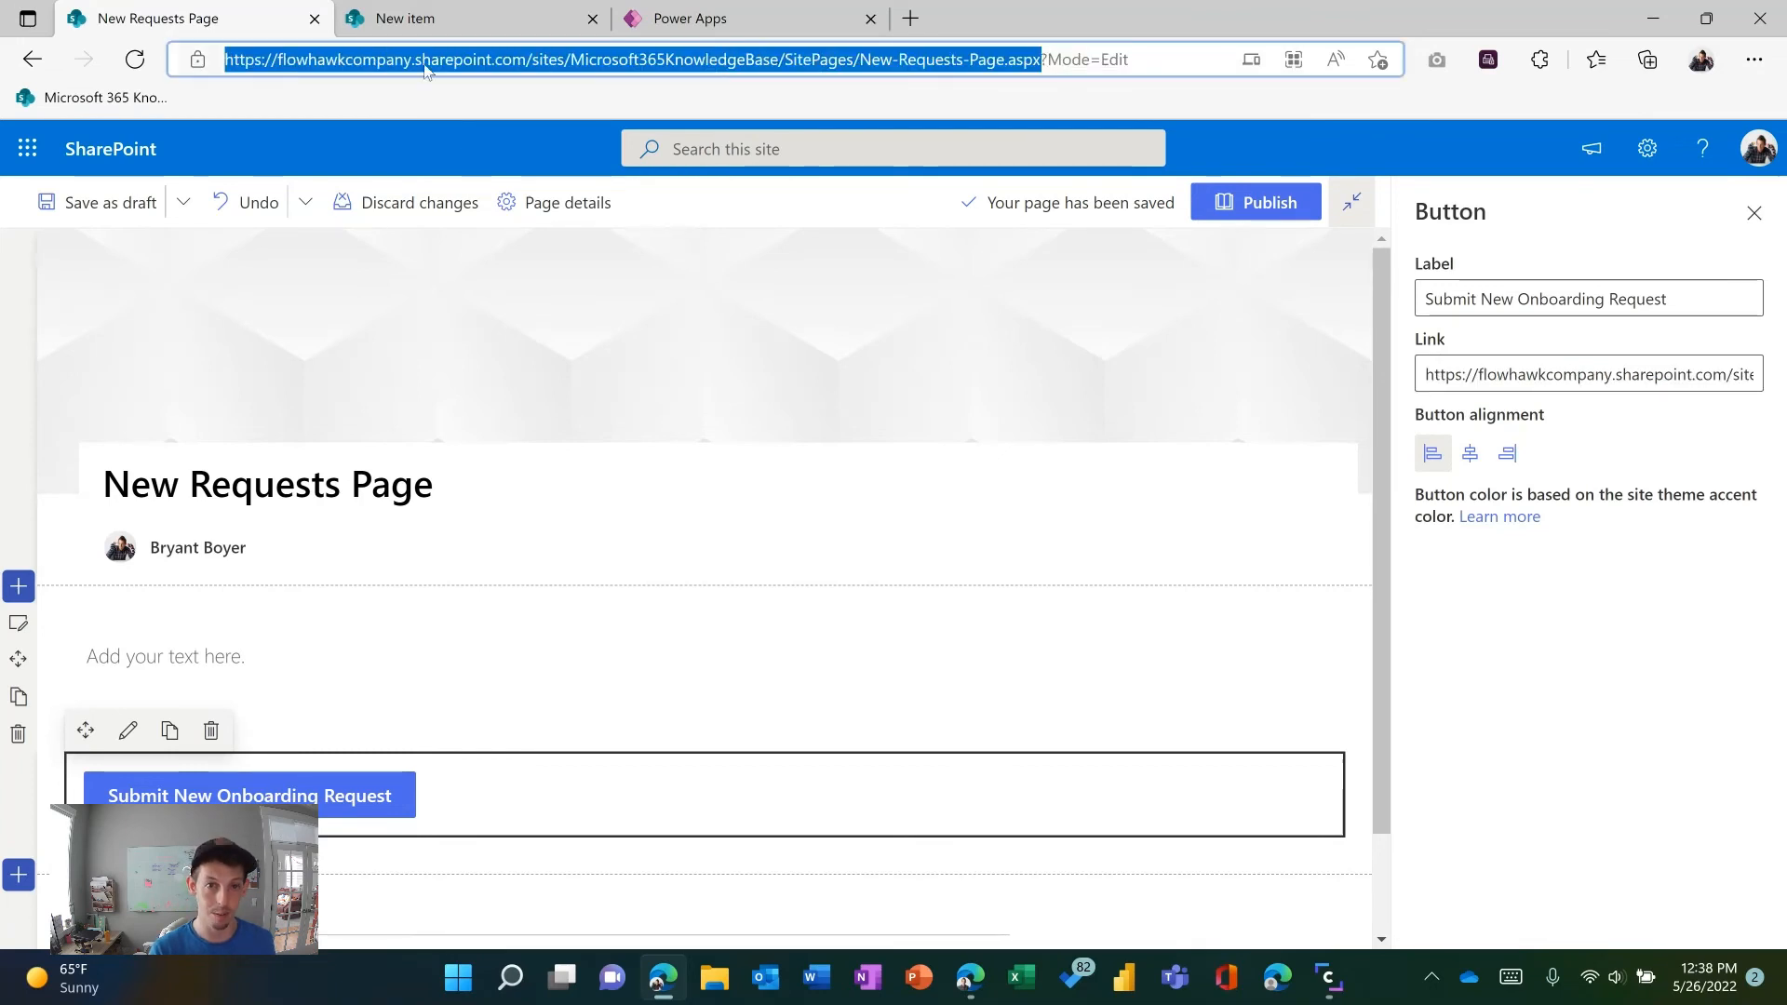
mouse_move(860, 54)
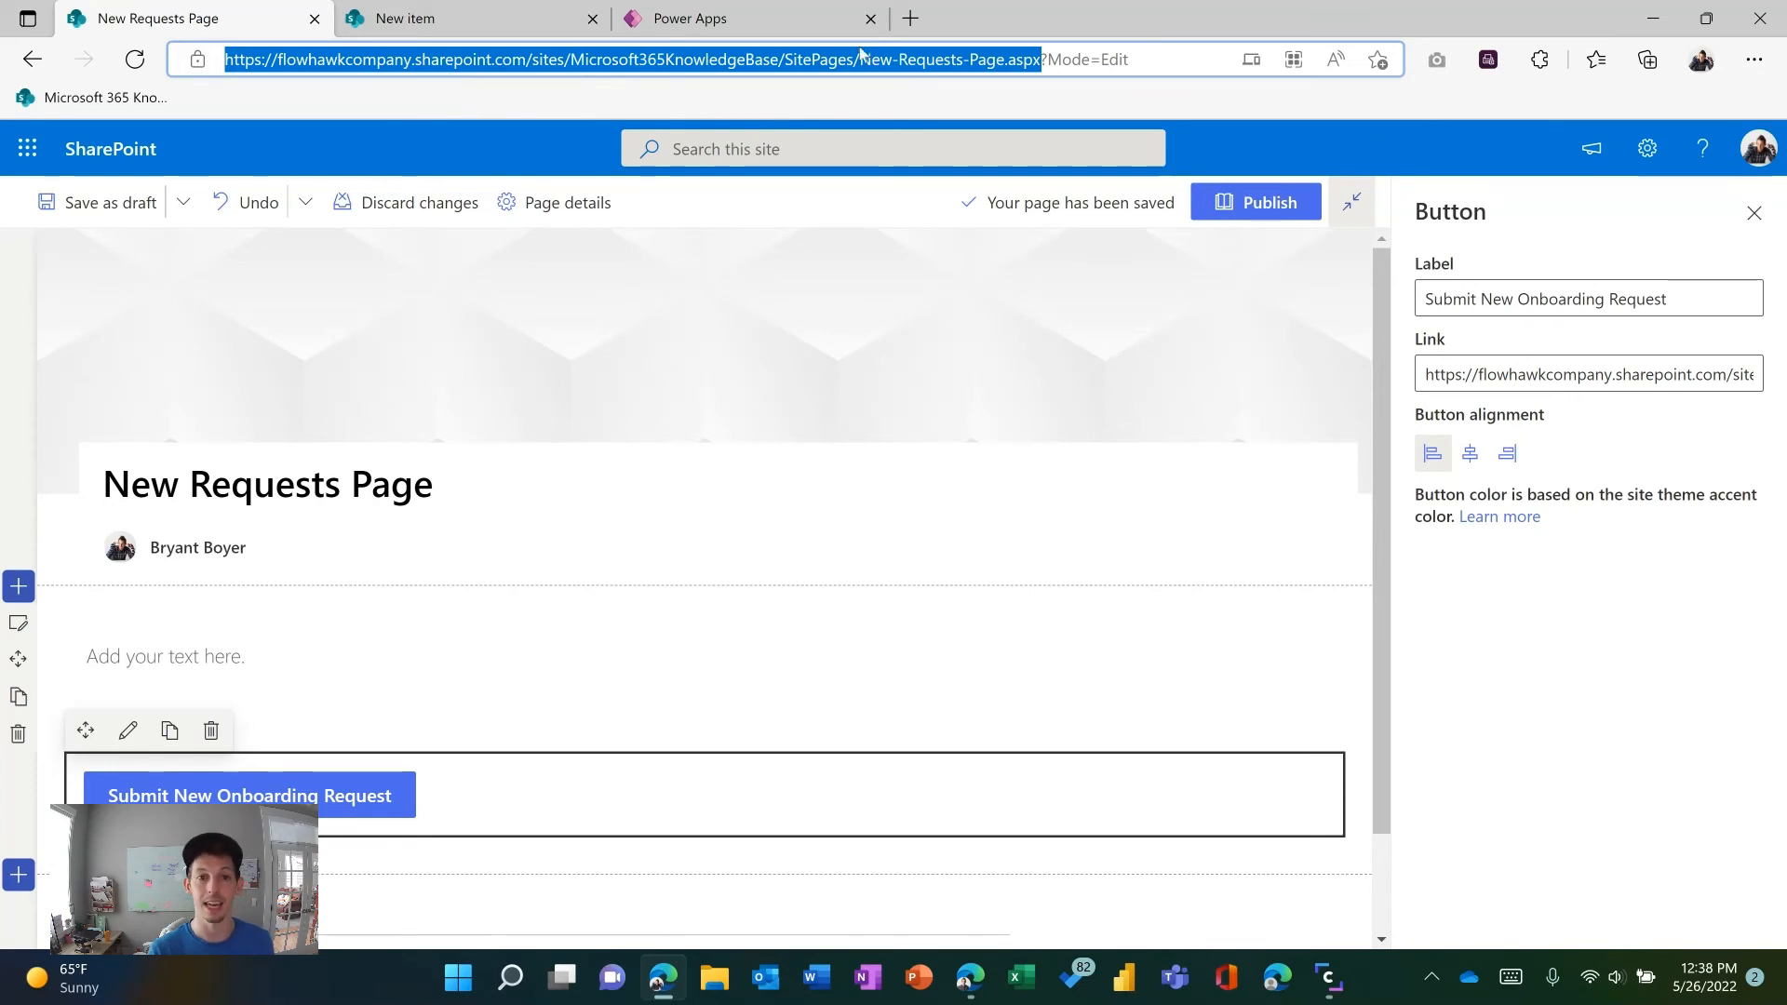
mouse_move(530, 63)
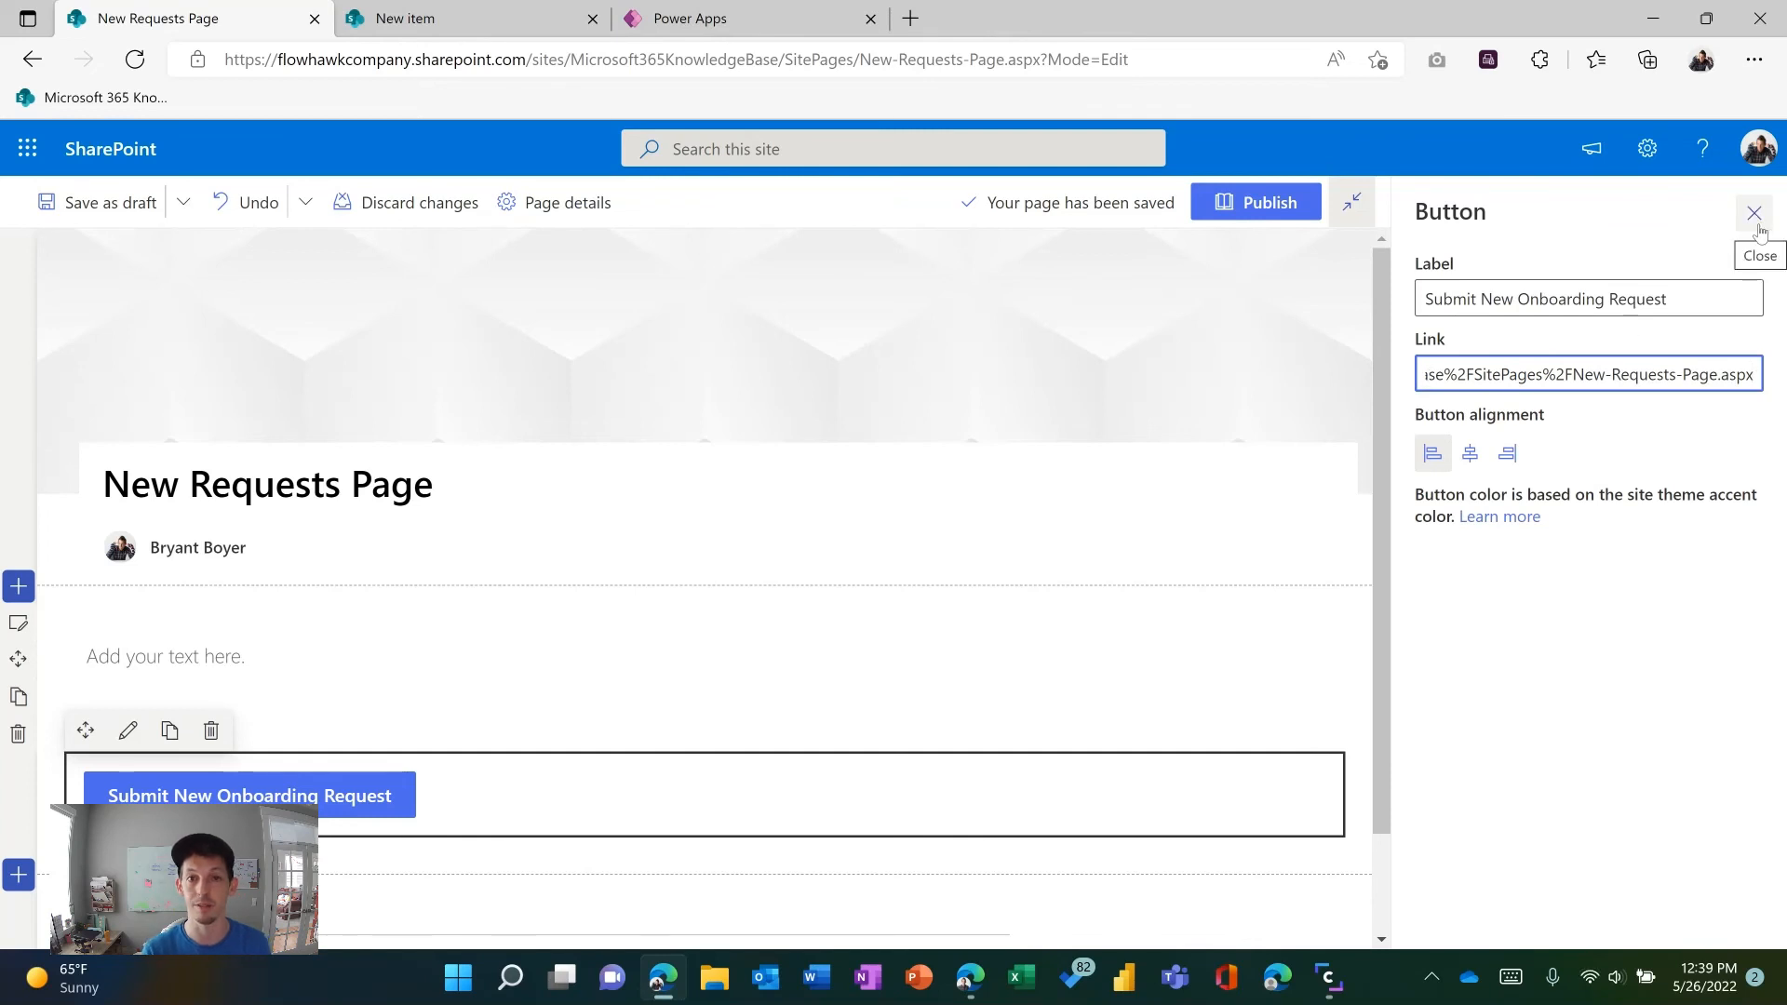
left_click(1754, 212)
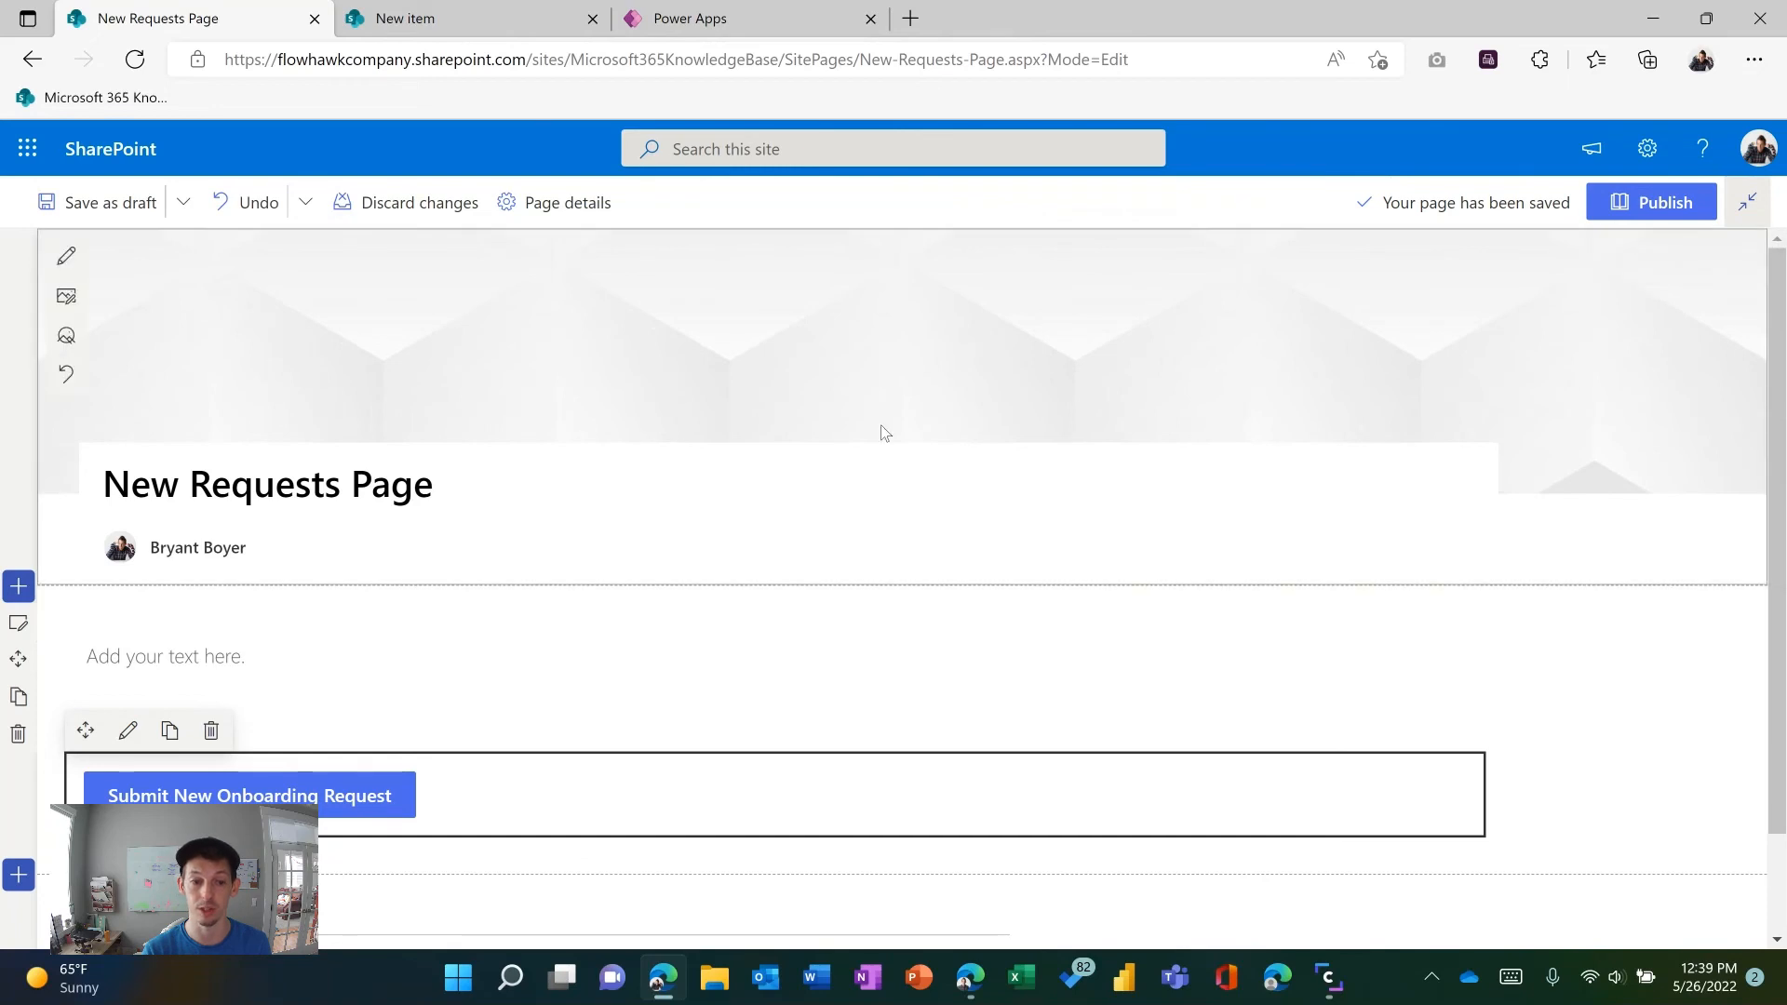
mouse_move(1663, 201)
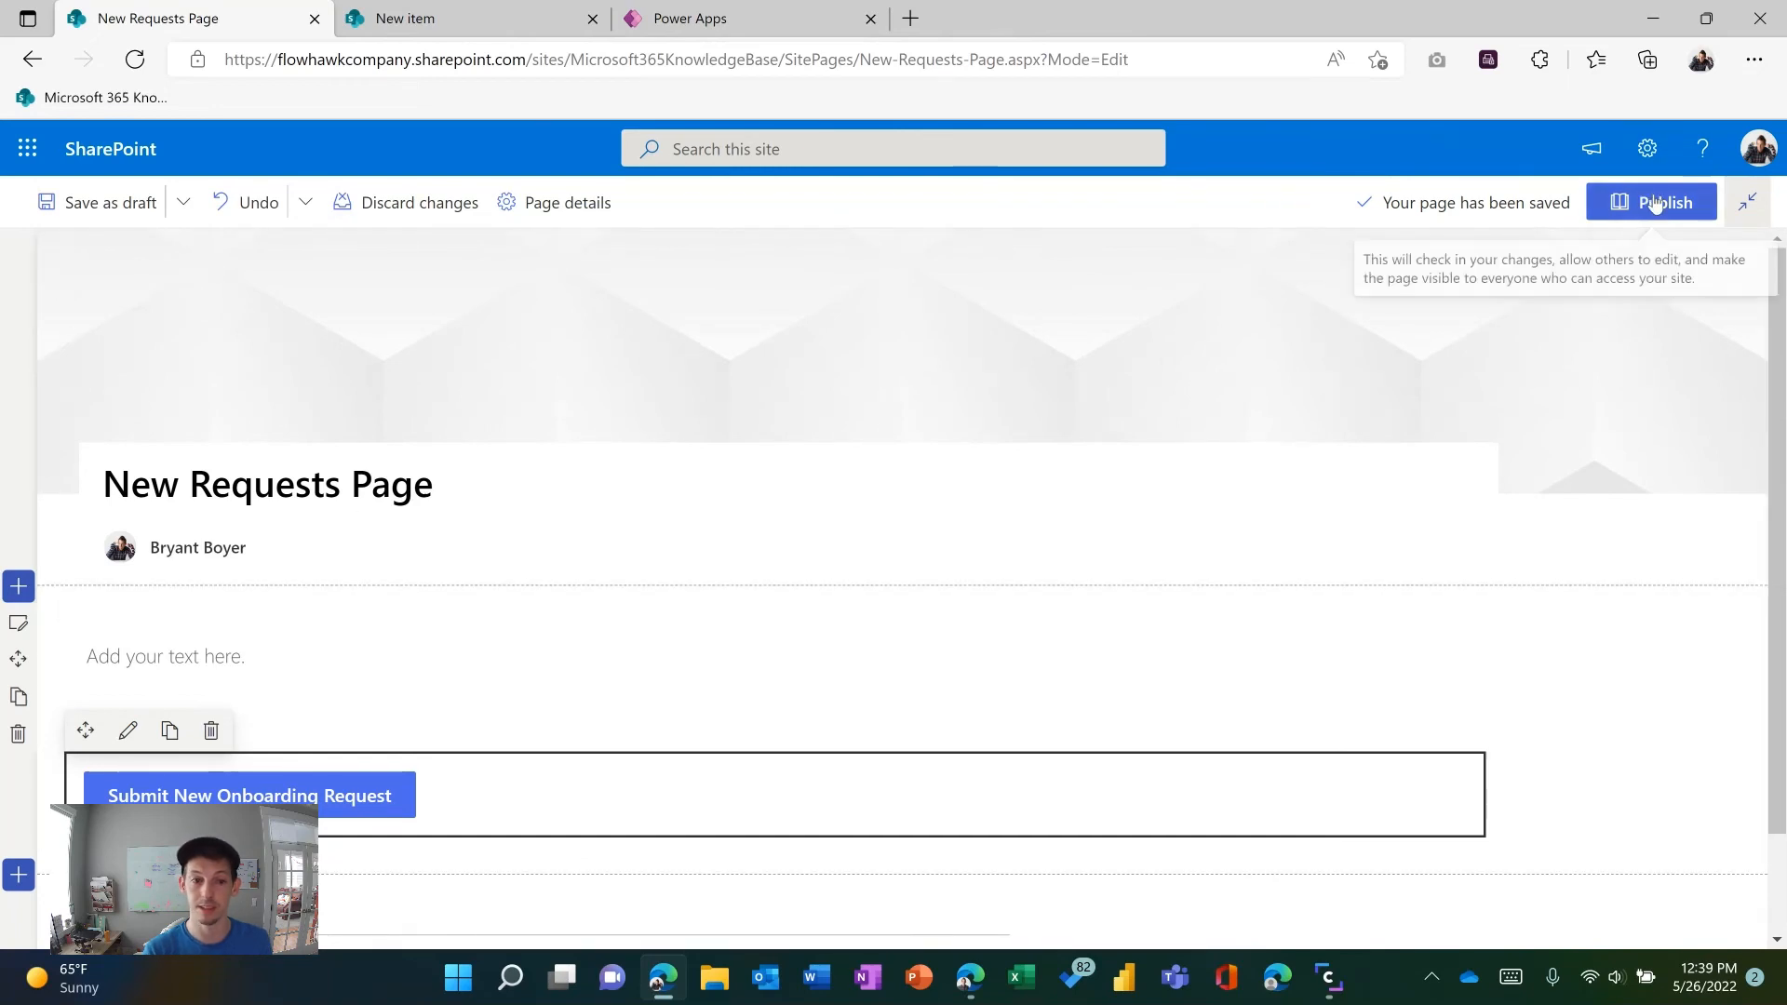
Step: Publish the New Requests Page and dismiss the page promotion panel
left_click(1662, 201)
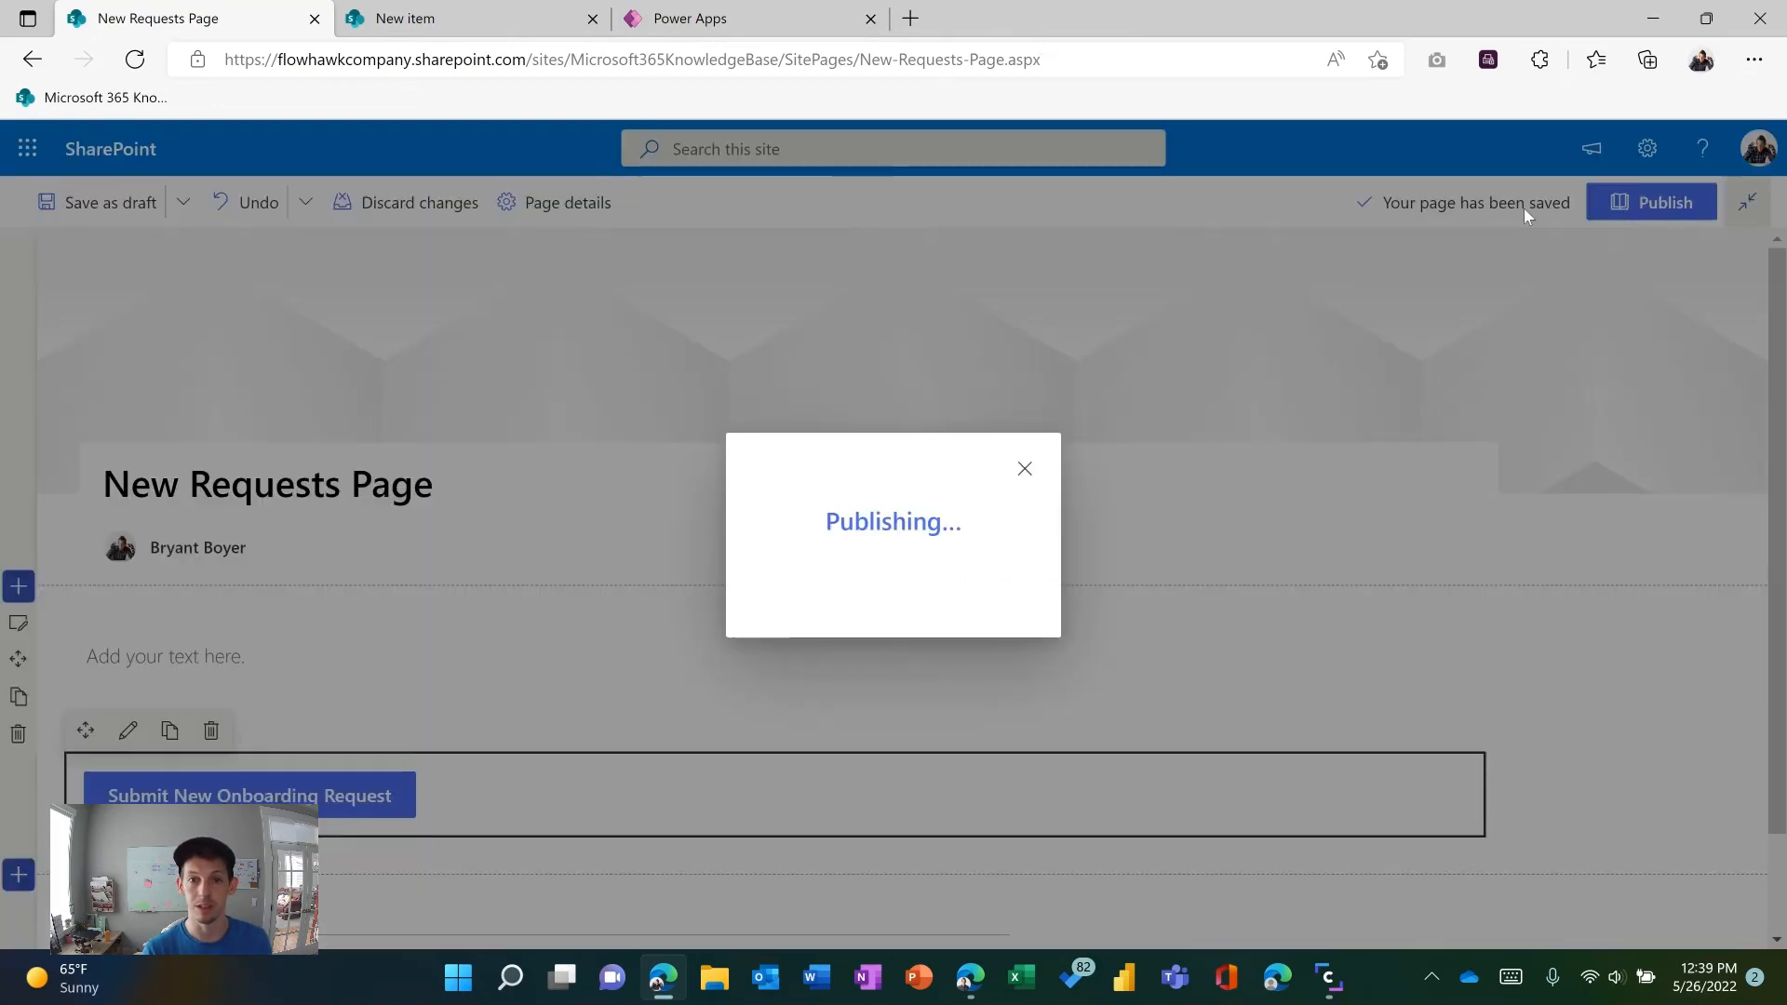
left_click(1651, 201)
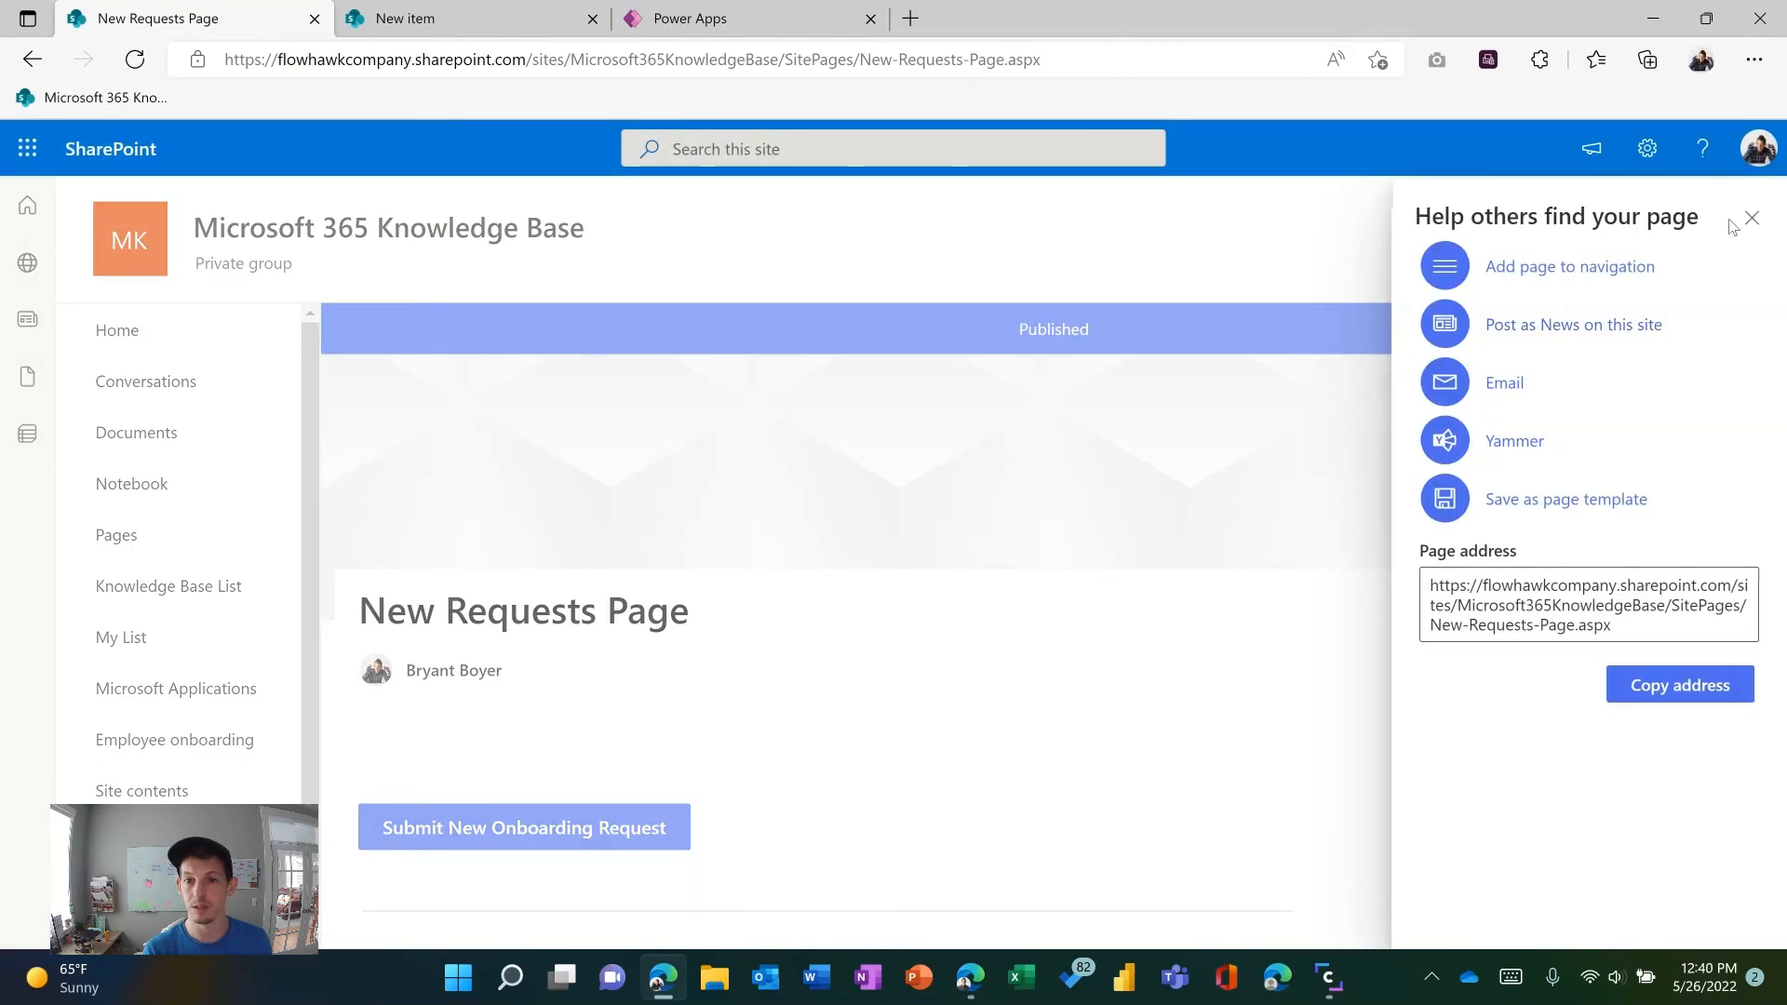
left_click(1753, 217)
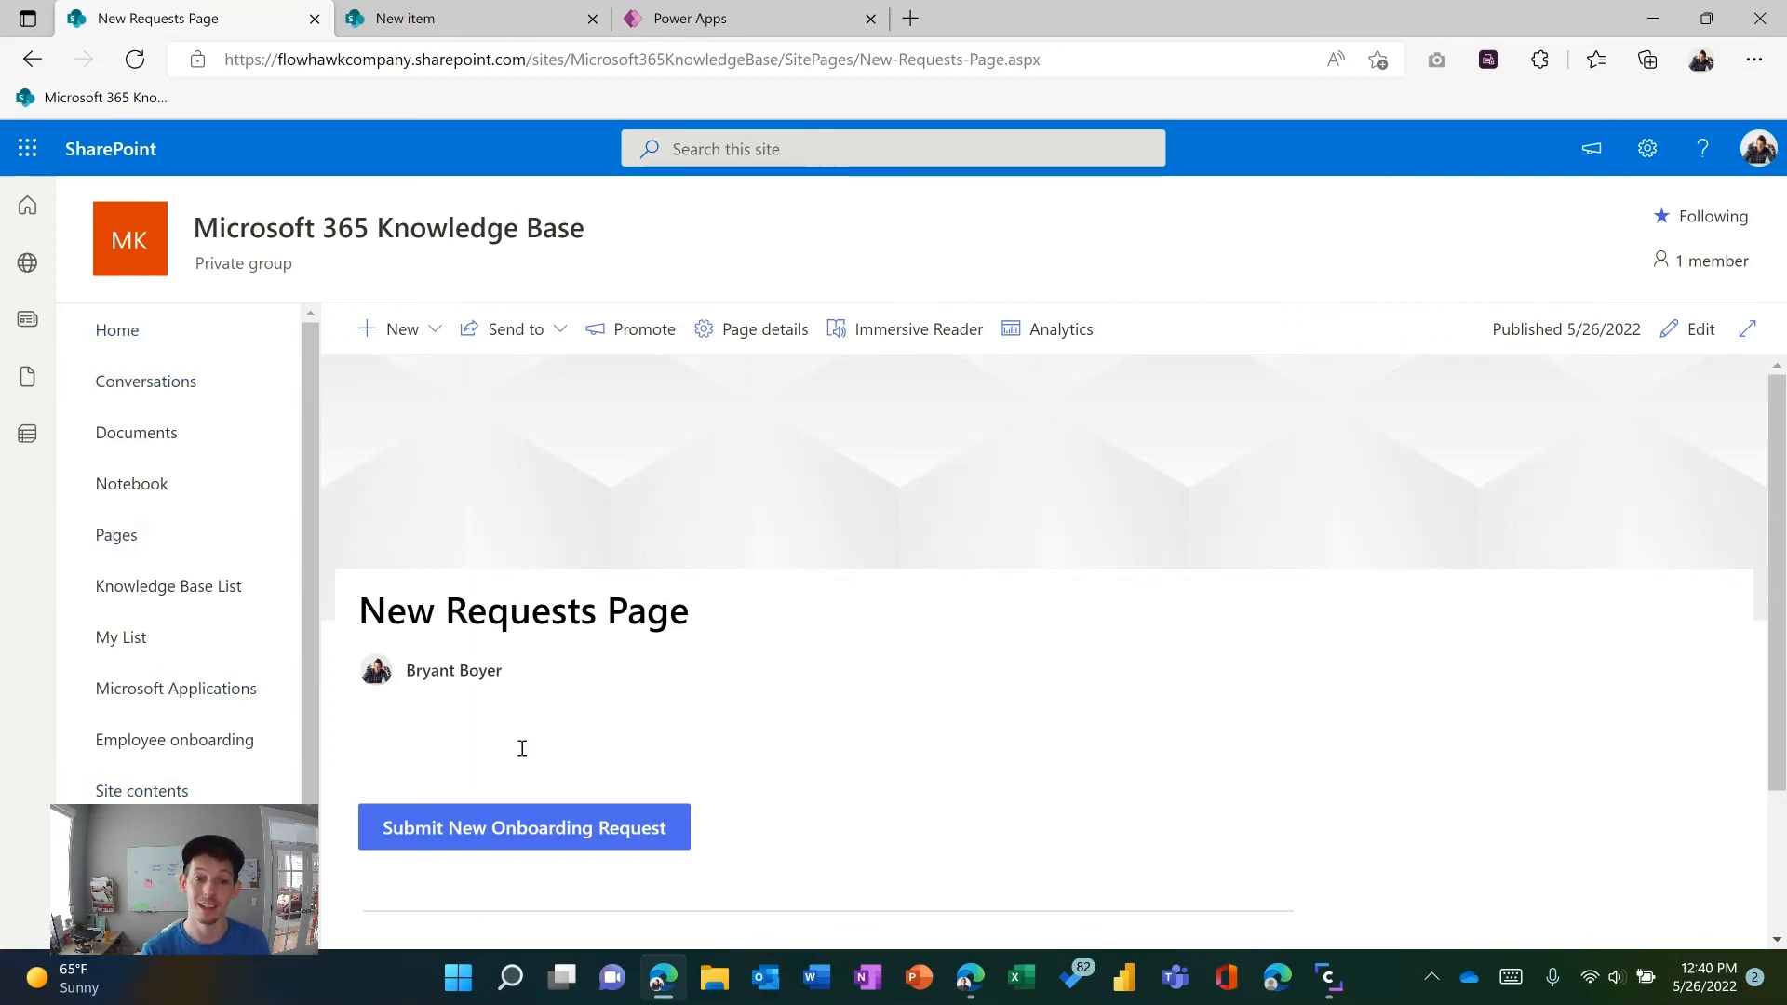
left_click(452, 670)
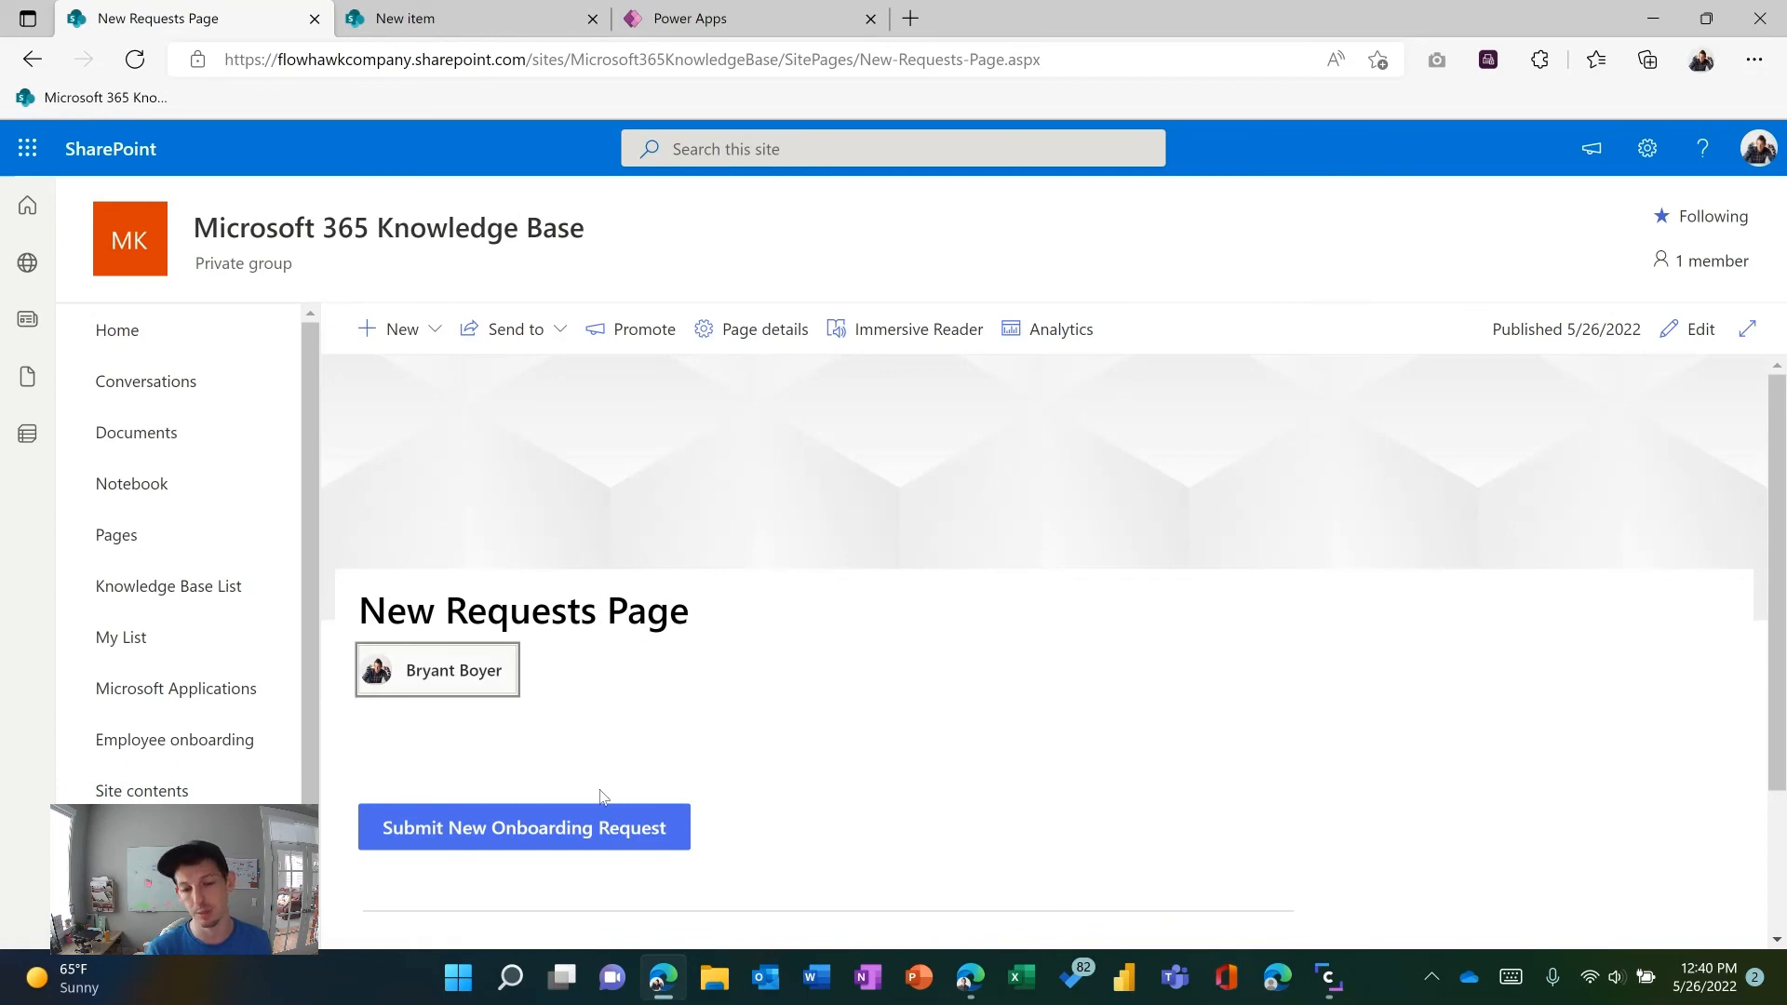
left_click(523, 826)
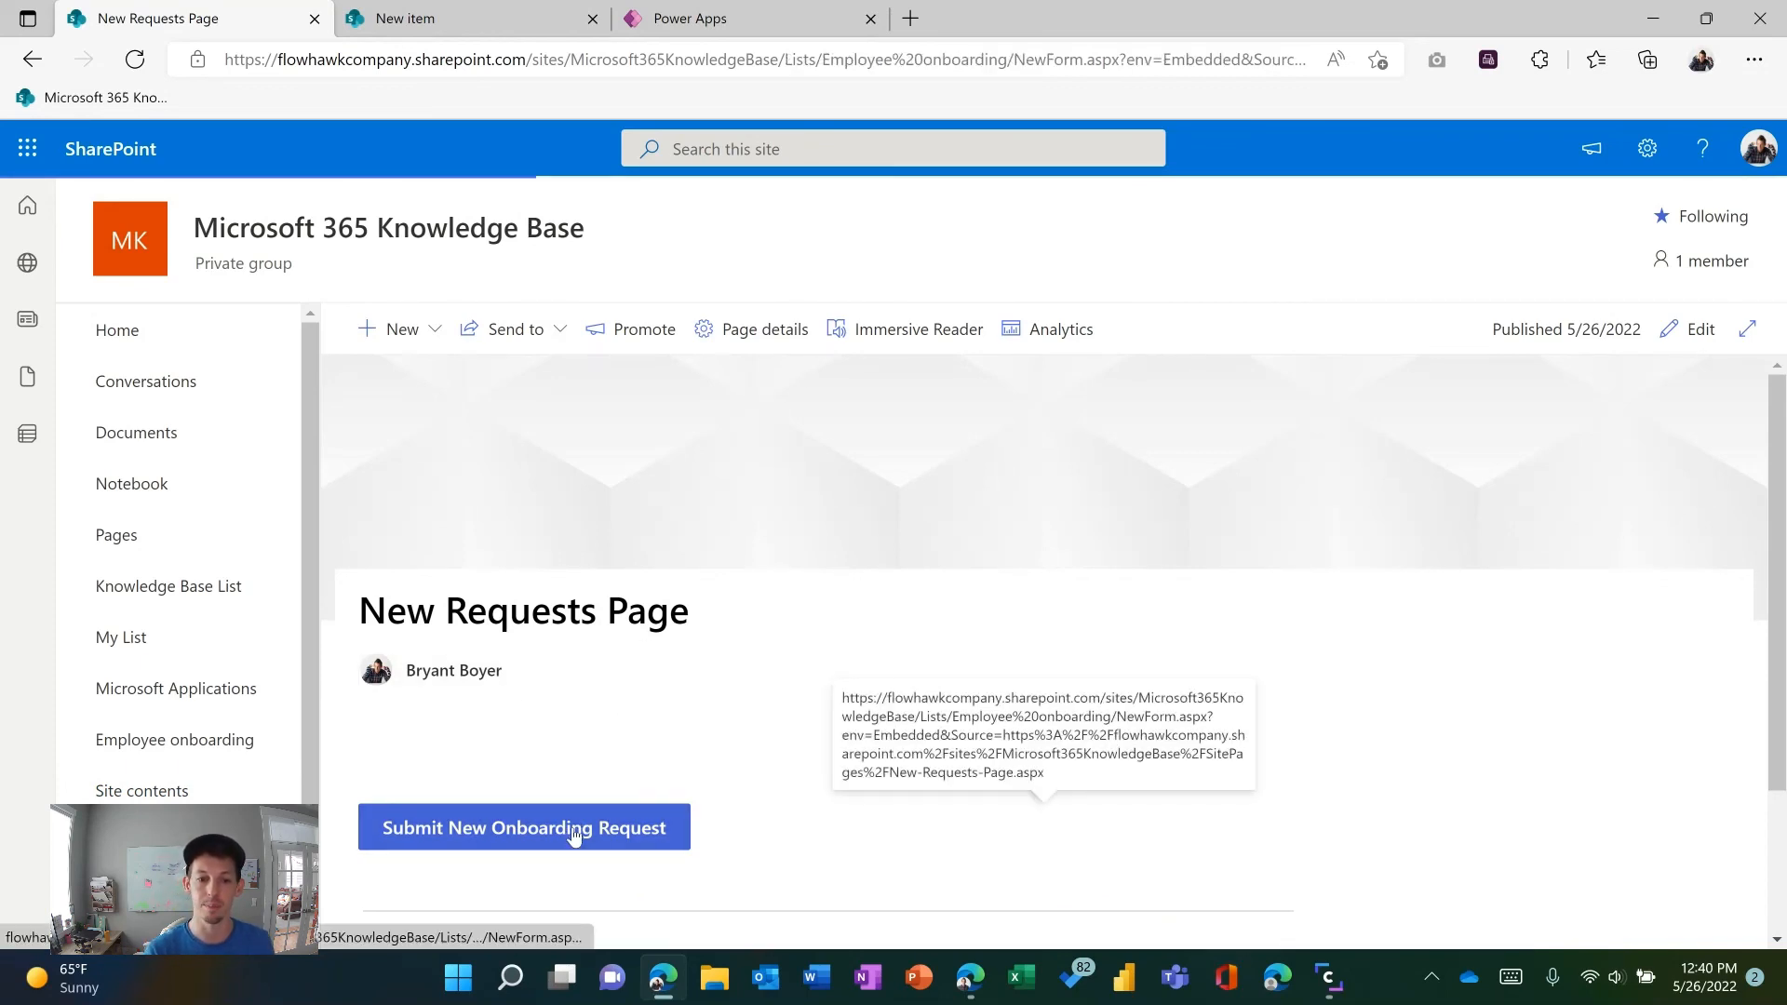
left_click(523, 827)
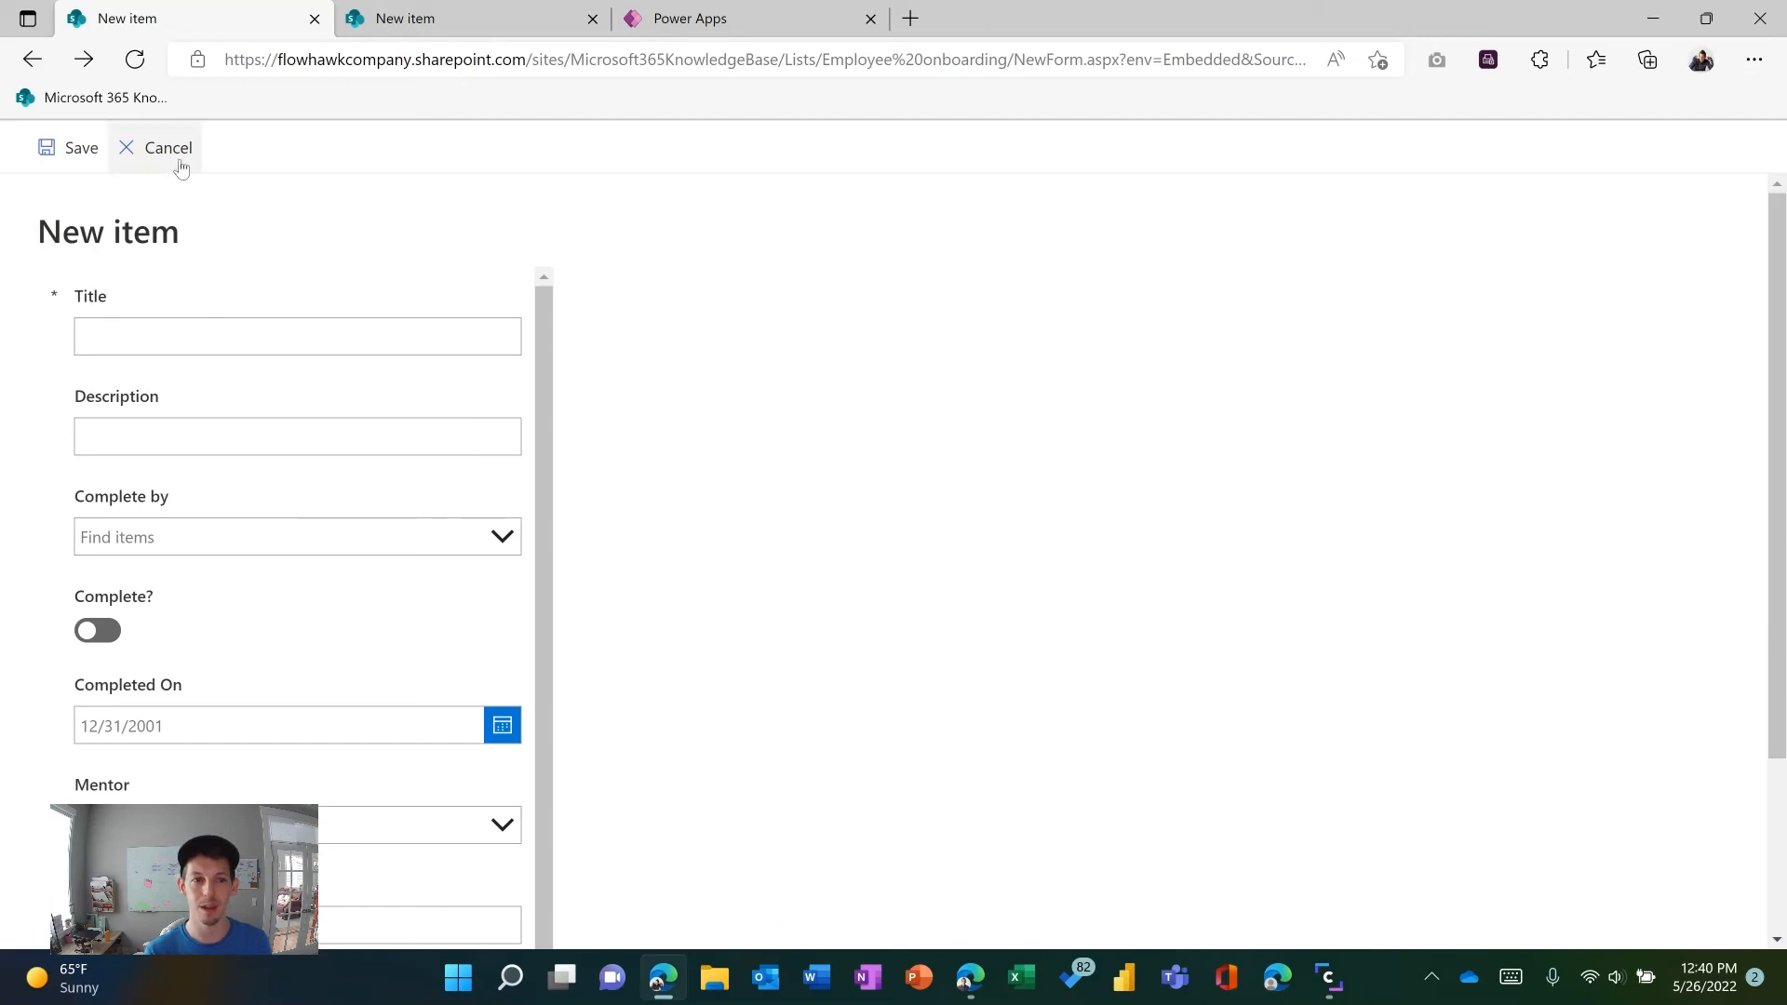
mouse_move(166, 147)
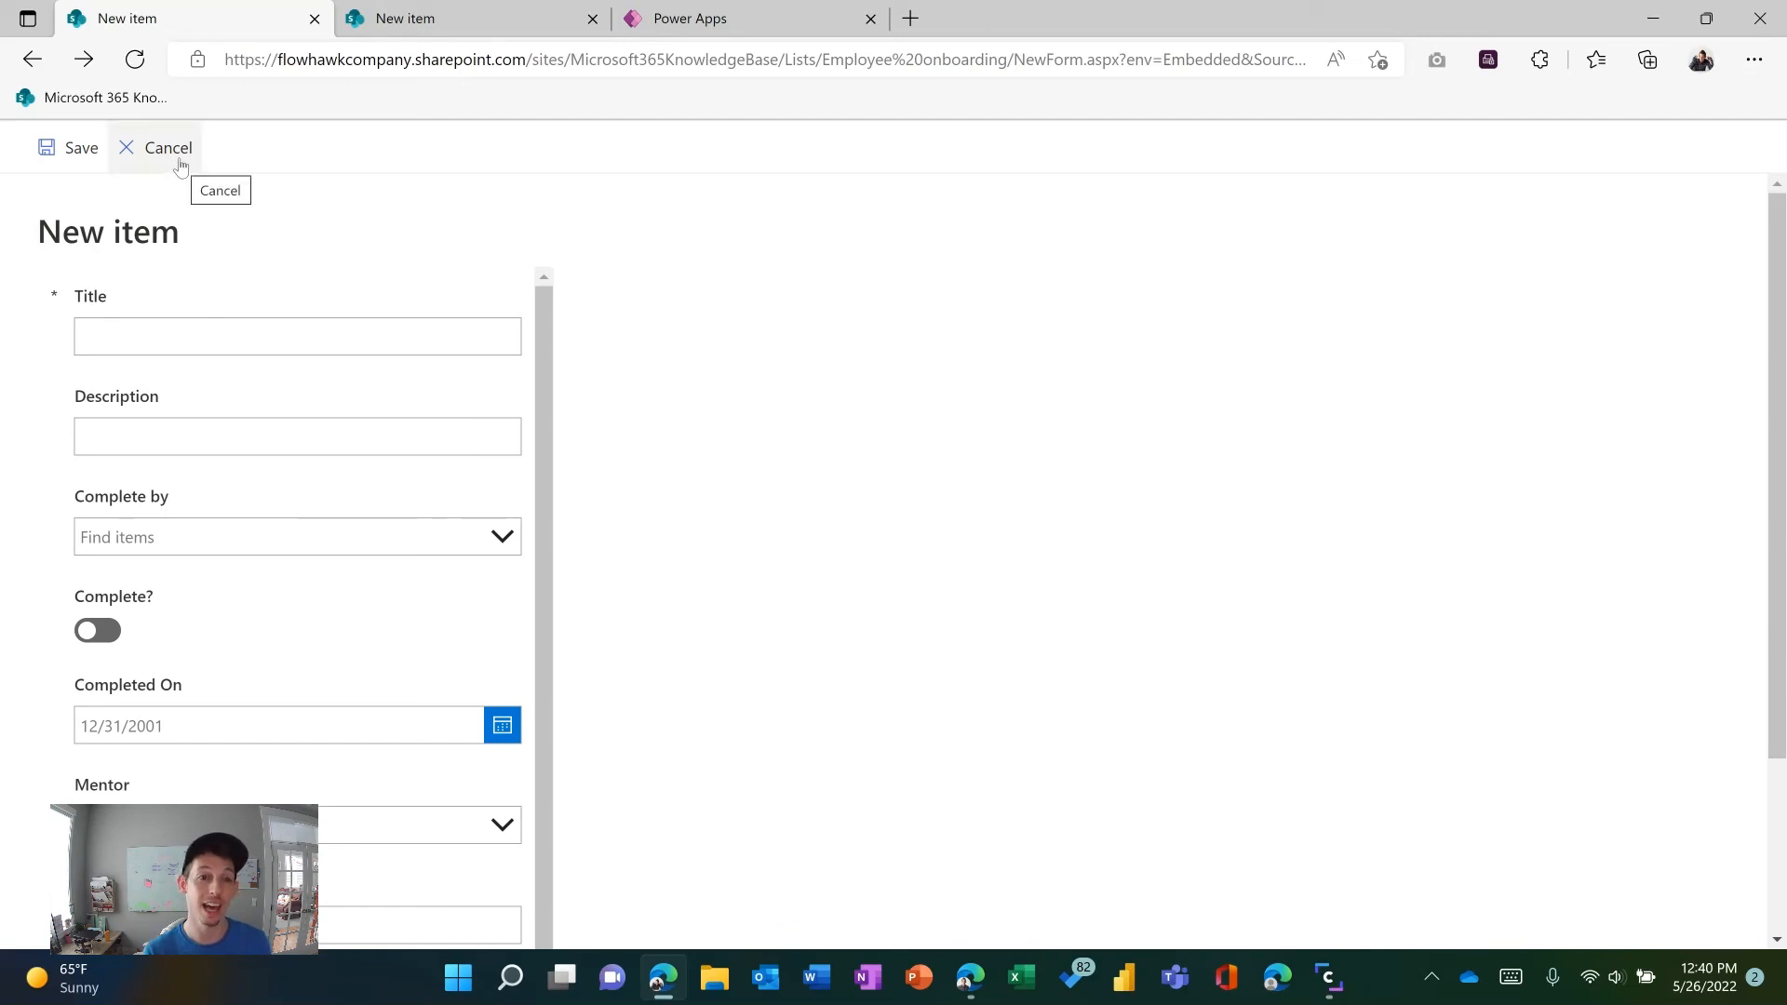
left_click(165, 147)
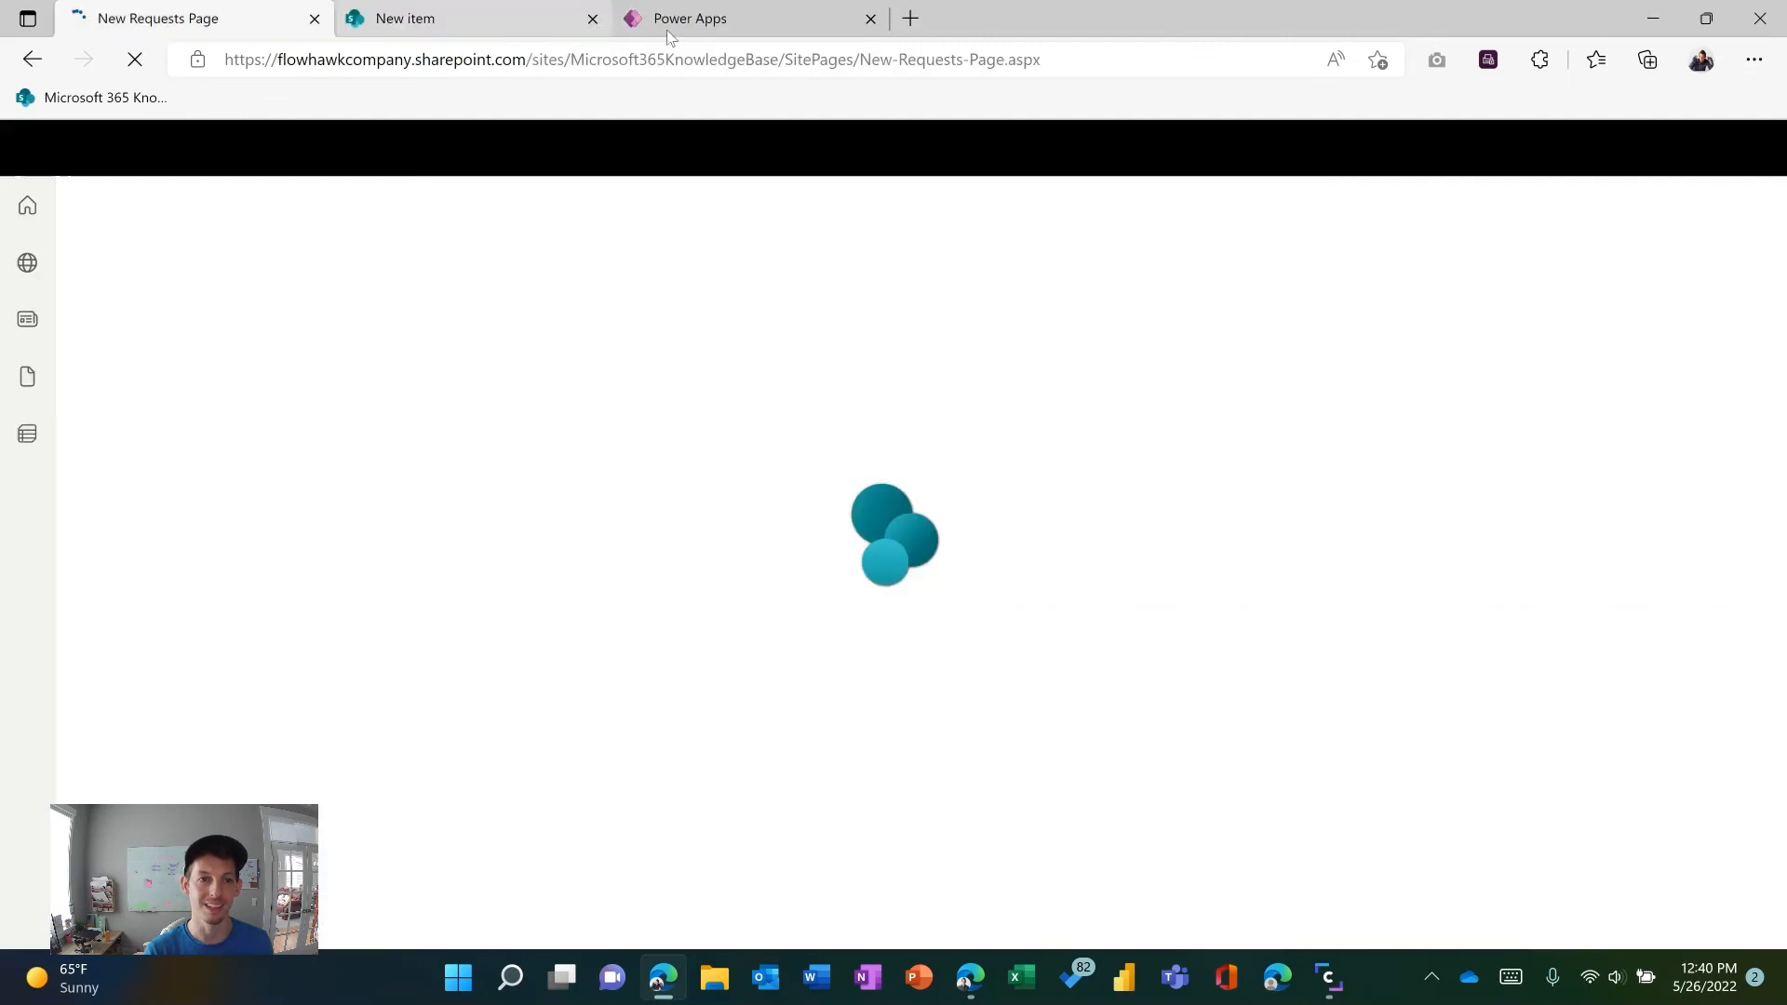